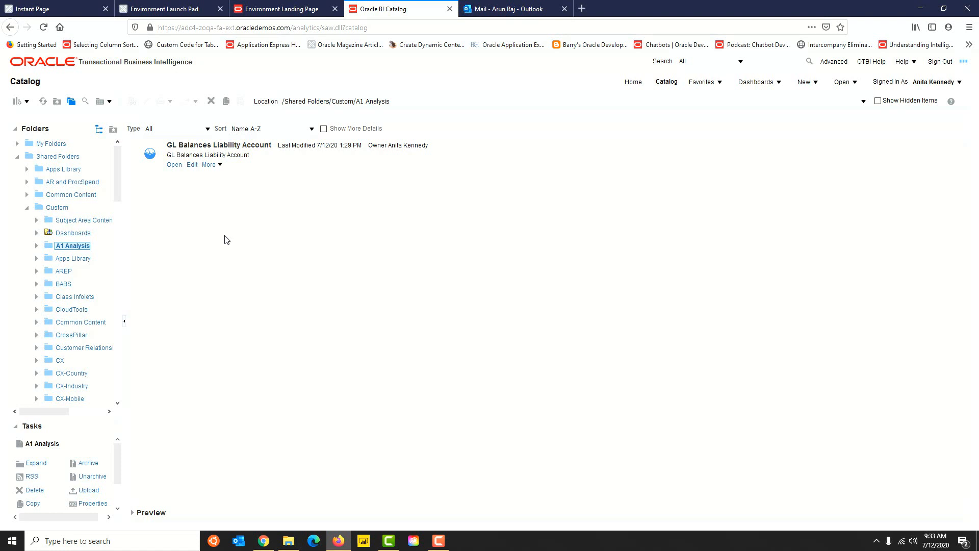
{"action": "mouse_move", "coordinate": [193, 173]}
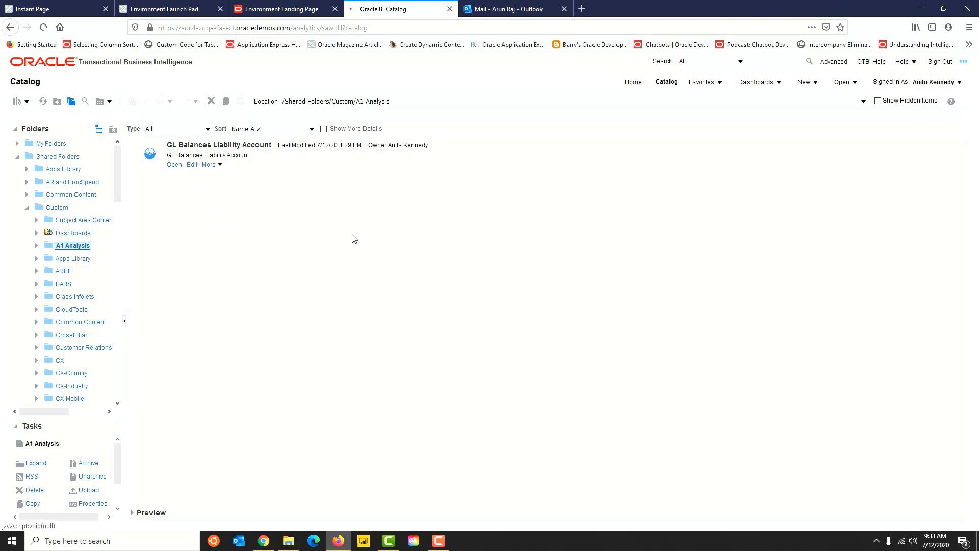
Edit the GL Balances Liability Account analysis from the Catalog.
{"action": "left_click", "coordinate": [191, 166]}
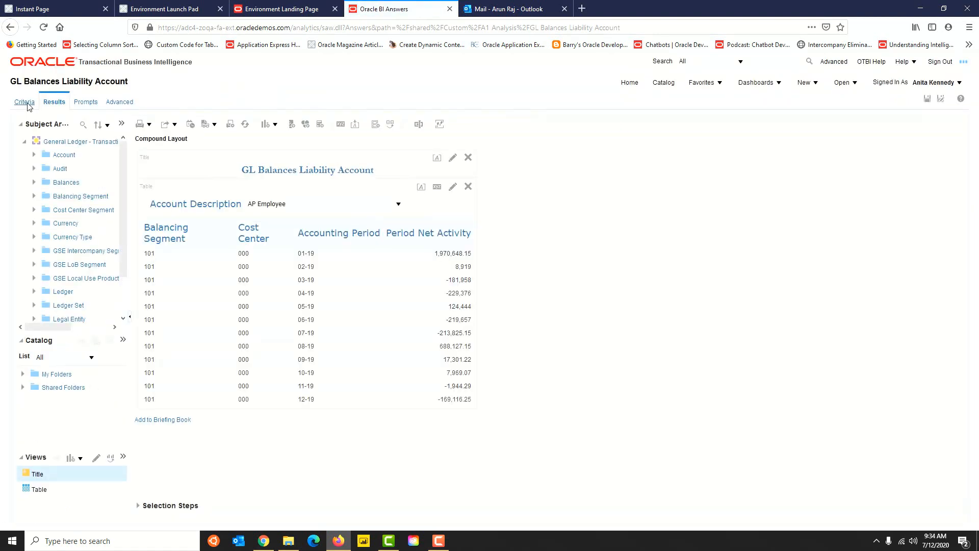
Format the Balancing Segment heading as bold dark-blue Garamond size 14 via Column Format.
{"action": "left_click", "coordinate": [24, 102]}
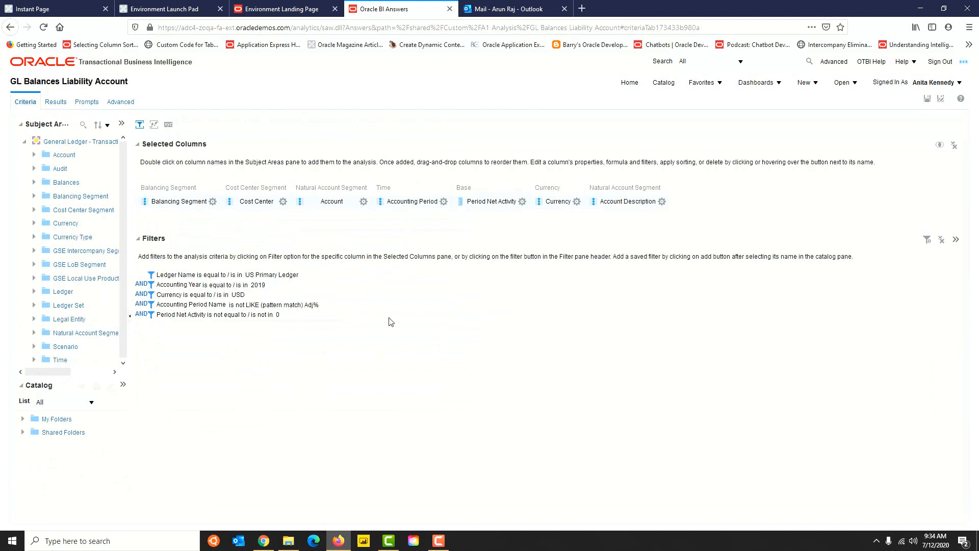
{"action": "mouse_move", "coordinate": [244, 236]}
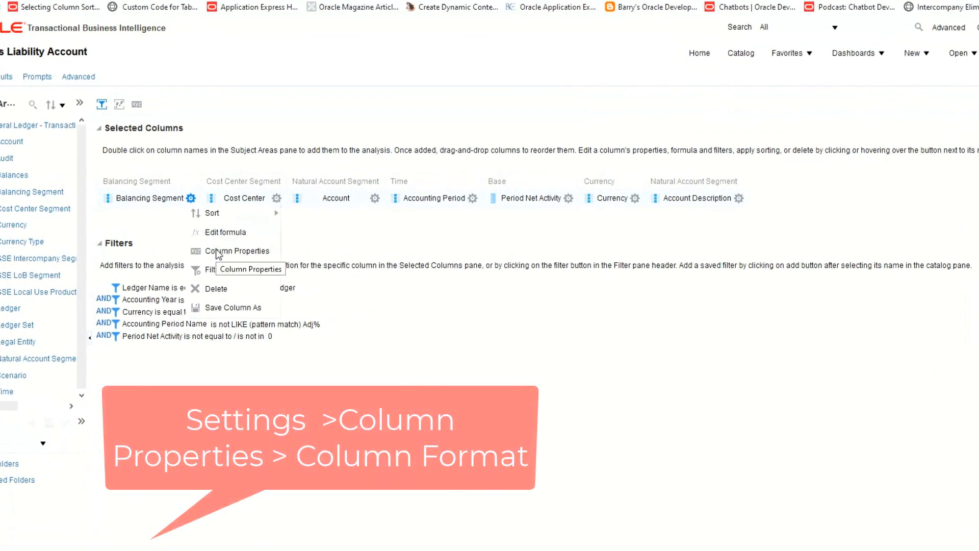
{"action": "left_click", "coordinate": [238, 251]}
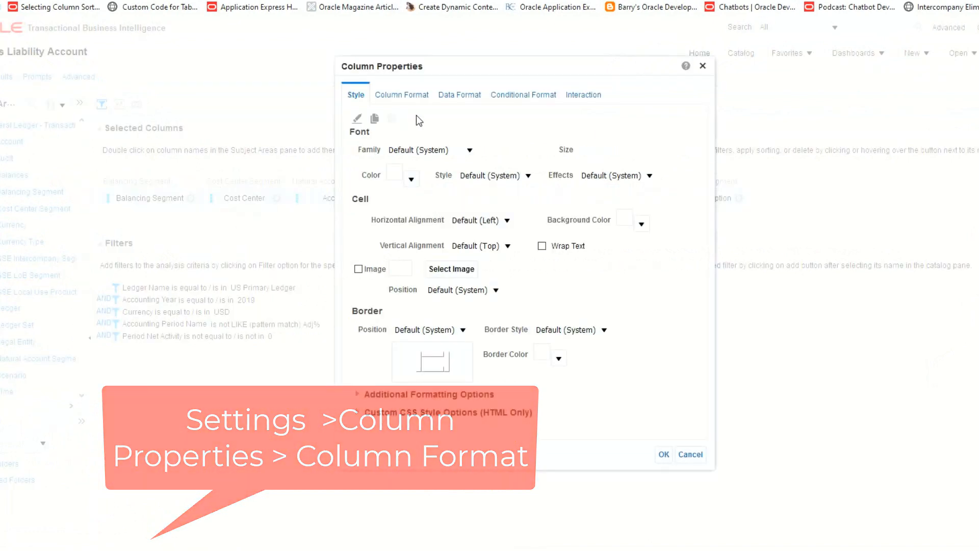
{"action": "left_click", "coordinate": [400, 94]}
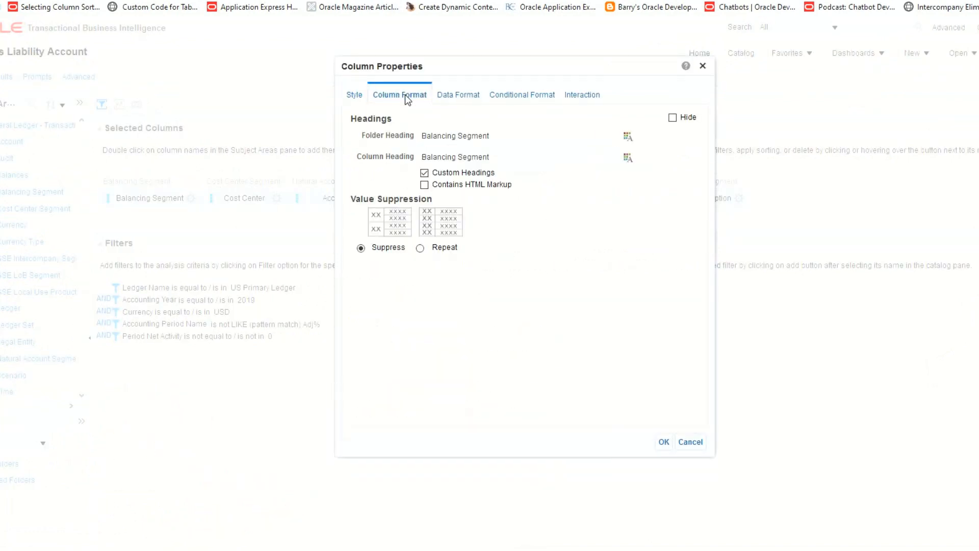
{"action": "mouse_move", "coordinate": [540, 269]}
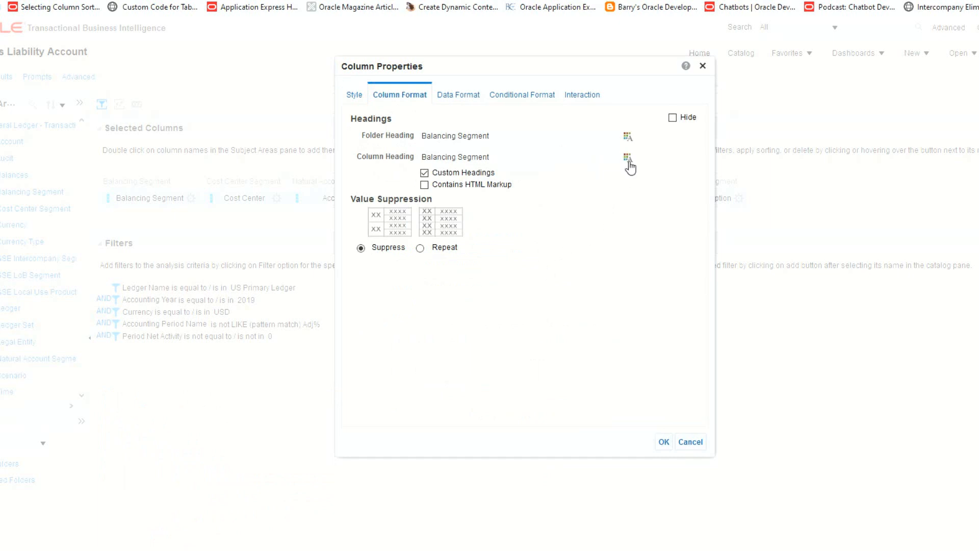
{"action": "left_click", "coordinate": [627, 157]}
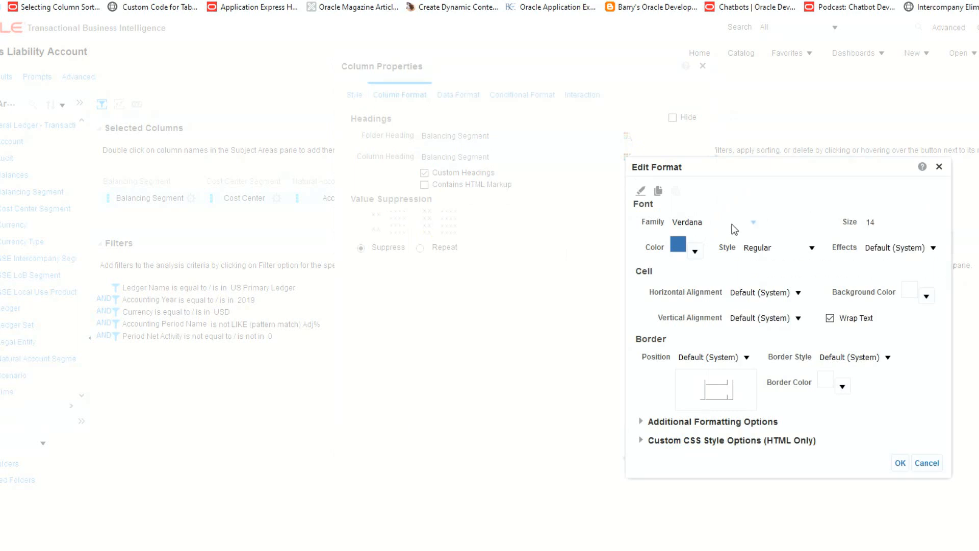
{"action": "left_click", "coordinate": [695, 251]}
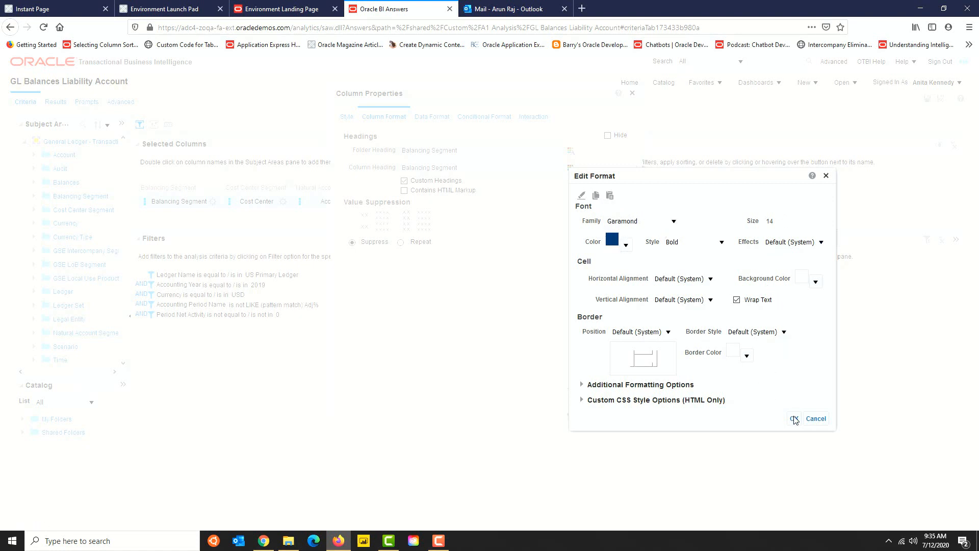
{"action": "left_click", "coordinate": [795, 419]}
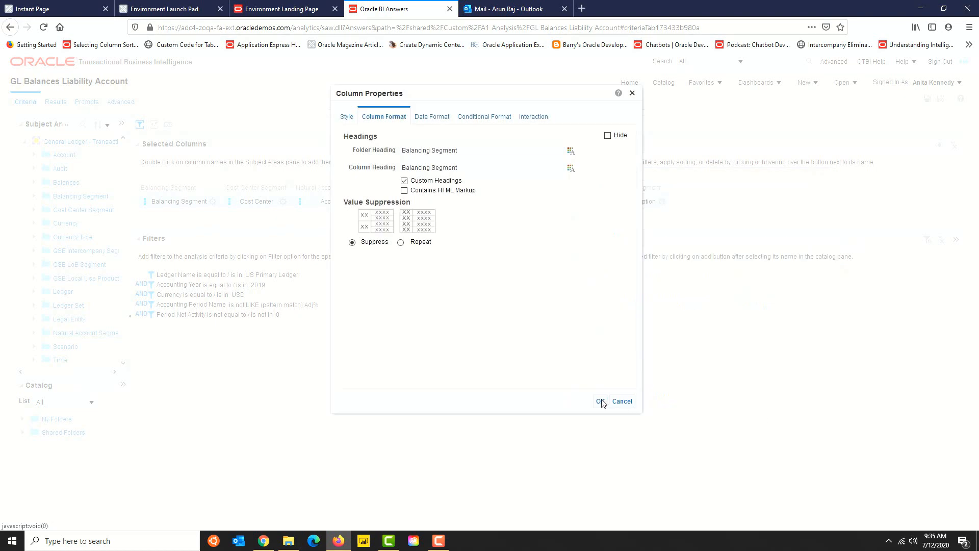
Apply the bold dark-blue Garamond 14 heading format to Cost Center and Accounting Period.
{"action": "left_click", "coordinate": [600, 401]}
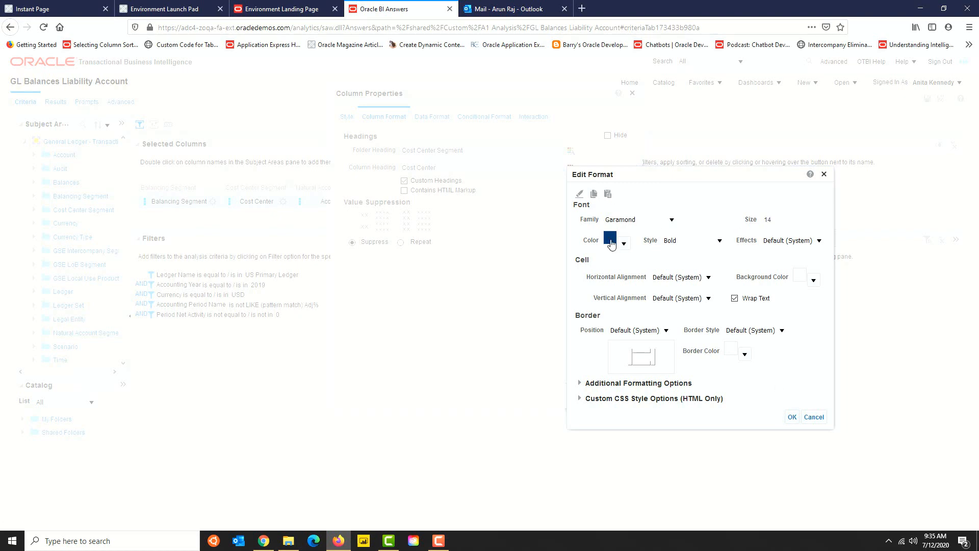
{"action": "left_click", "coordinate": [814, 417]}
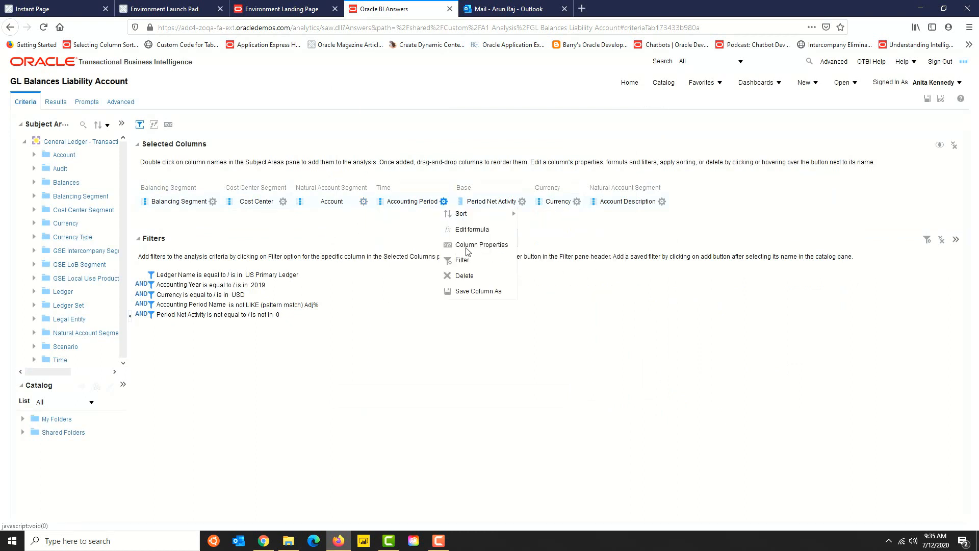
{"action": "left_click", "coordinate": [480, 244]}
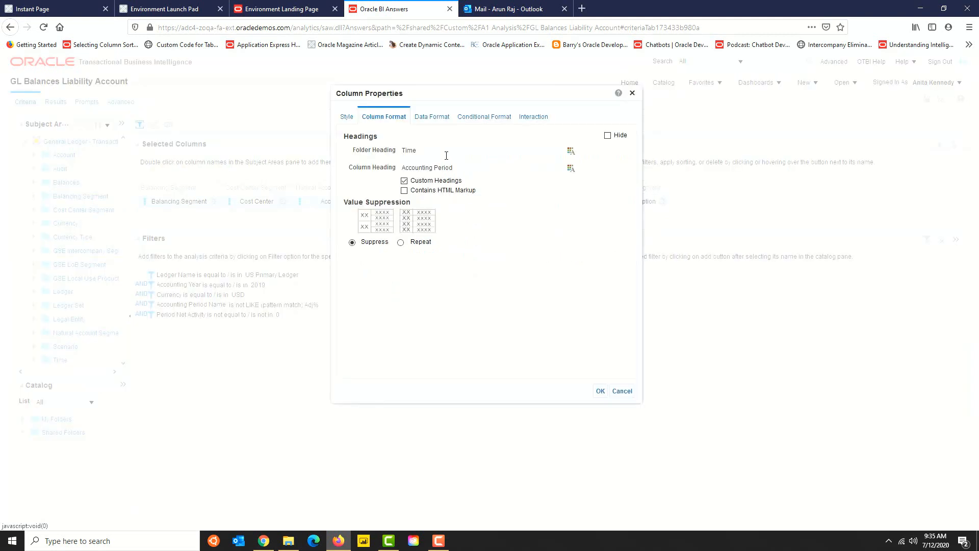
{"action": "left_click", "coordinate": [569, 167]}
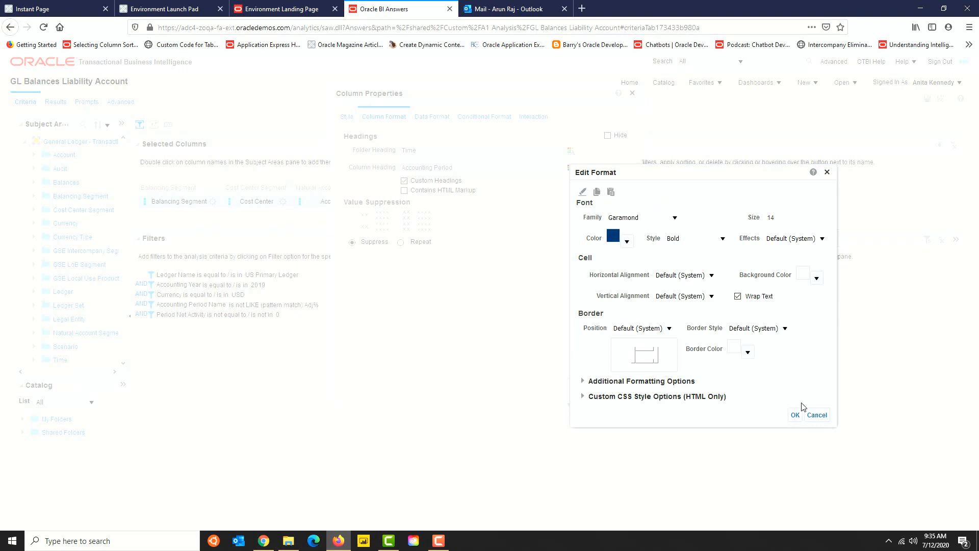
{"action": "left_click", "coordinate": [816, 415]}
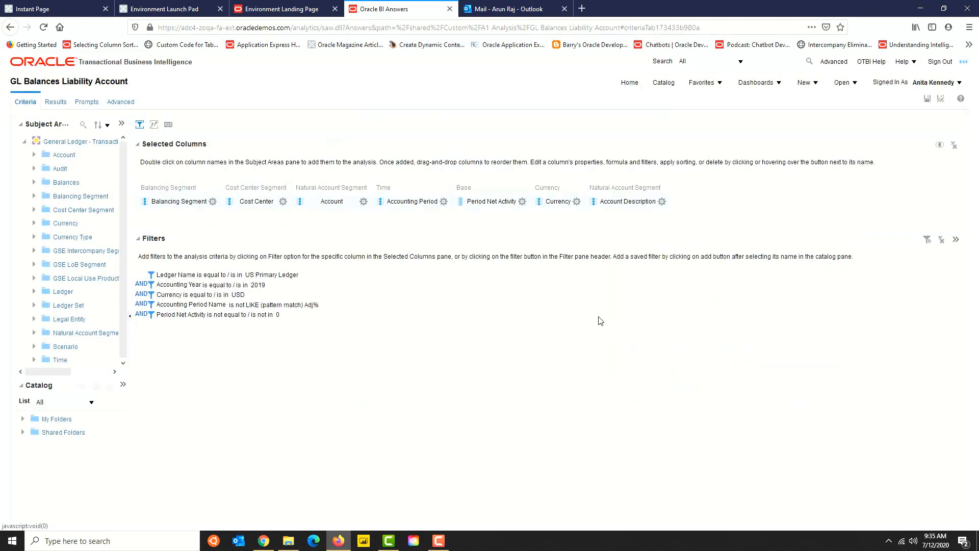
Apply the same heading format to Period Net Activity and Account Description.
{"action": "left_click", "coordinate": [523, 201]}
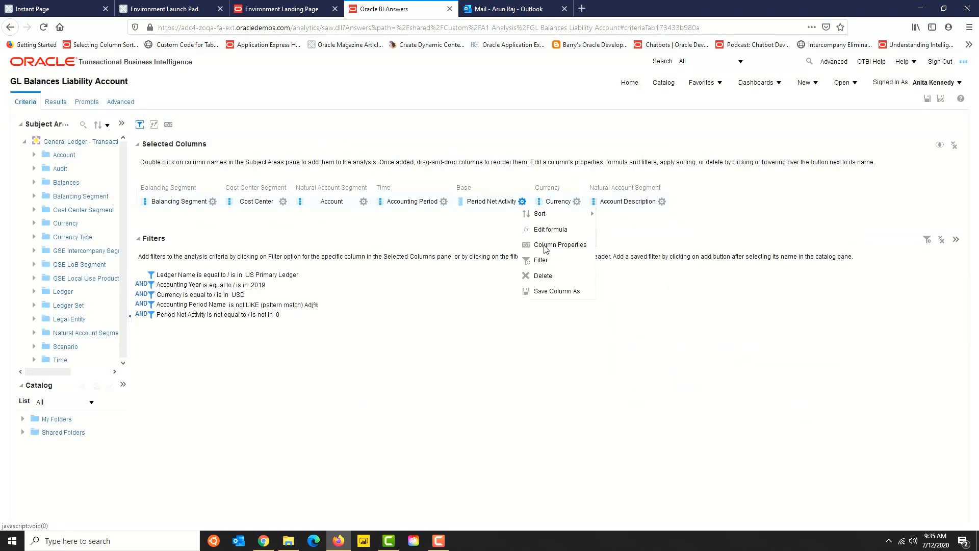
{"action": "left_click", "coordinate": [560, 244]}
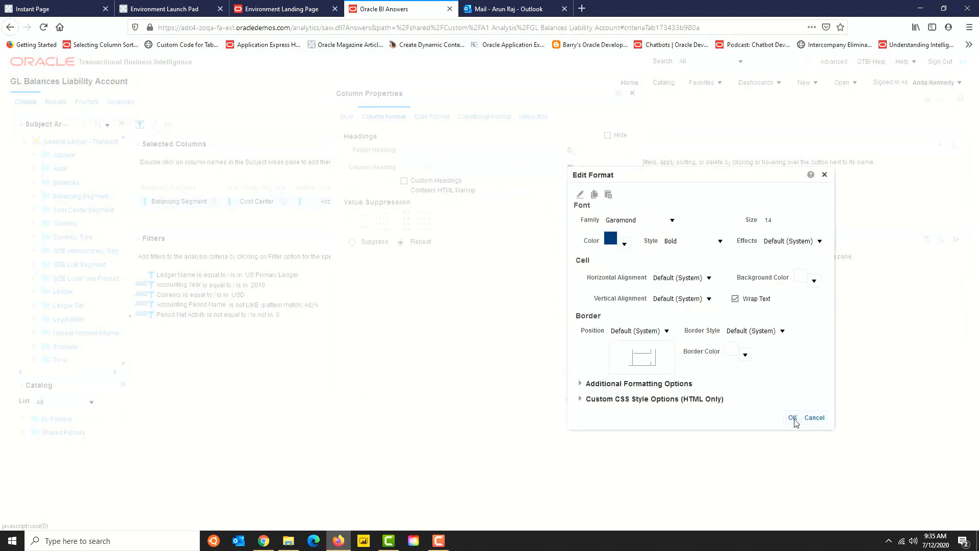
{"action": "left_click", "coordinate": [791, 418]}
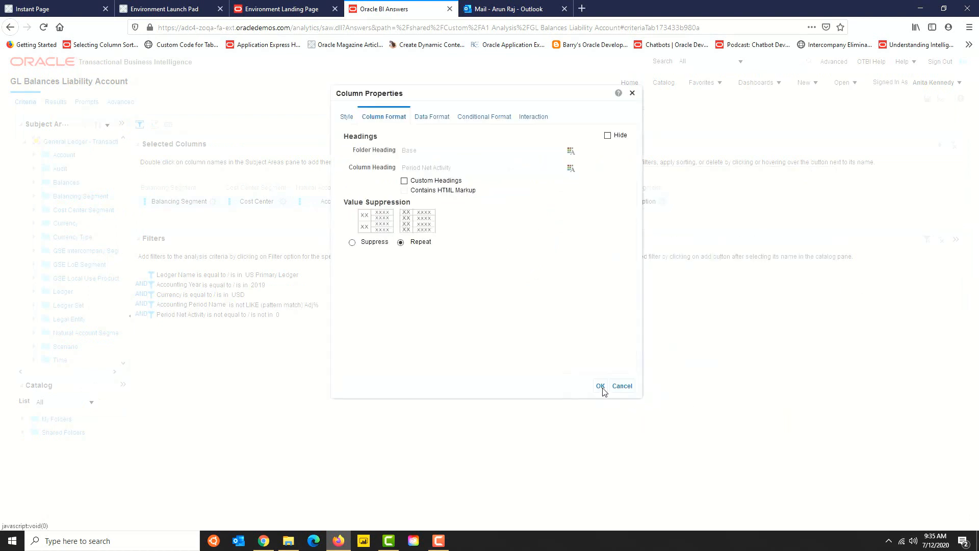
{"action": "left_click", "coordinate": [600, 386]}
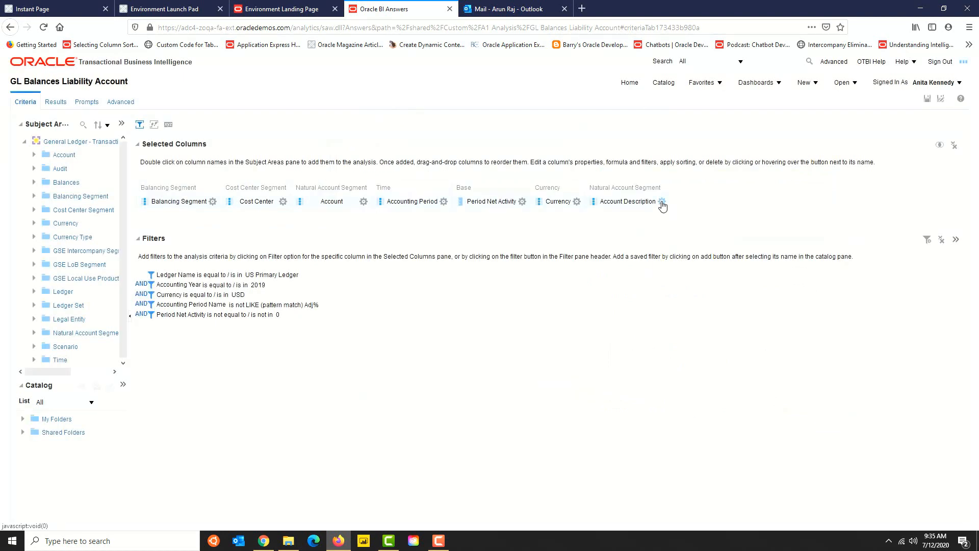
{"action": "left_click", "coordinate": [663, 201]}
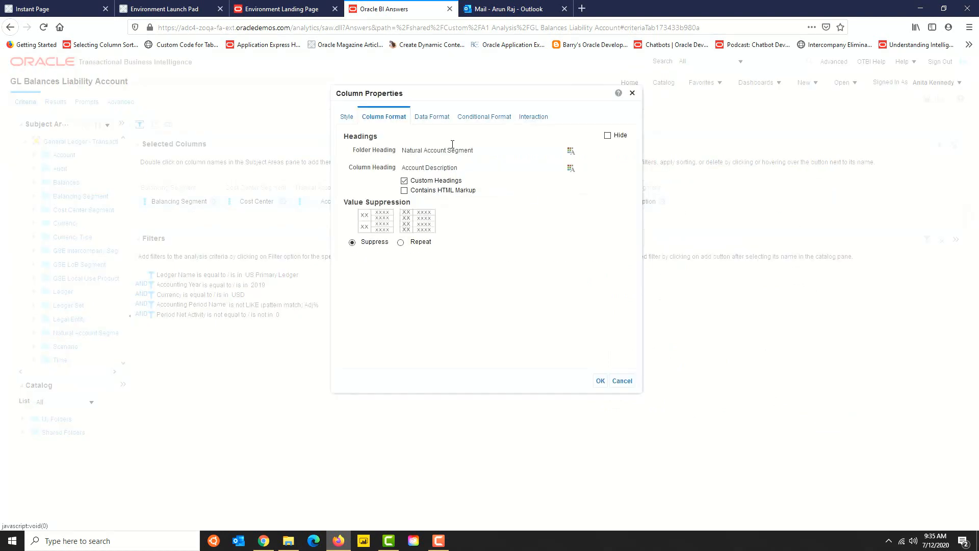
{"action": "left_click", "coordinate": [570, 167]}
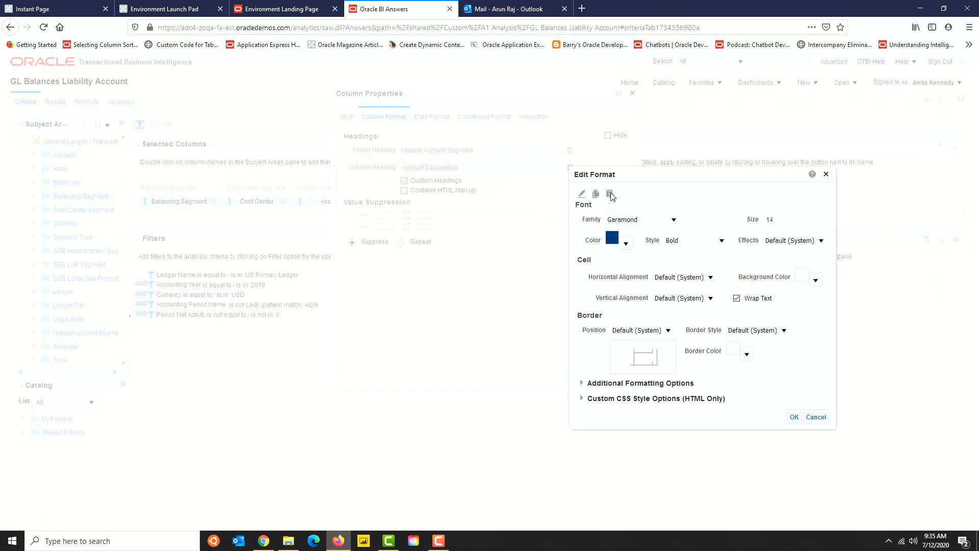
{"action": "left_click", "coordinate": [793, 417]}
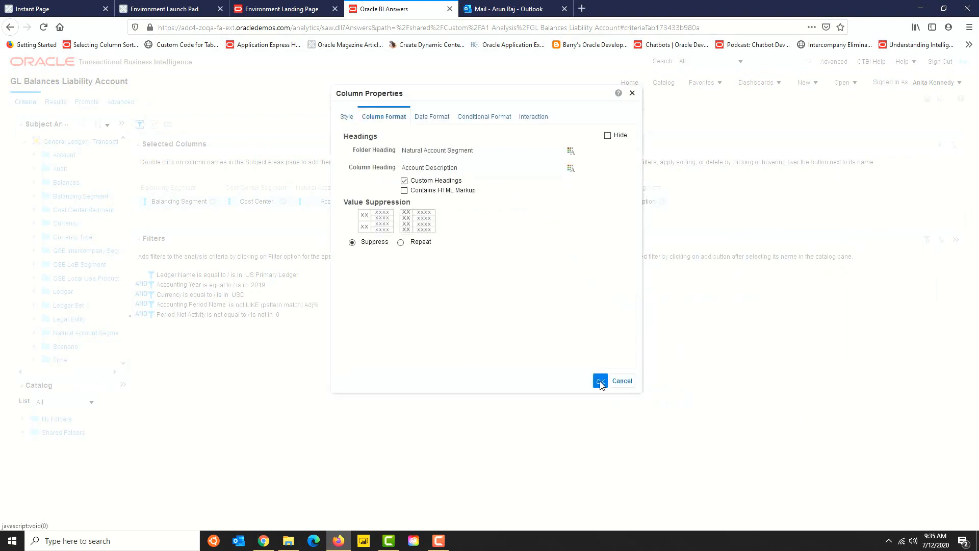
{"action": "left_click", "coordinate": [600, 381]}
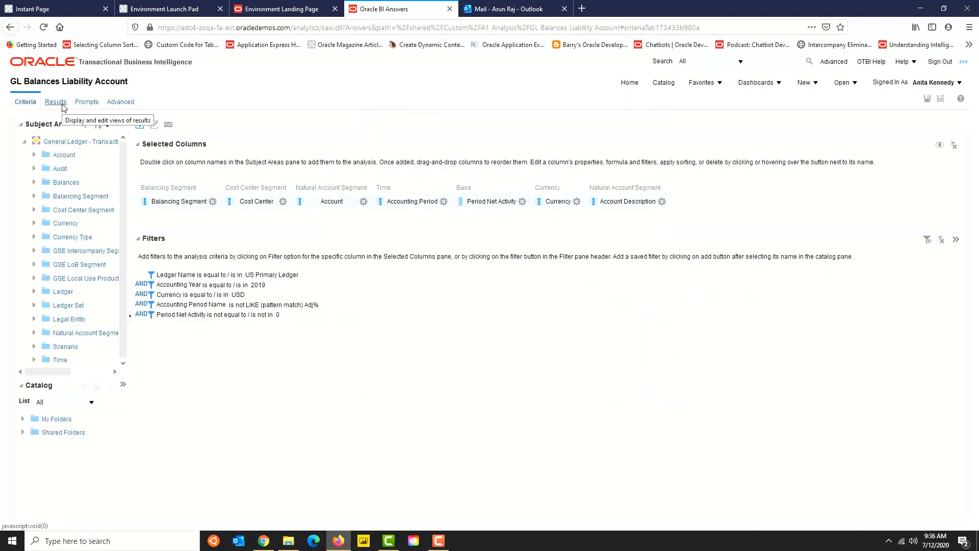
Preview the results table with the restyled column headings.
{"action": "left_click", "coordinate": [55, 102]}
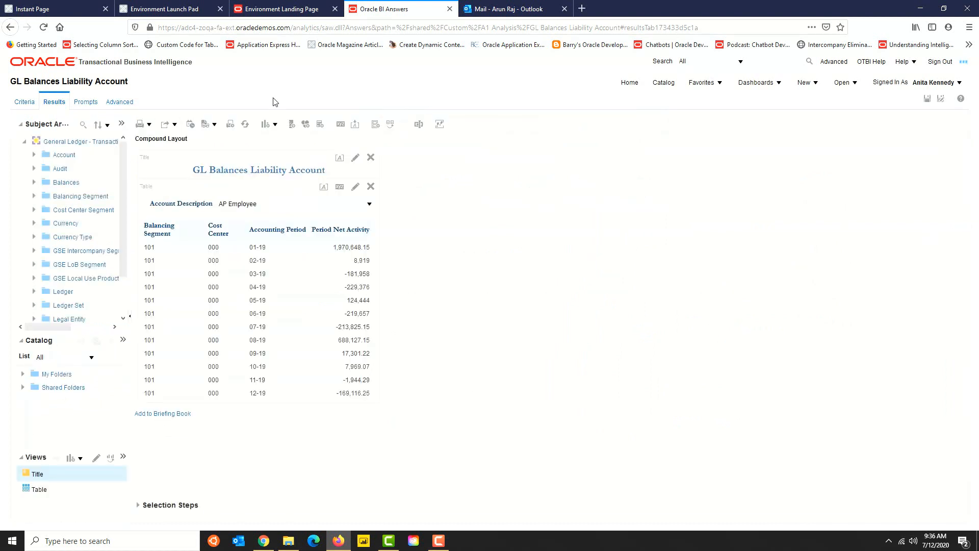
{"action": "mouse_move", "coordinate": [168, 235]}
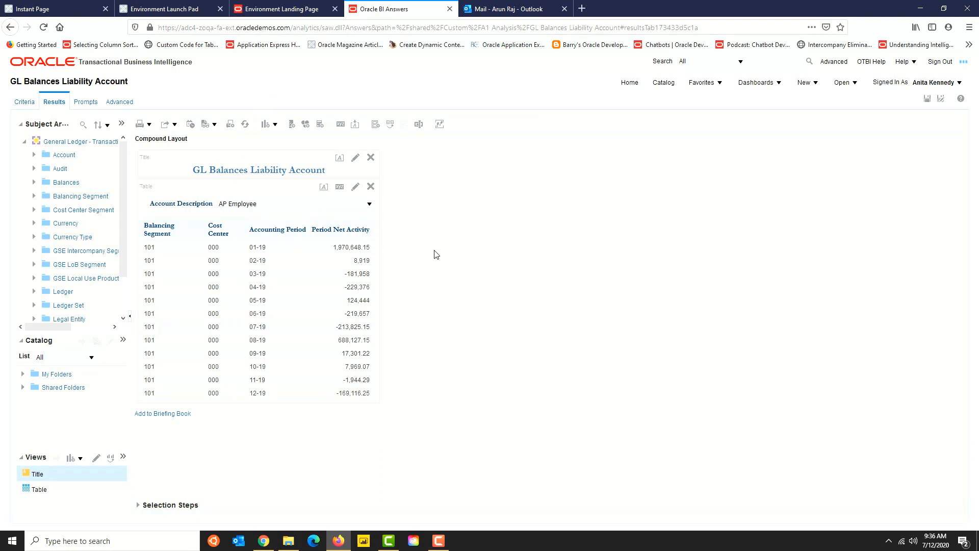
{"action": "mouse_move", "coordinate": [466, 290]}
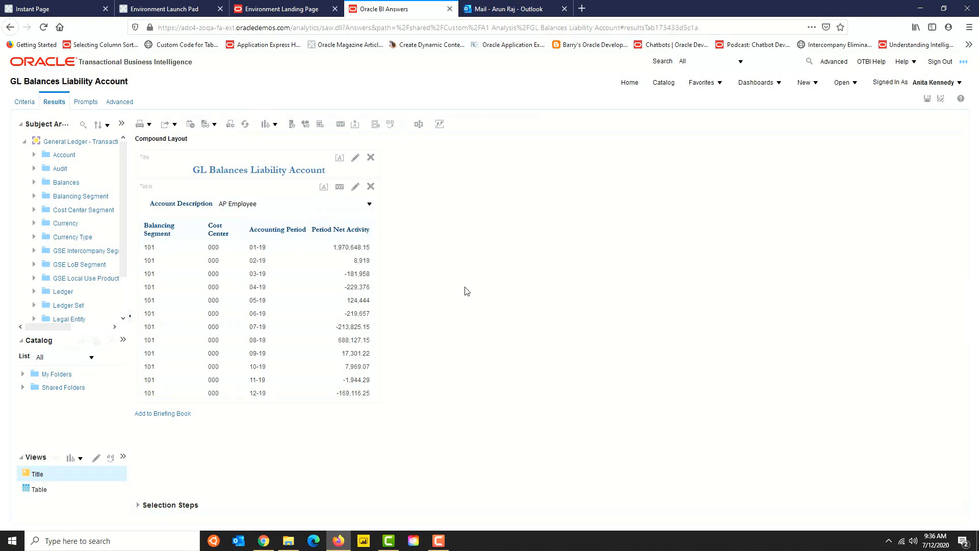
{"action": "mouse_move", "coordinate": [234, 242]}
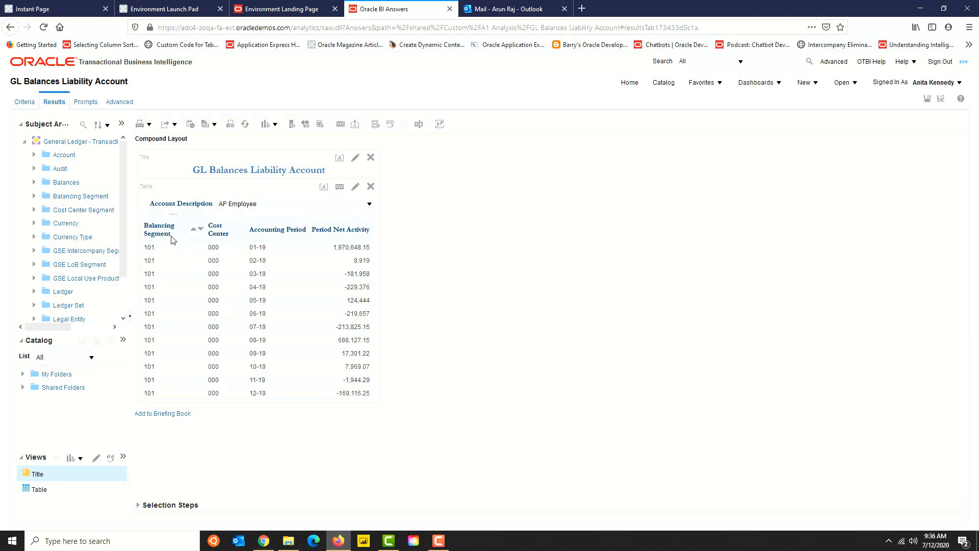
Inspect the Balancing Segment heading format in Column Properties and close it.
{"action": "left_click", "coordinate": [24, 102]}
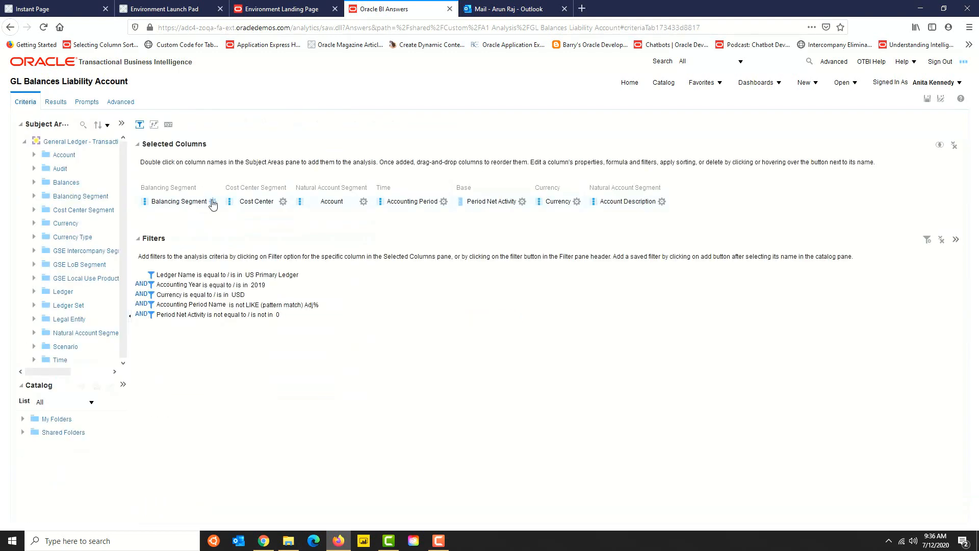
{"action": "left_click", "coordinate": [213, 201]}
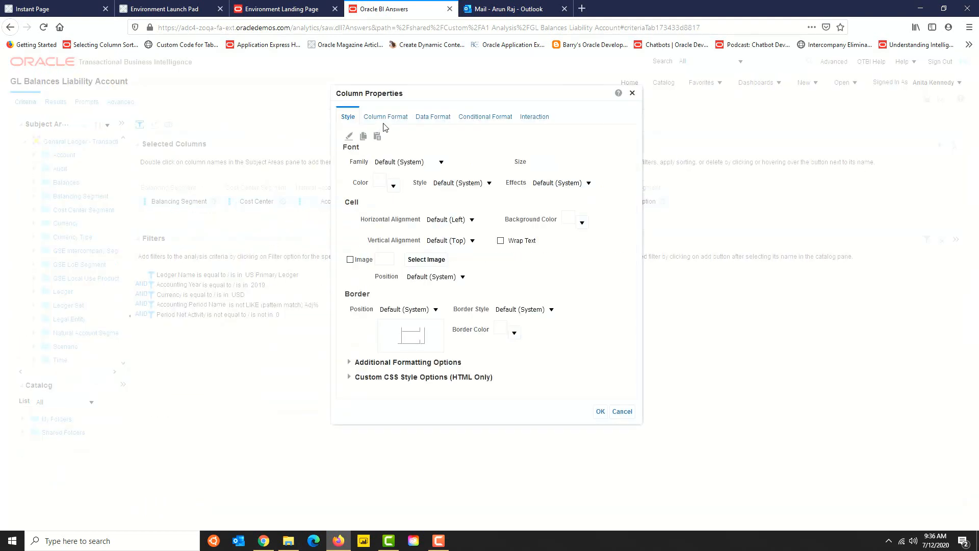
{"action": "left_click", "coordinate": [384, 116]}
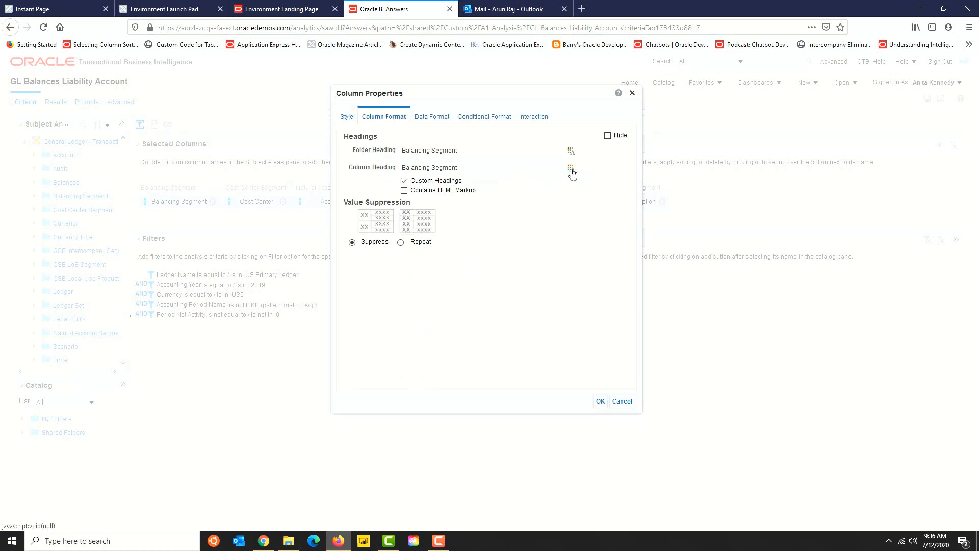
{"action": "left_click", "coordinate": [569, 167]}
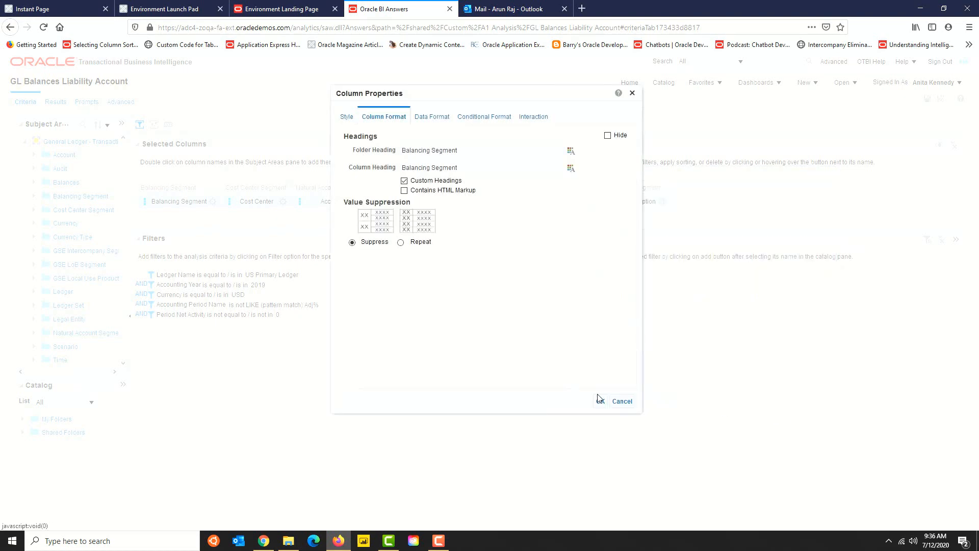
{"action": "left_click", "coordinate": [622, 400]}
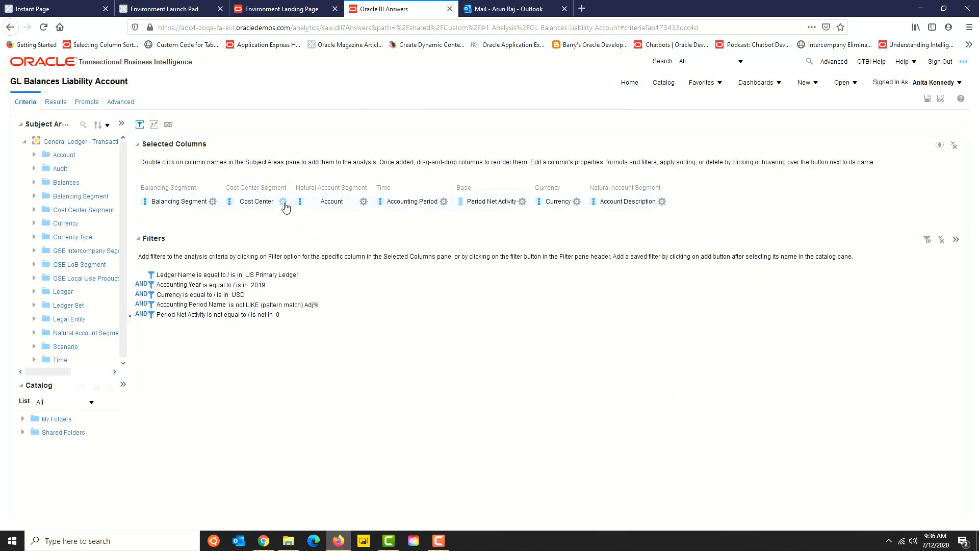
Inspect the Cost Center heading format, confirming bold dark-blue Garamond 14.
{"action": "left_click", "coordinate": [284, 201]}
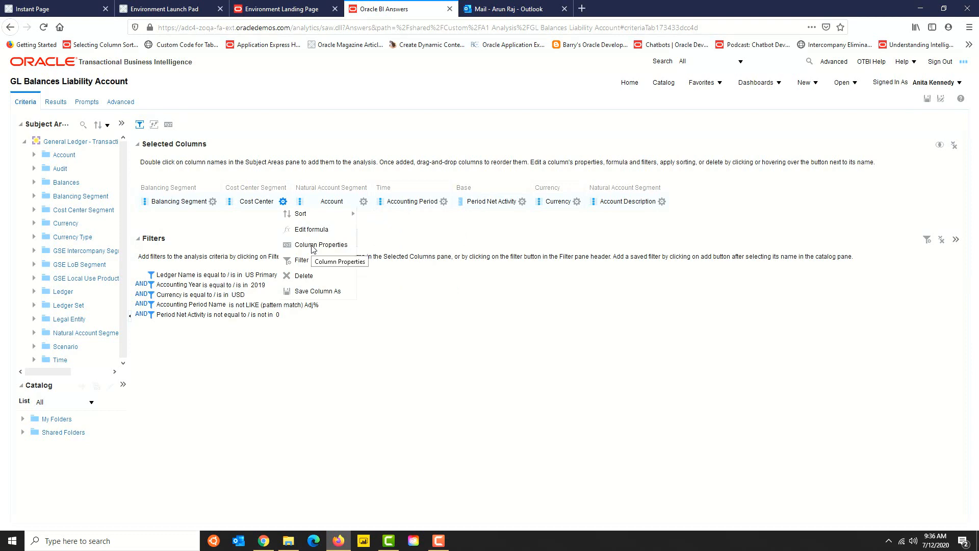
{"action": "left_click", "coordinate": [321, 244]}
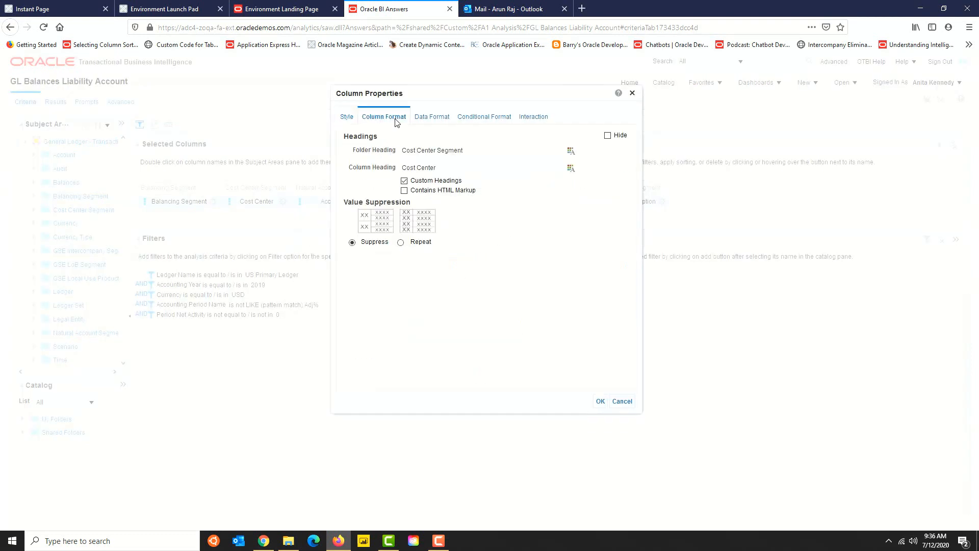
{"action": "left_click", "coordinate": [571, 168]}
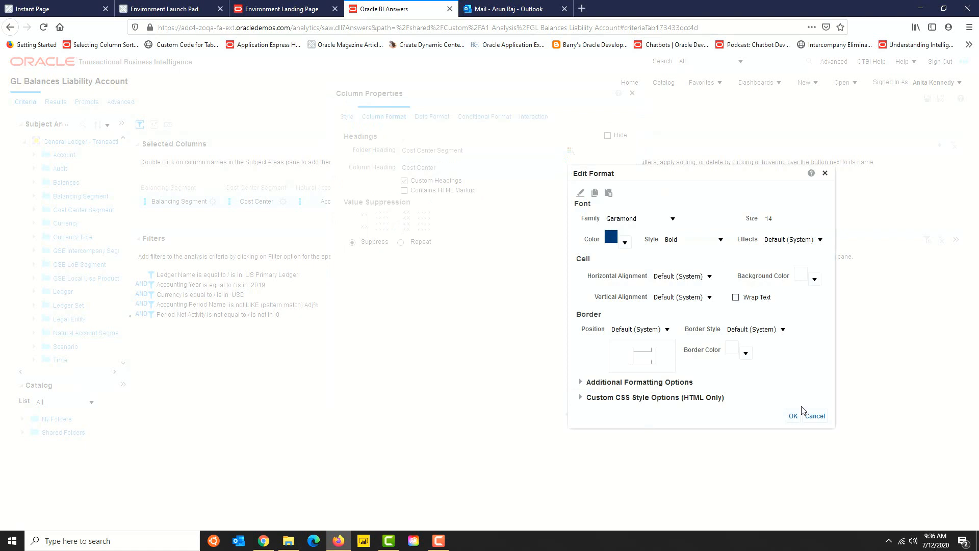
{"action": "left_click", "coordinate": [792, 416]}
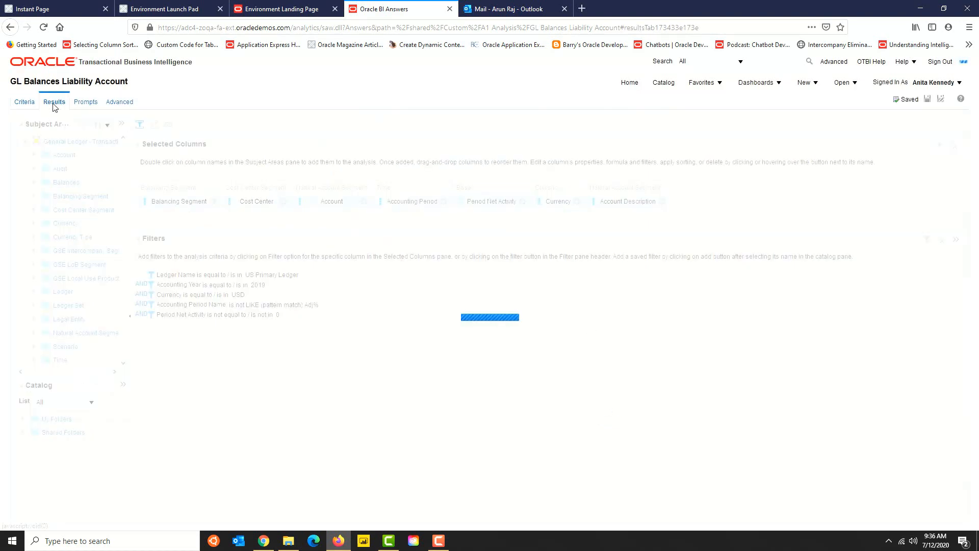
View the results table of Period Net Activity for the AP Employee account.
{"action": "left_click", "coordinate": [54, 102]}
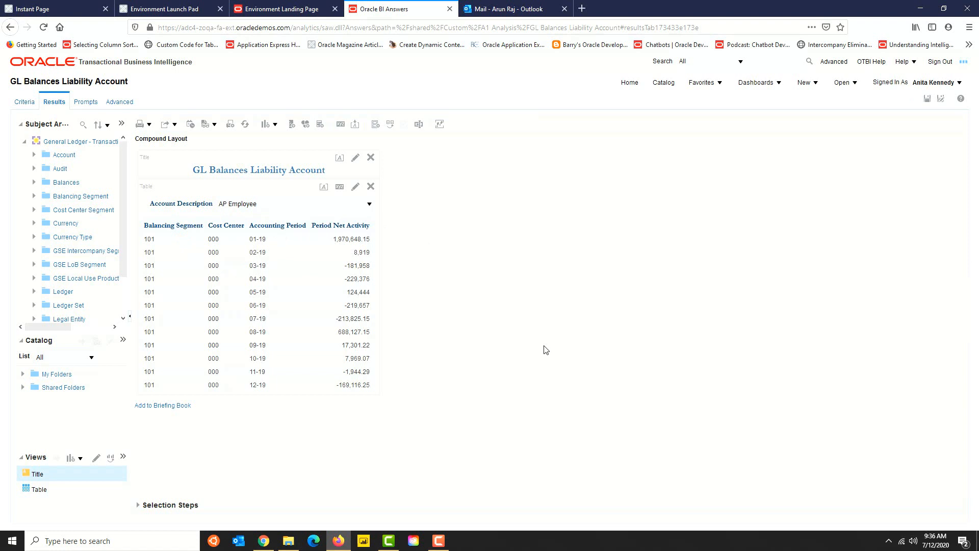
{"action": "mouse_move", "coordinate": [360, 253]}
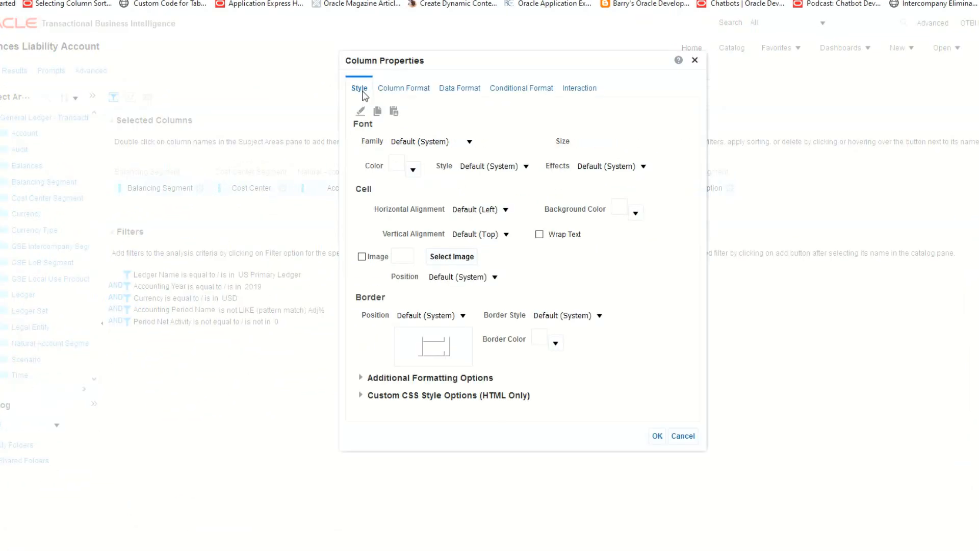
Paste the cell format and set it to regular black text with Wrap Text off.
{"action": "left_click", "coordinate": [467, 141]}
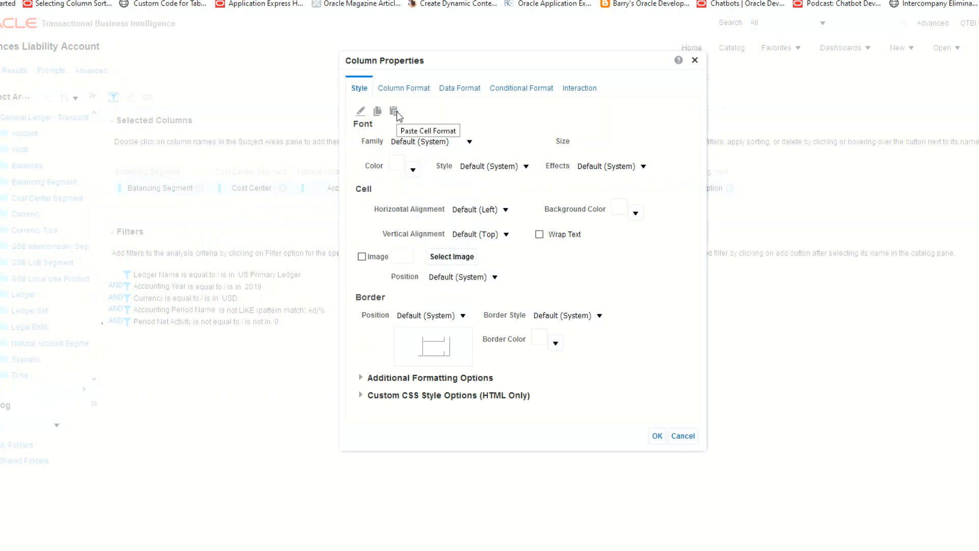
{"action": "left_click", "coordinate": [395, 110]}
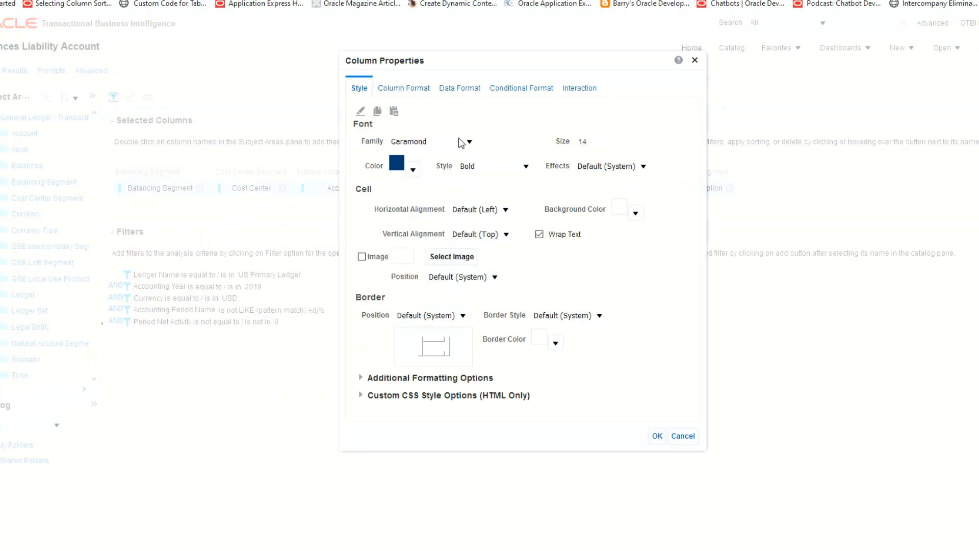
{"action": "left_click", "coordinate": [412, 166]}
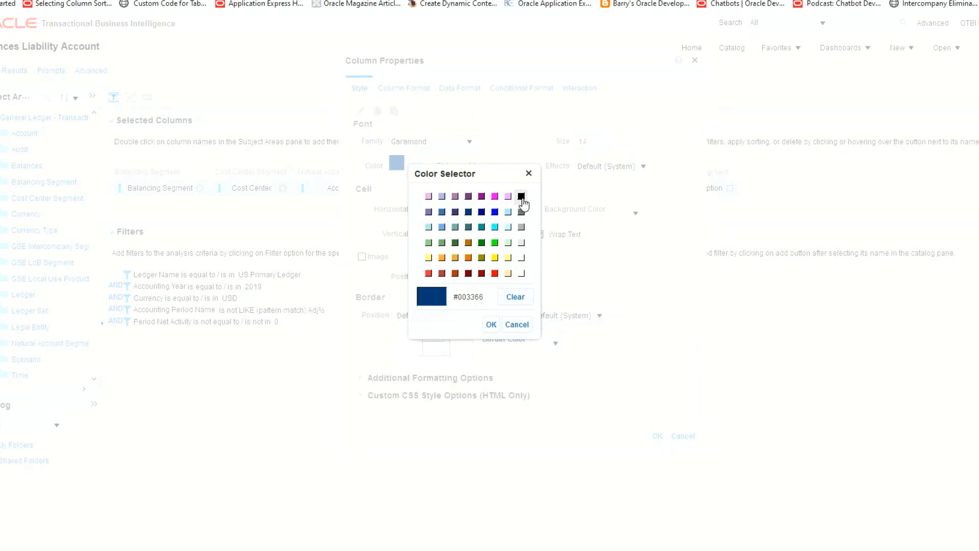
{"action": "left_click", "coordinate": [491, 325]}
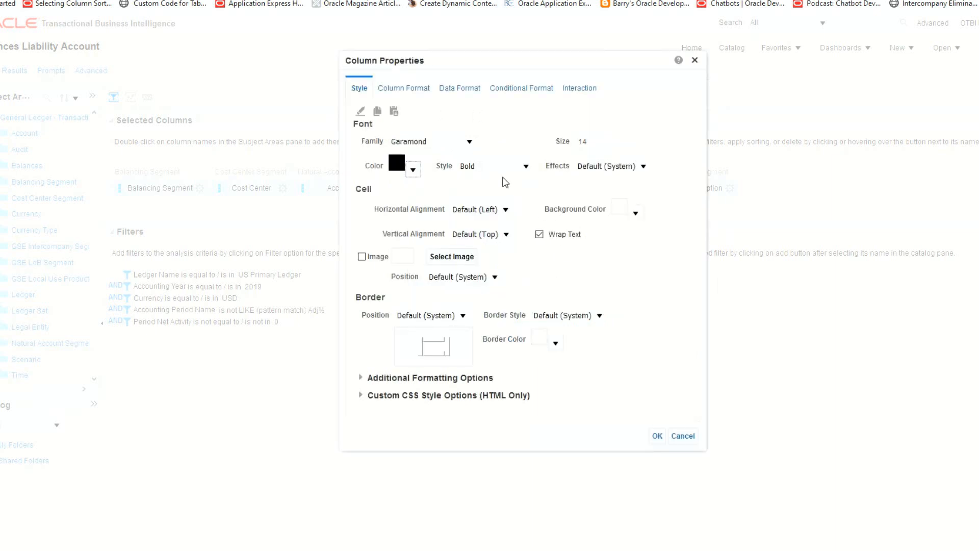
{"action": "left_click", "coordinate": [480, 166]}
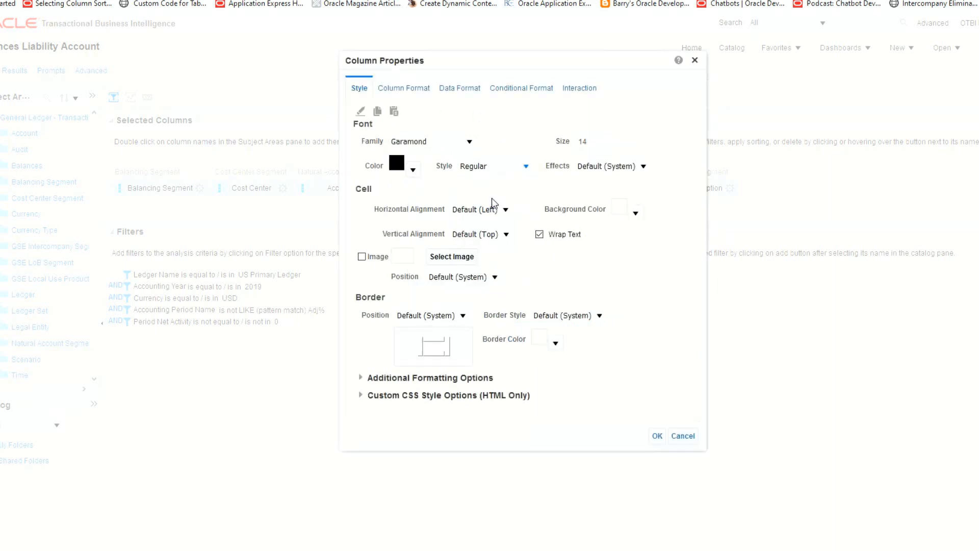
{"action": "left_click", "coordinate": [539, 235]}
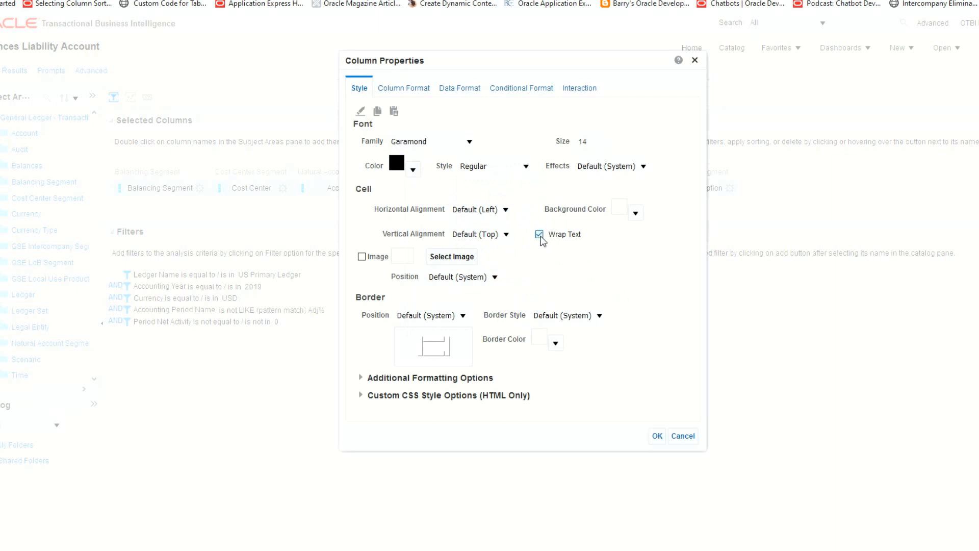
{"action": "left_click", "coordinate": [539, 234]}
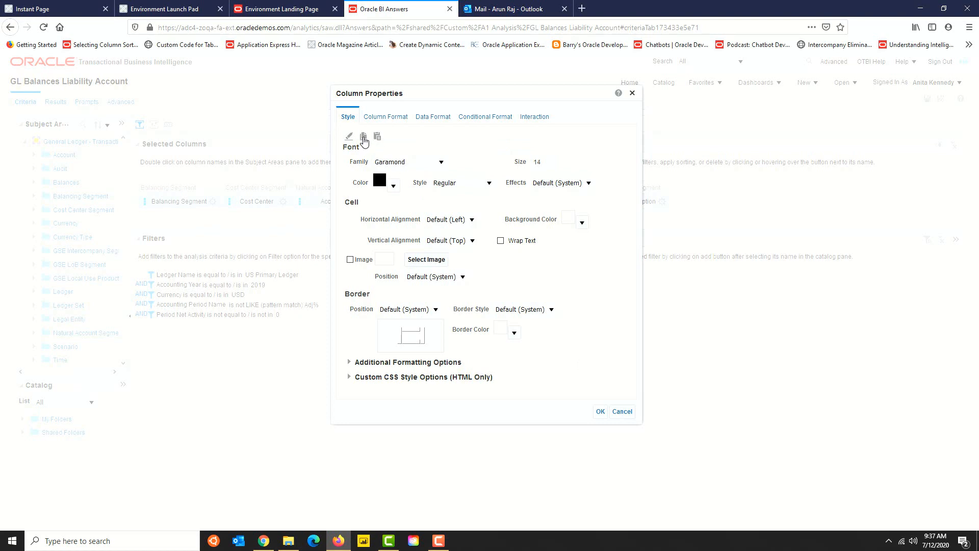
{"action": "left_click", "coordinate": [622, 411]}
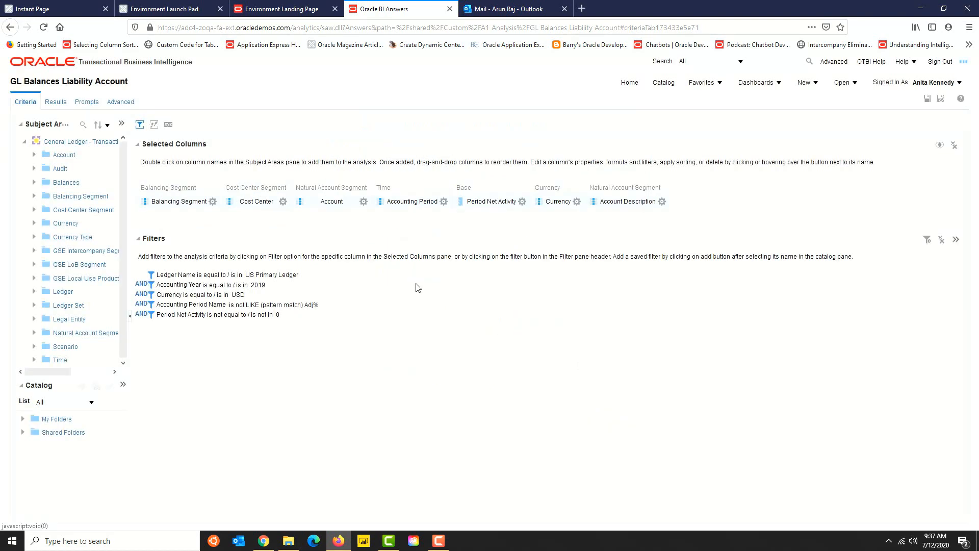
Give Cost Center and Accounting Period the same regular black Garamond 14 format.
{"action": "left_click", "coordinate": [283, 201]}
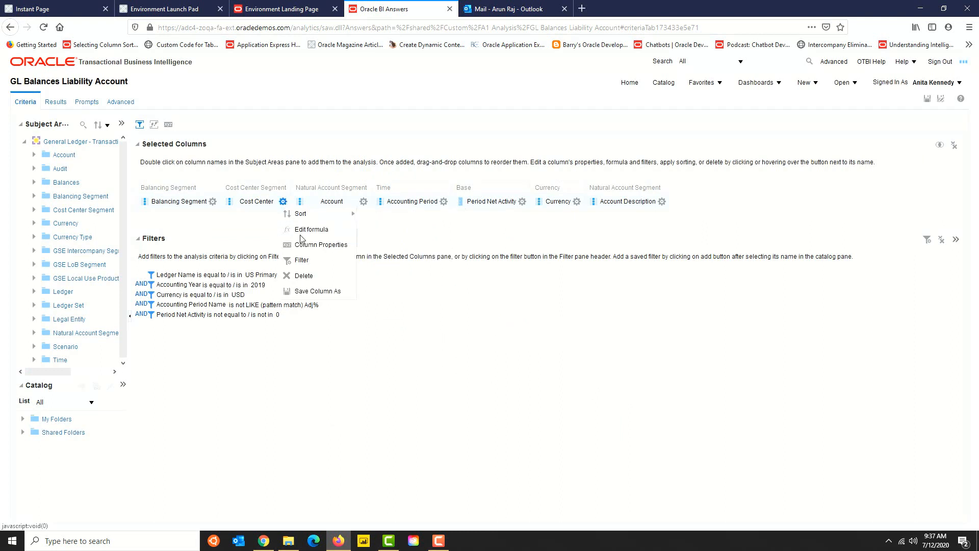
{"action": "left_click", "coordinate": [321, 244]}
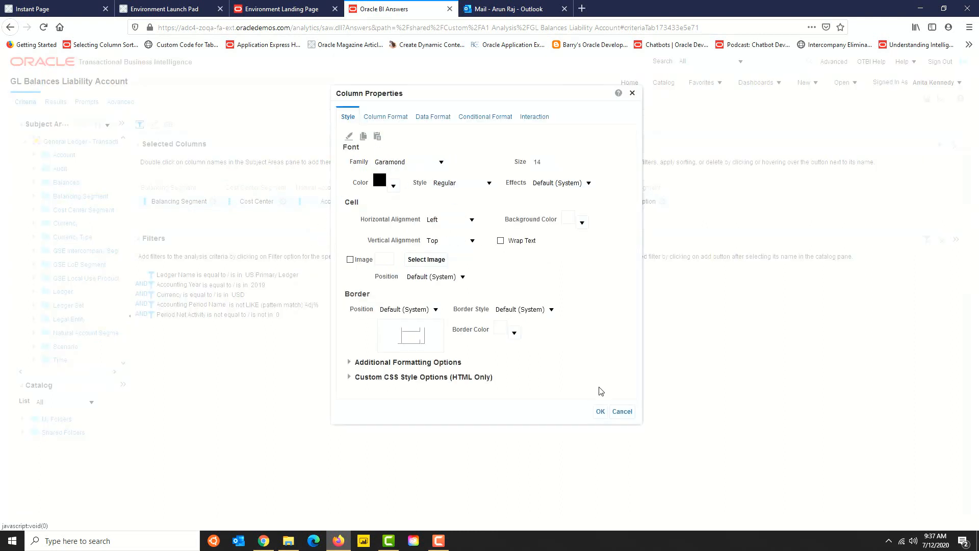
{"action": "left_click", "coordinate": [622, 411]}
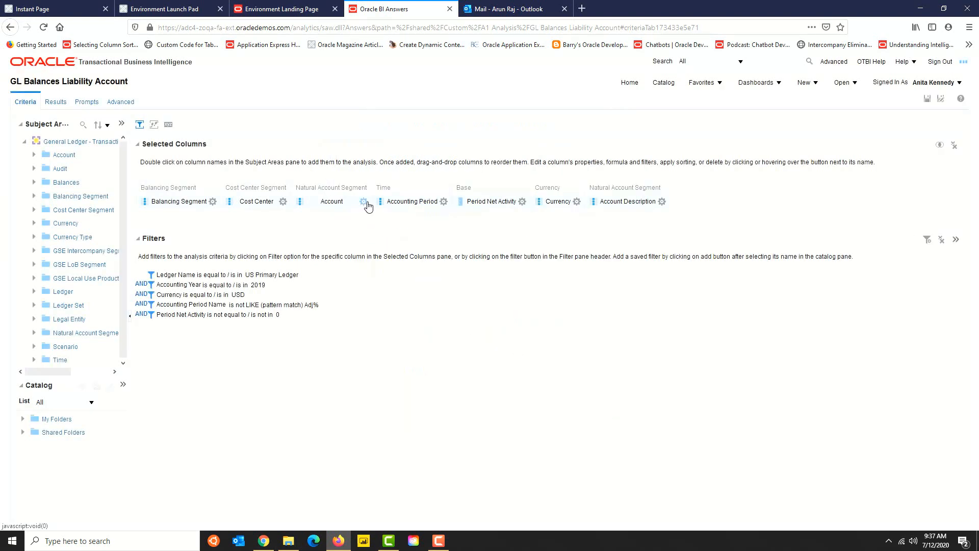
{"action": "left_click", "coordinate": [444, 201]}
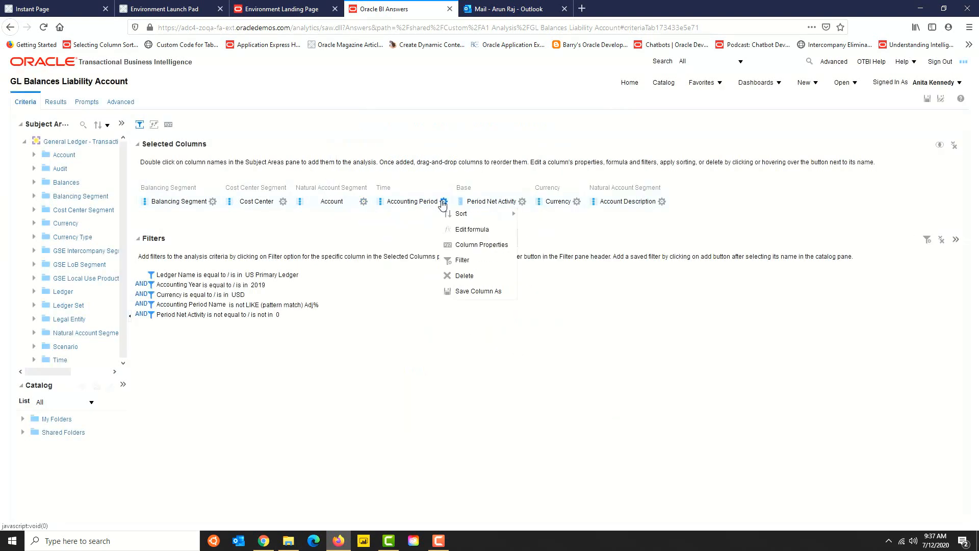
{"action": "left_click", "coordinate": [482, 243]}
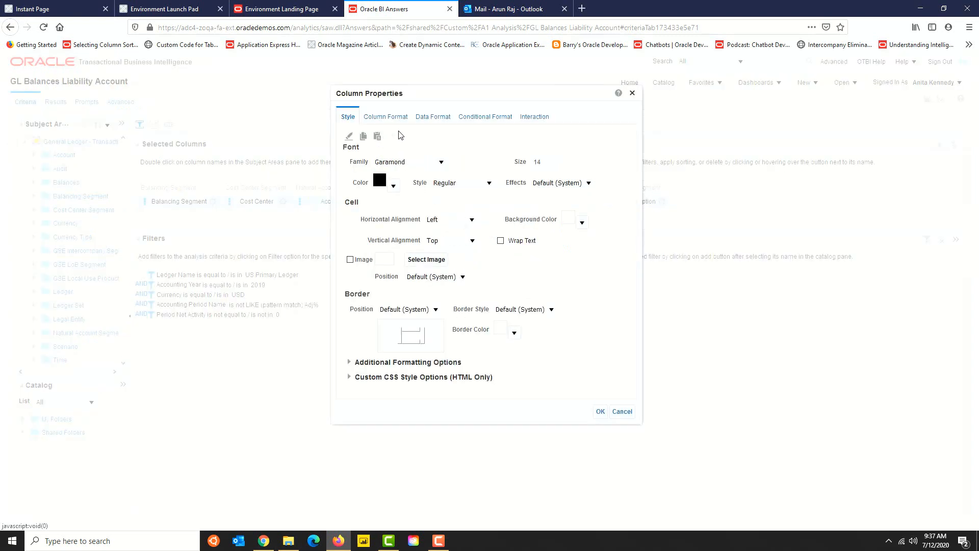
{"action": "left_click", "coordinate": [622, 411]}
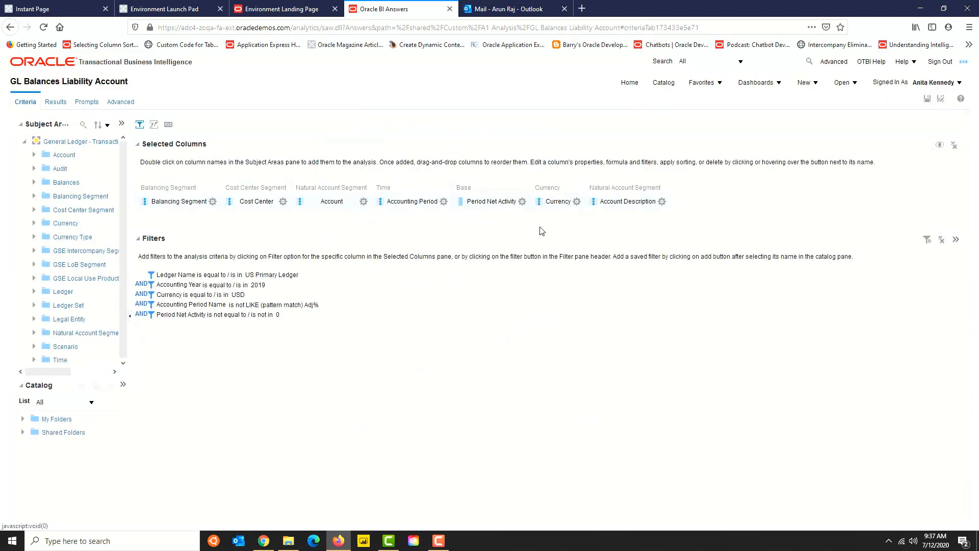
Bring up the Period Net Activity column's style properties.
{"action": "left_click", "coordinate": [522, 201]}
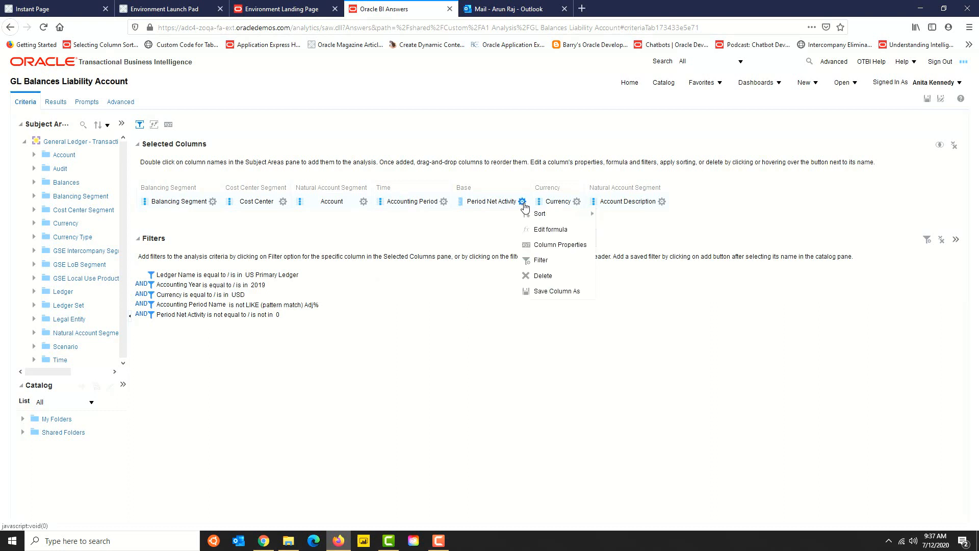
{"action": "left_click", "coordinate": [663, 201]}
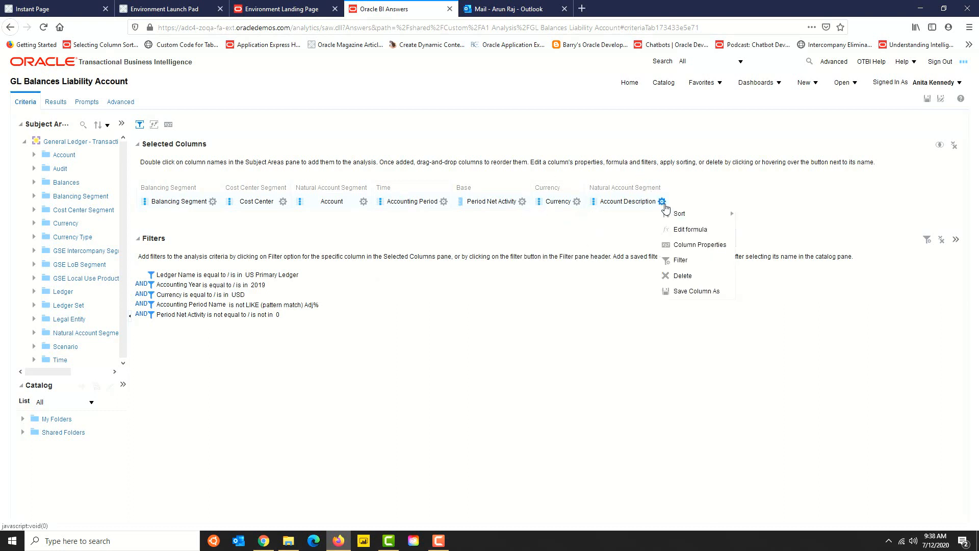
{"action": "mouse_move", "coordinate": [582, 227]}
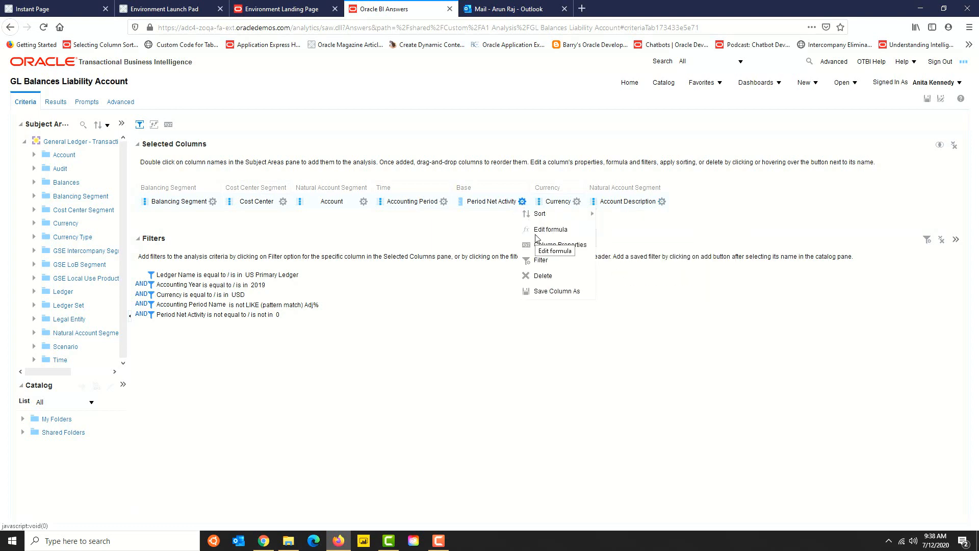
{"action": "left_click", "coordinate": [561, 244]}
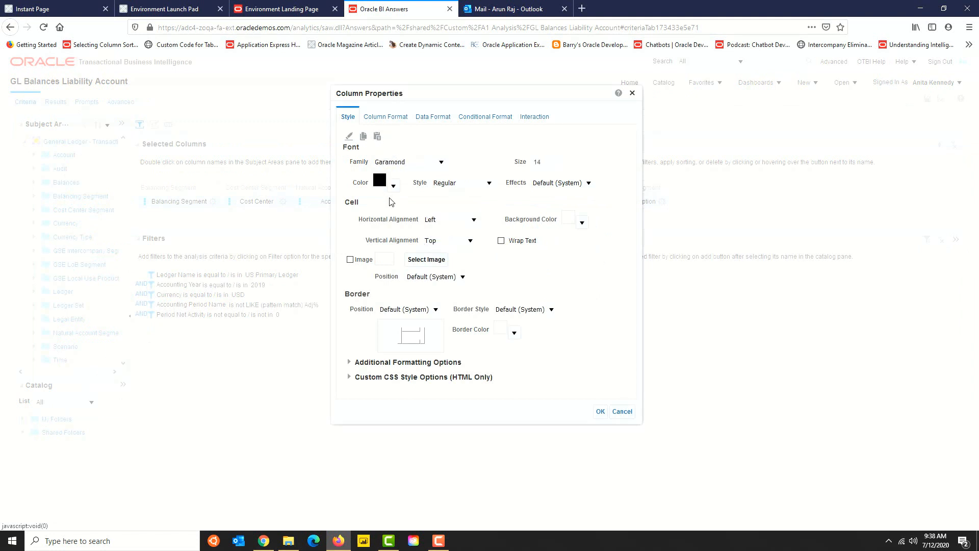
Make Period Net Activity values bold, right-aligned and vertically centred, then preview results.
{"action": "left_click", "coordinate": [474, 220]}
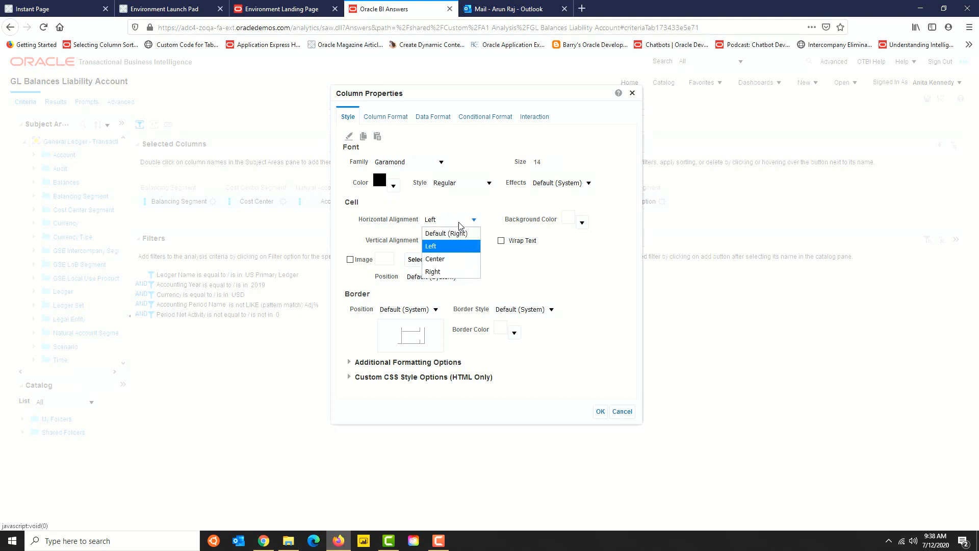
{"action": "left_click", "coordinate": [432, 270]}
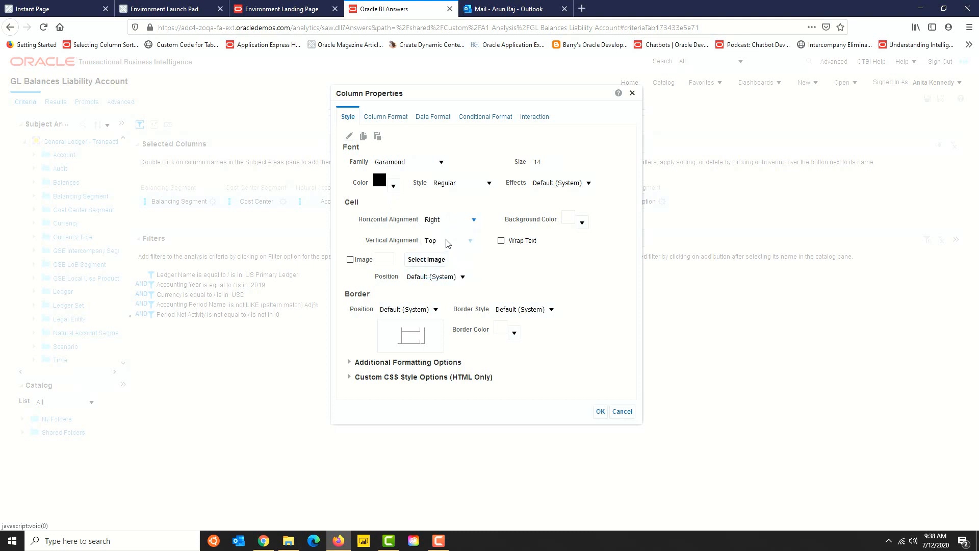
{"action": "left_click", "coordinate": [469, 241]}
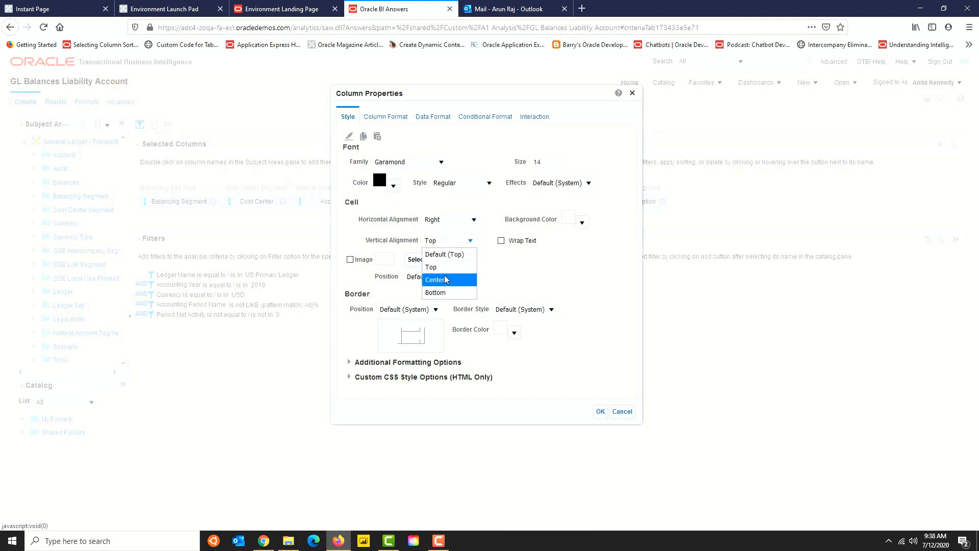
{"action": "left_click", "coordinate": [436, 279]}
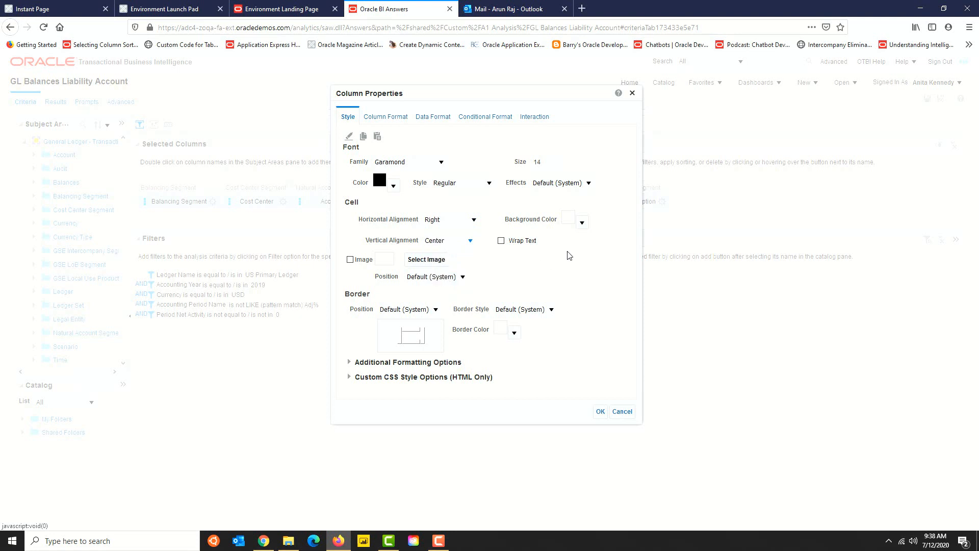
{"action": "left_click", "coordinate": [489, 182]}
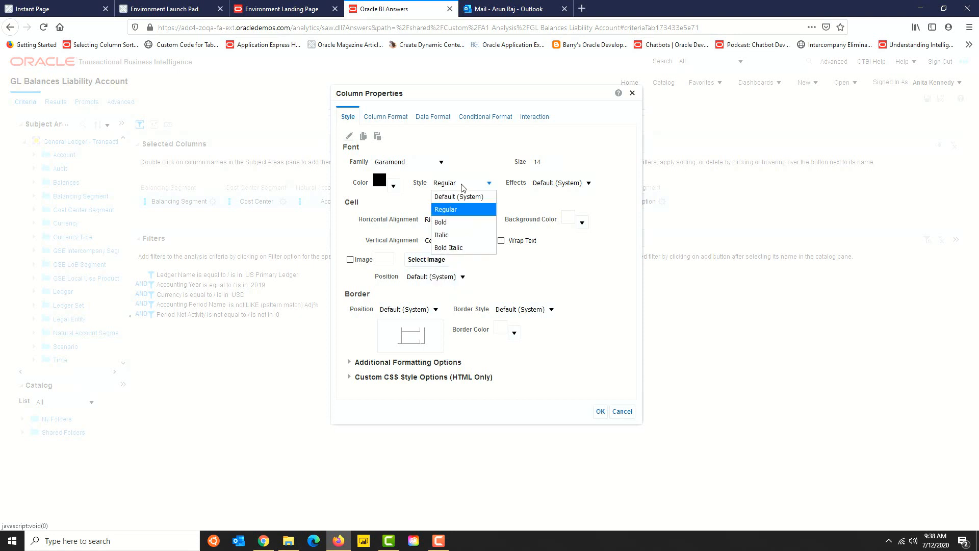
{"action": "left_click", "coordinate": [440, 222]}
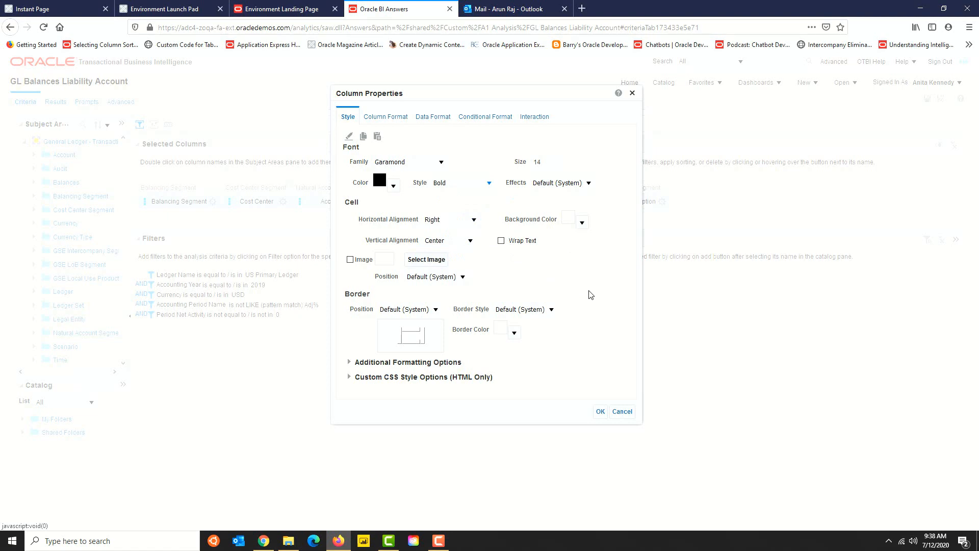
{"action": "mouse_move", "coordinate": [598, 400]}
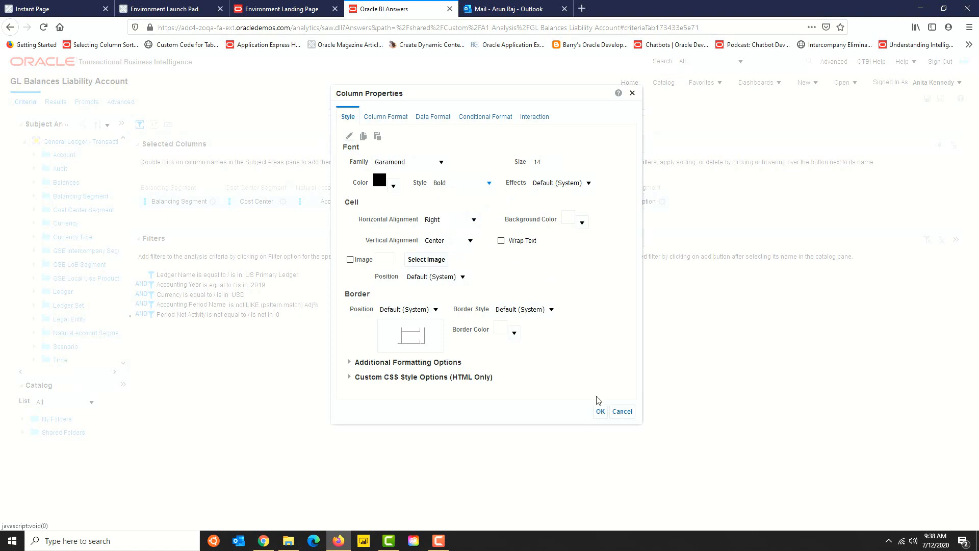
{"action": "left_click", "coordinate": [622, 411]}
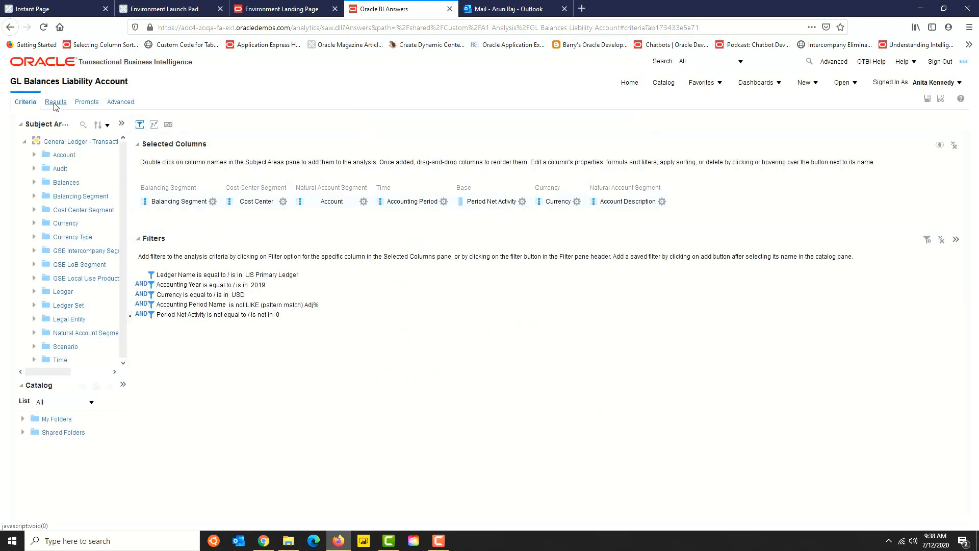
{"action": "left_click", "coordinate": [55, 102]}
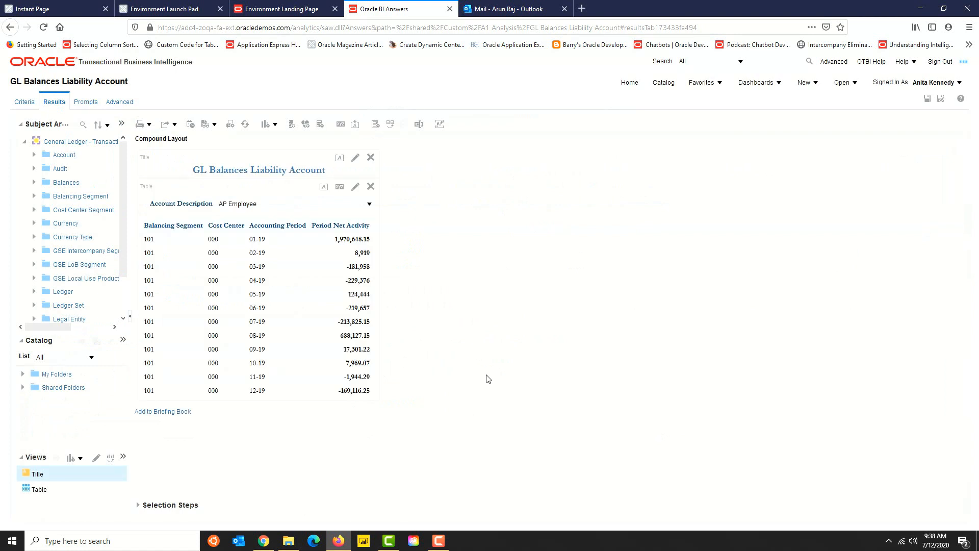
{"action": "mouse_move", "coordinate": [161, 244]}
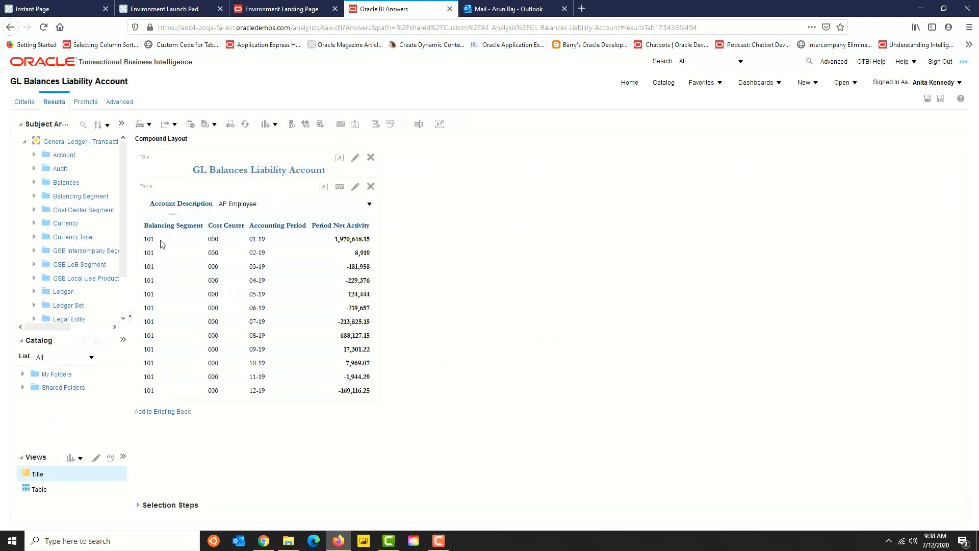
{"action": "mouse_move", "coordinate": [348, 248]}
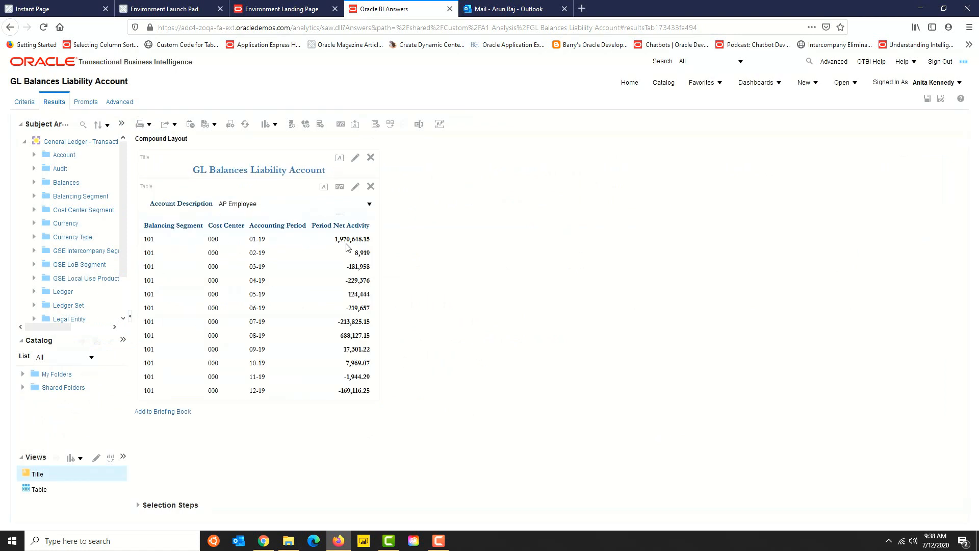
{"action": "mouse_move", "coordinate": [472, 380]}
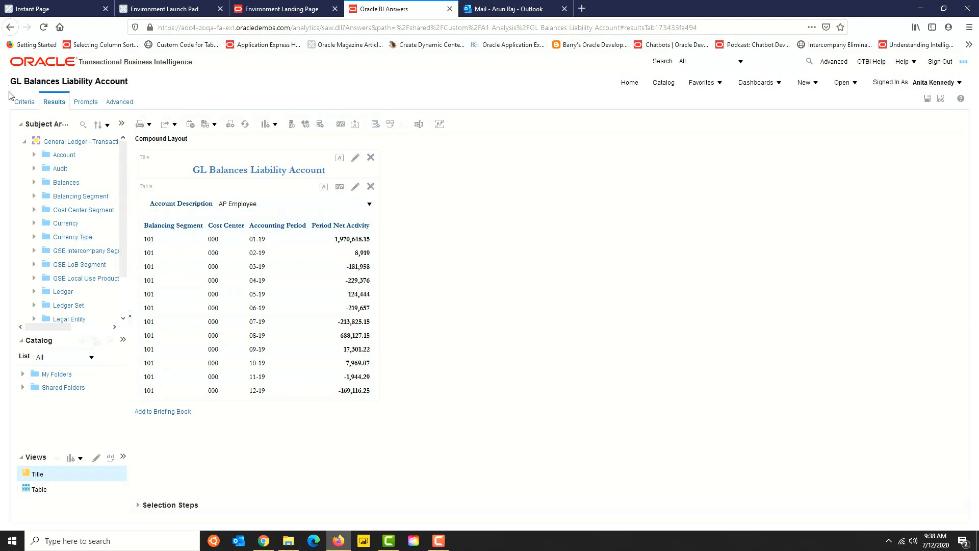
Centre the Balancing Segment and Cost Center values horizontally.
{"action": "left_click", "coordinate": [24, 101]}
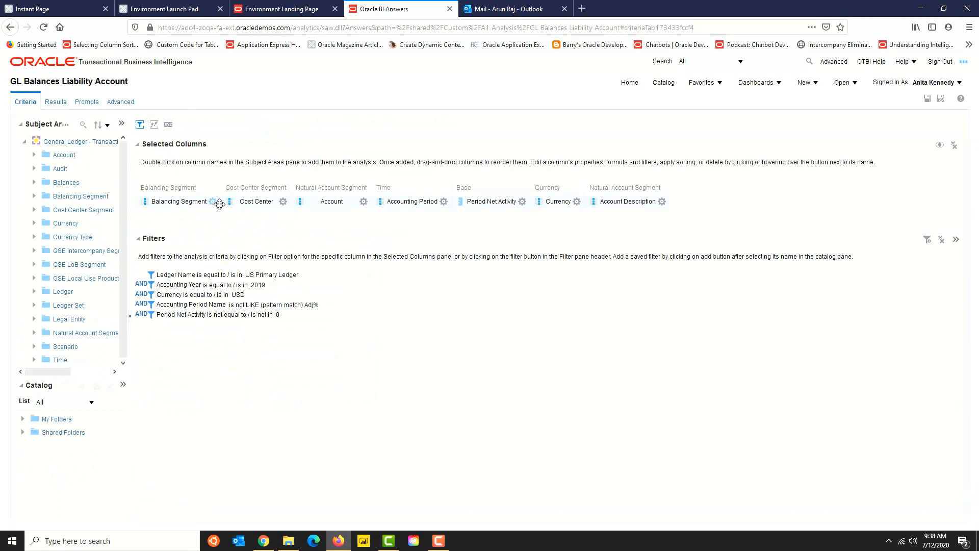
{"action": "left_click", "coordinate": [210, 201]}
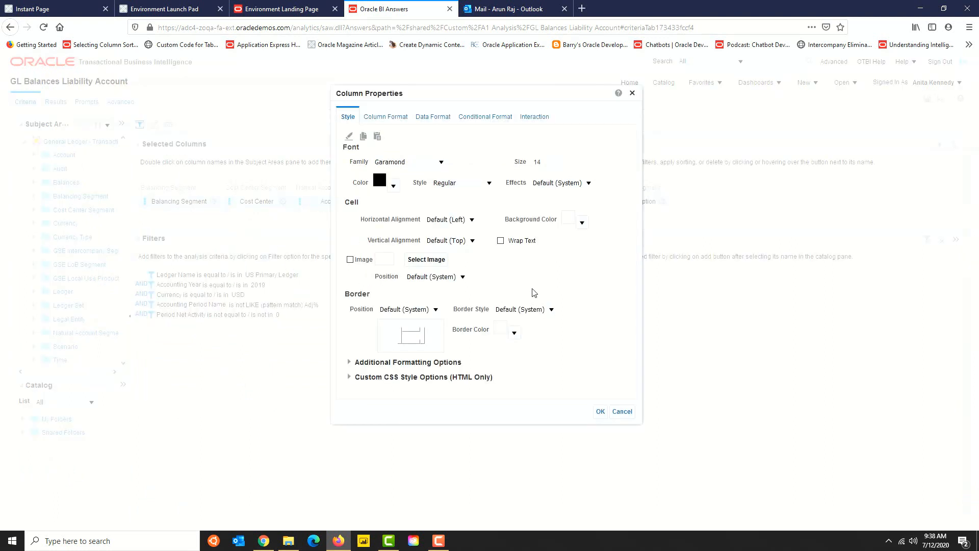
{"action": "left_click", "coordinate": [472, 218]}
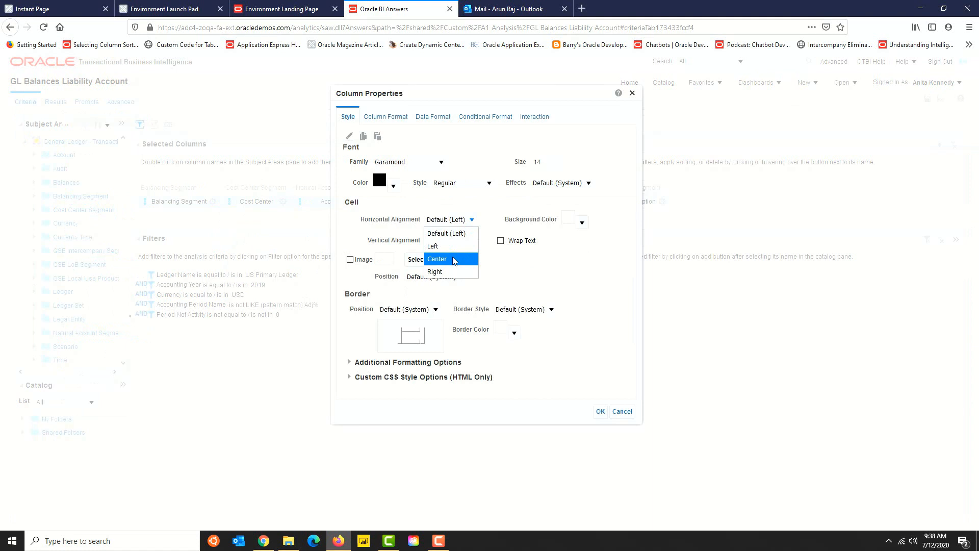
{"action": "left_click", "coordinate": [438, 258]}
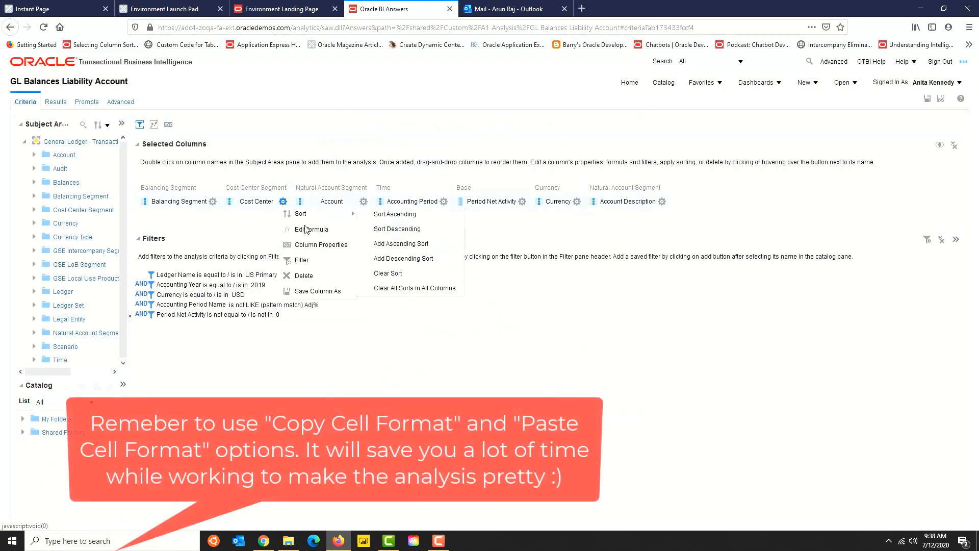
{"action": "left_click", "coordinate": [322, 244]}
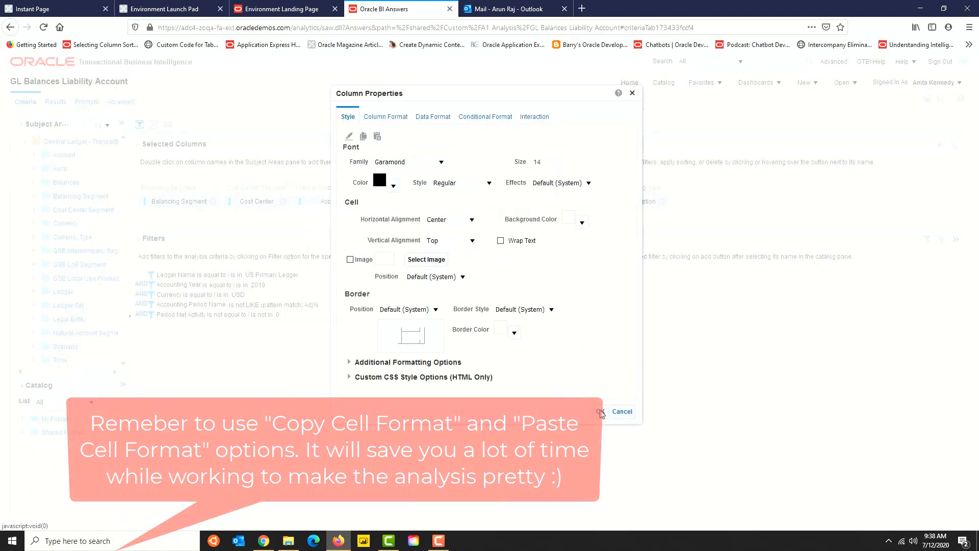
{"action": "left_click", "coordinate": [621, 412]}
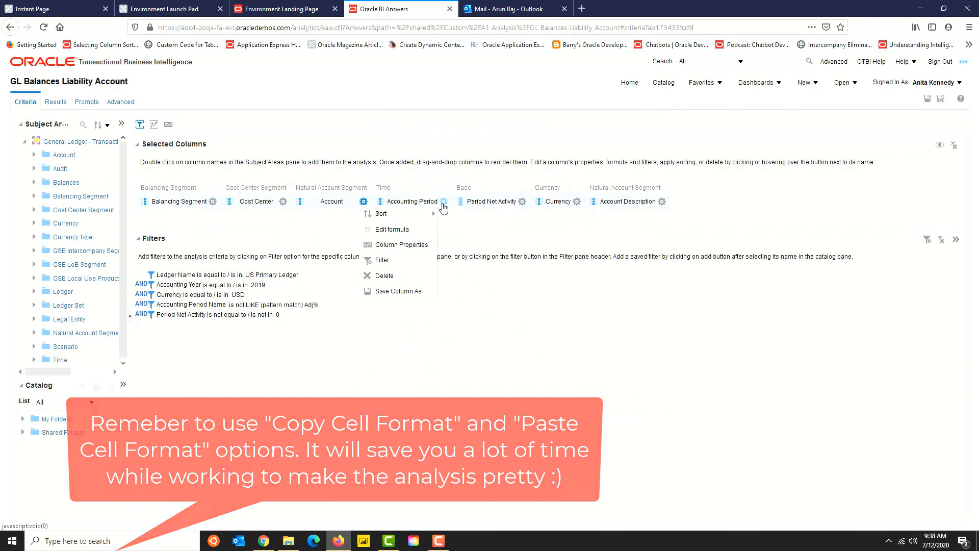
Centre the Accounting Period values horizontally and preview the results table.
{"action": "left_click", "coordinate": [402, 244]}
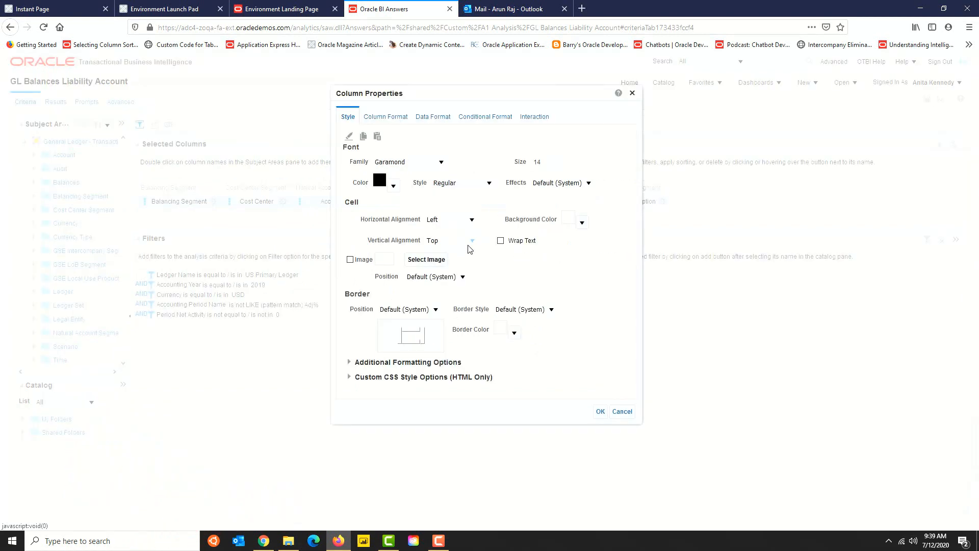
{"action": "left_click", "coordinate": [443, 219]}
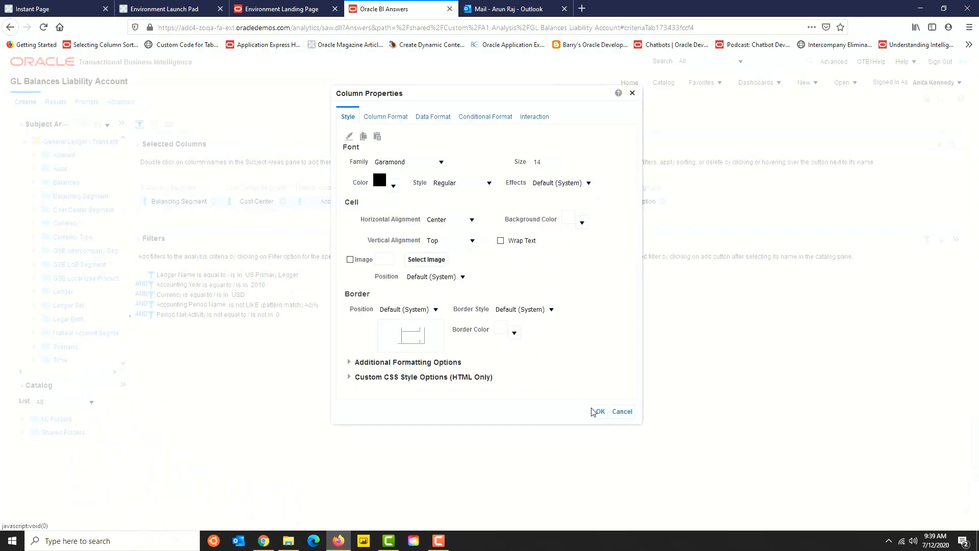
{"action": "left_click", "coordinate": [598, 412]}
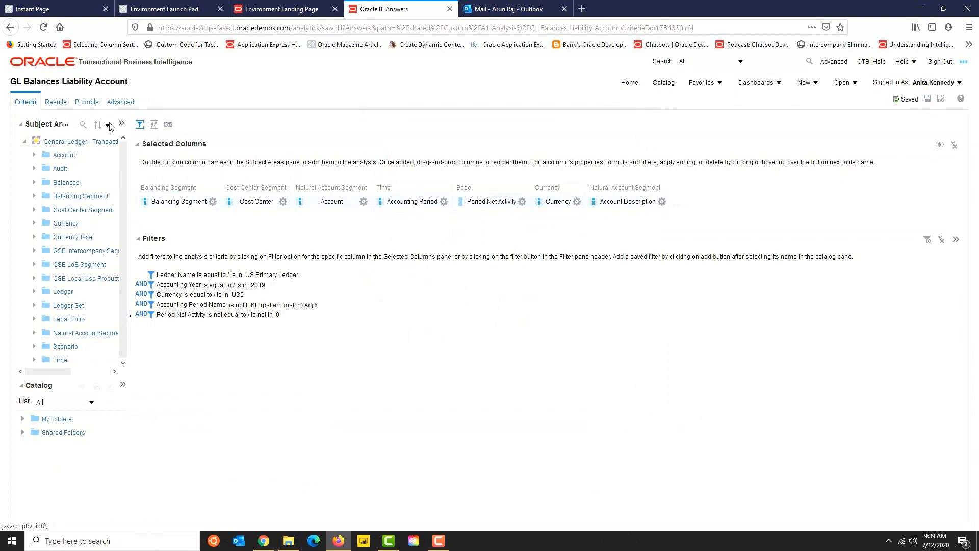
{"action": "left_click", "coordinate": [55, 102]}
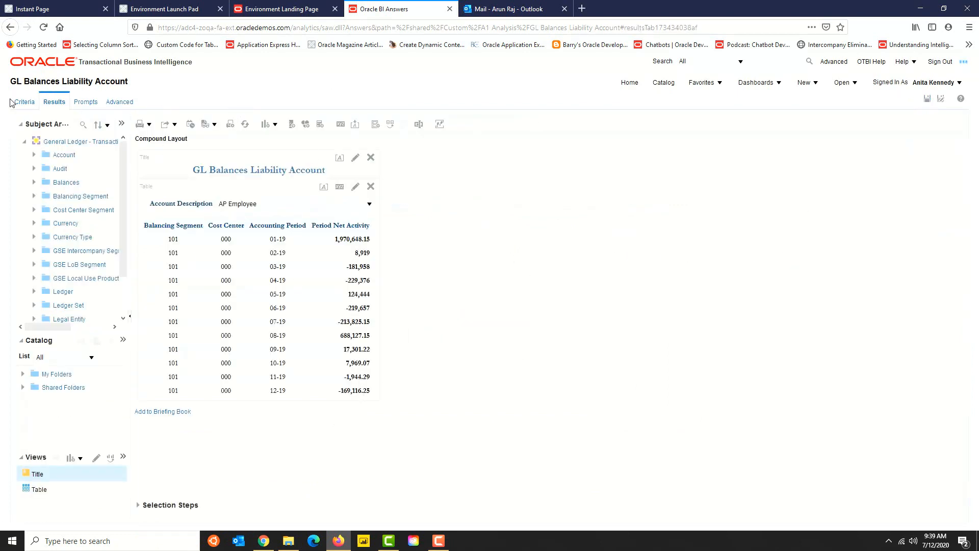
{"action": "left_click", "coordinate": [24, 102]}
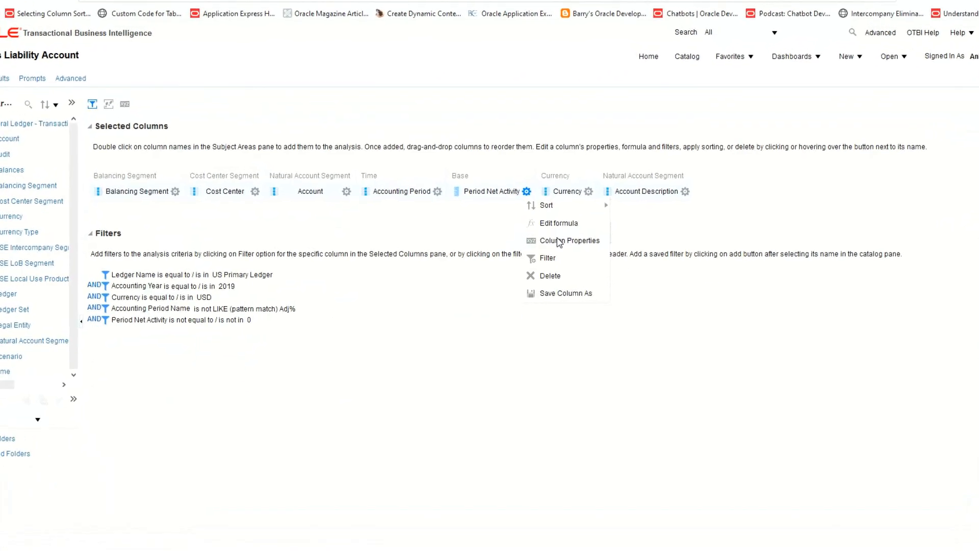
Override Period Net Activity's default data format and treat values as Number.
{"action": "left_click", "coordinate": [569, 241]}
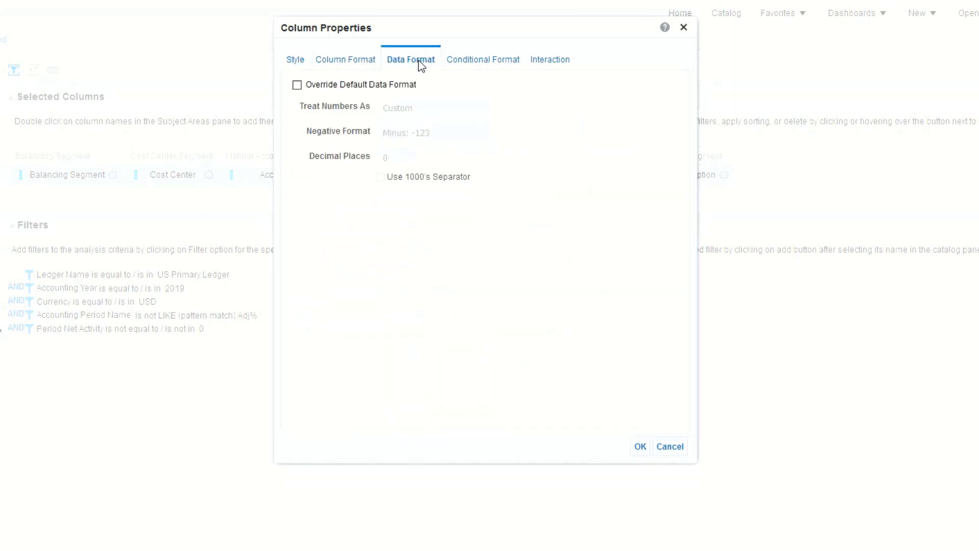
{"action": "mouse_move", "coordinate": [439, 263]}
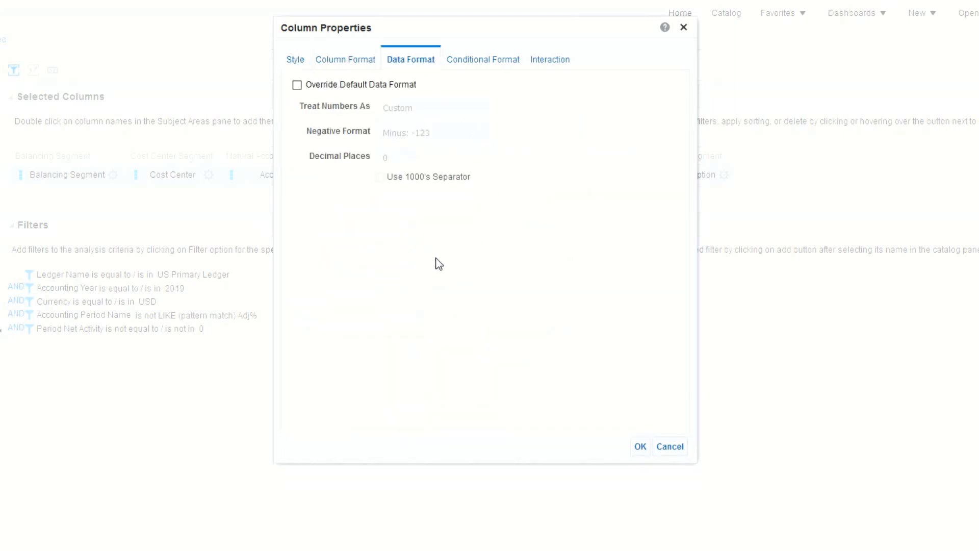
{"action": "mouse_move", "coordinate": [396, 229]}
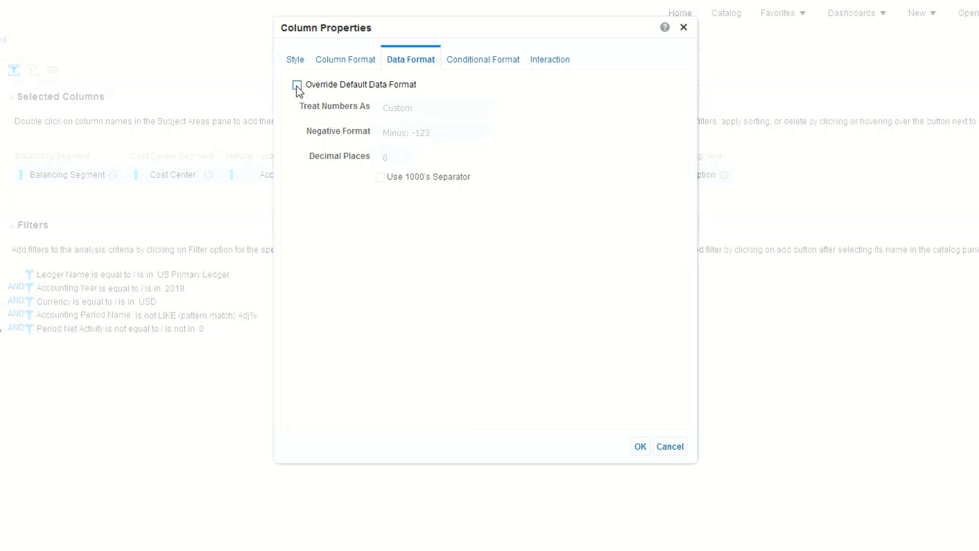
{"action": "left_click", "coordinate": [297, 84]}
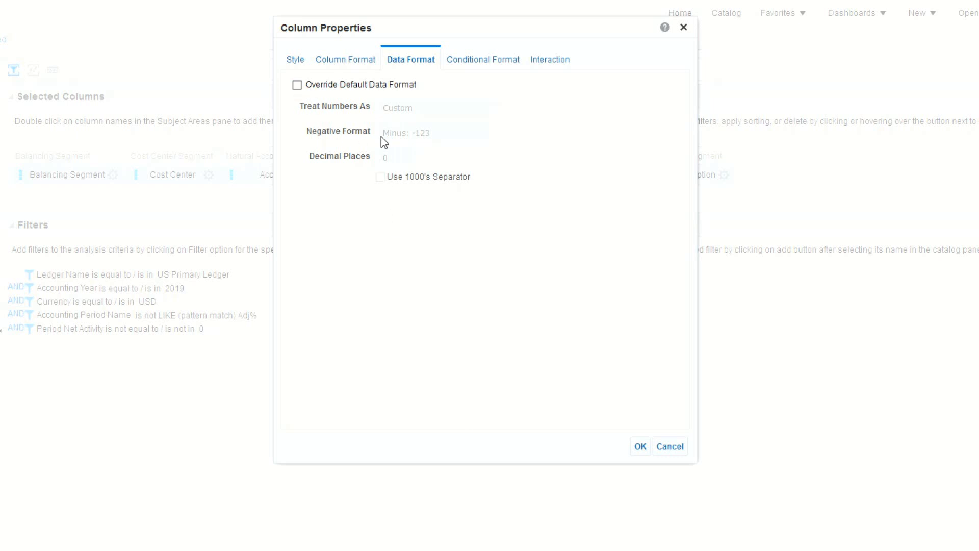
{"action": "left_click", "coordinate": [297, 85]}
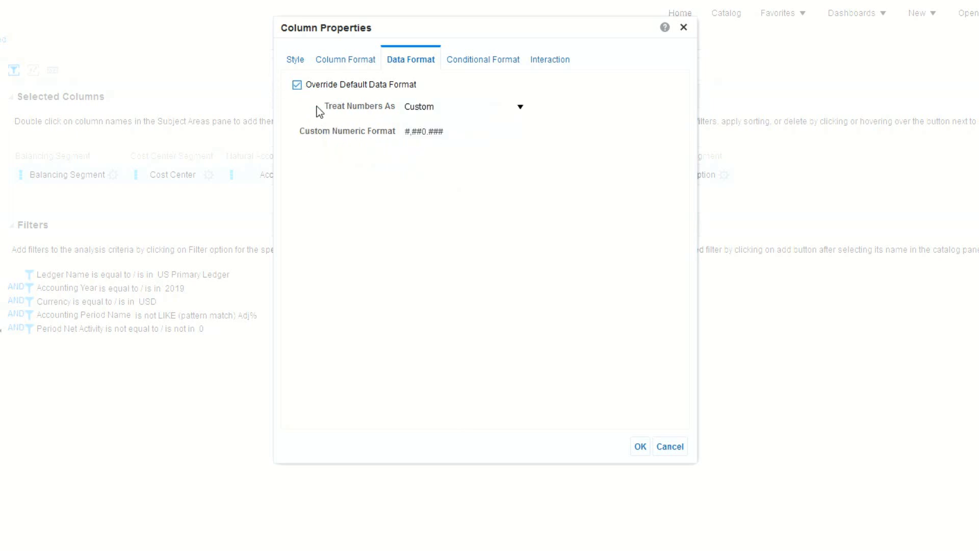
{"action": "left_click", "coordinate": [520, 107]}
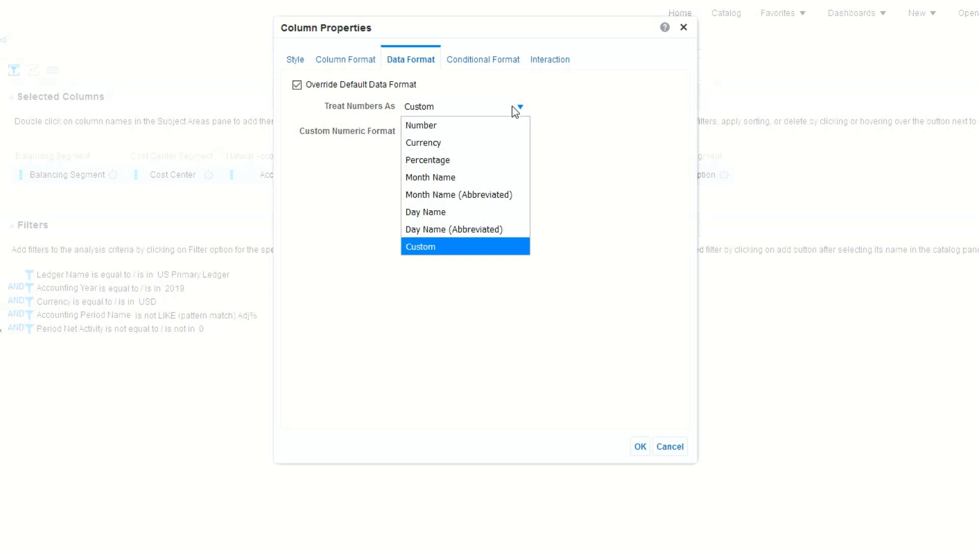
{"action": "left_click", "coordinate": [421, 125]}
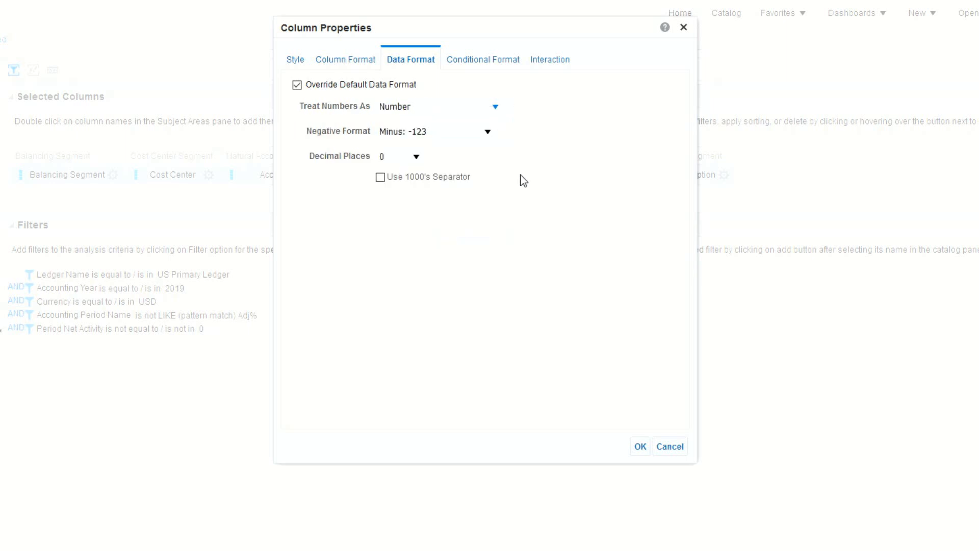
Set negatives to red parentheses with 2 decimal places and thousands separator.
{"action": "left_click", "coordinate": [488, 131]}
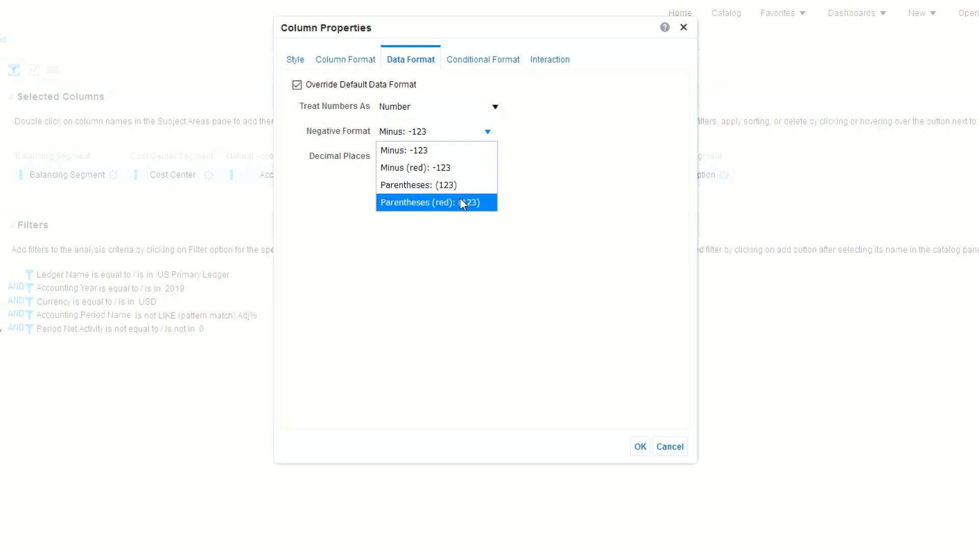
{"action": "left_click", "coordinate": [437, 202]}
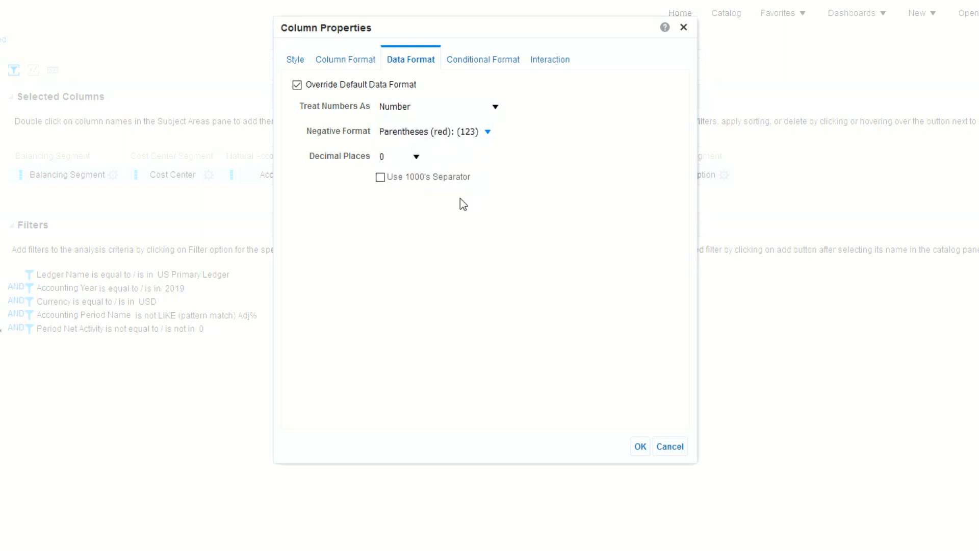
{"action": "left_click", "coordinate": [415, 156]}
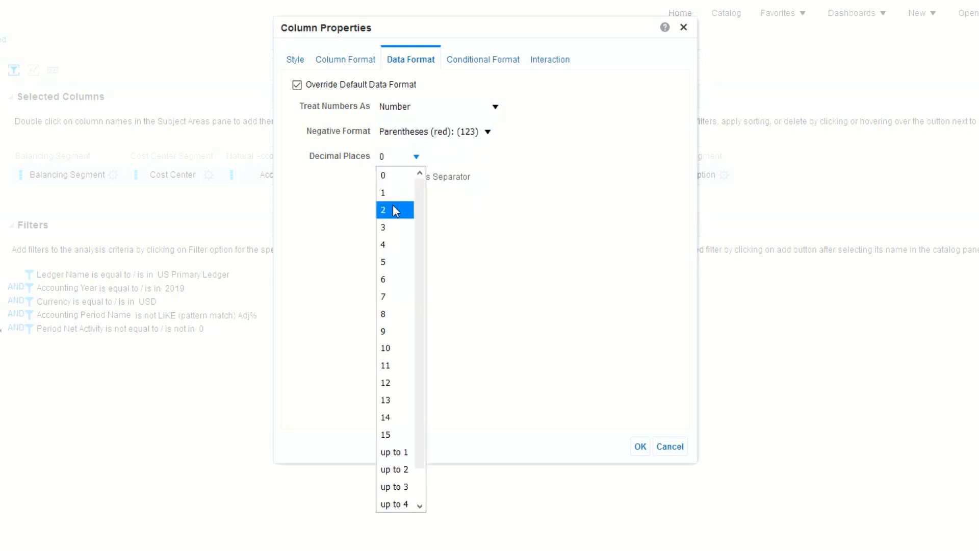
{"action": "left_click", "coordinate": [382, 210]}
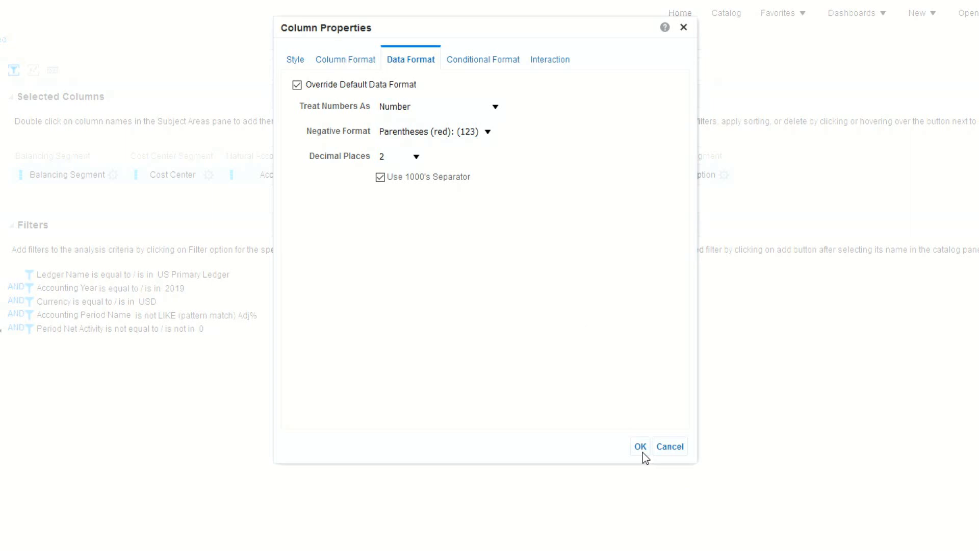
{"action": "left_click", "coordinate": [640, 446]}
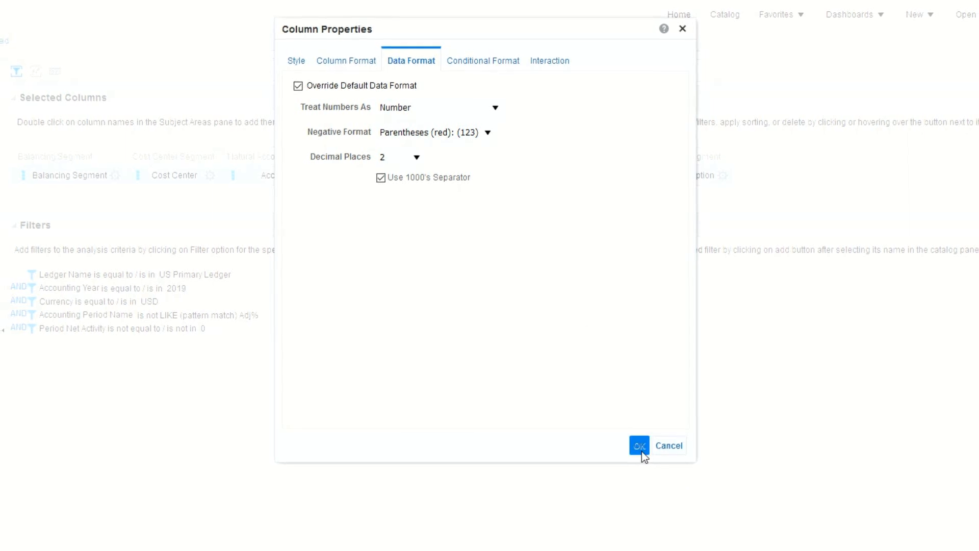
Preview the results table showing negative Period Net Activity values in red parentheses.
{"action": "left_click", "coordinate": [638, 446]}
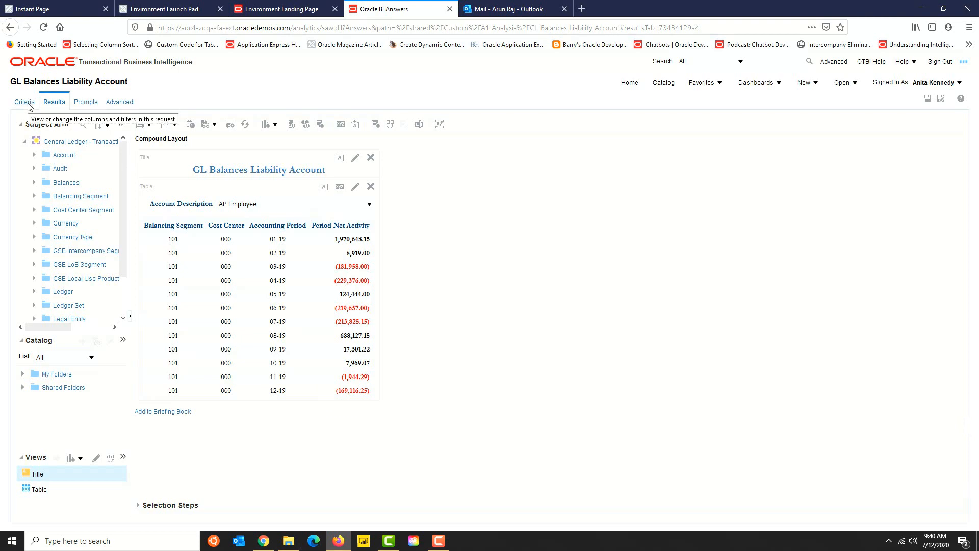
Bring up conditional formatting for the Period Net Activity column from Criteria.
{"action": "left_click", "coordinate": [24, 102]}
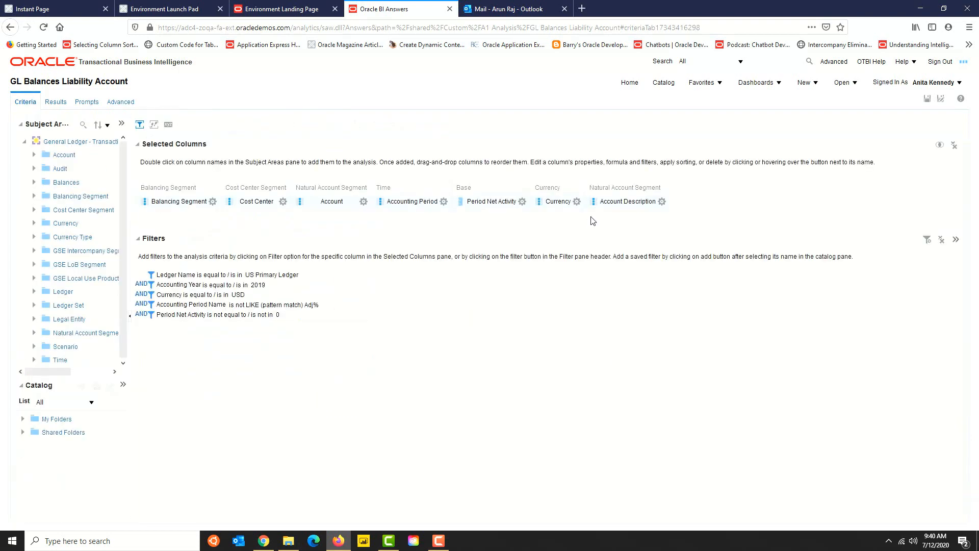
{"action": "left_click", "coordinate": [522, 201]}
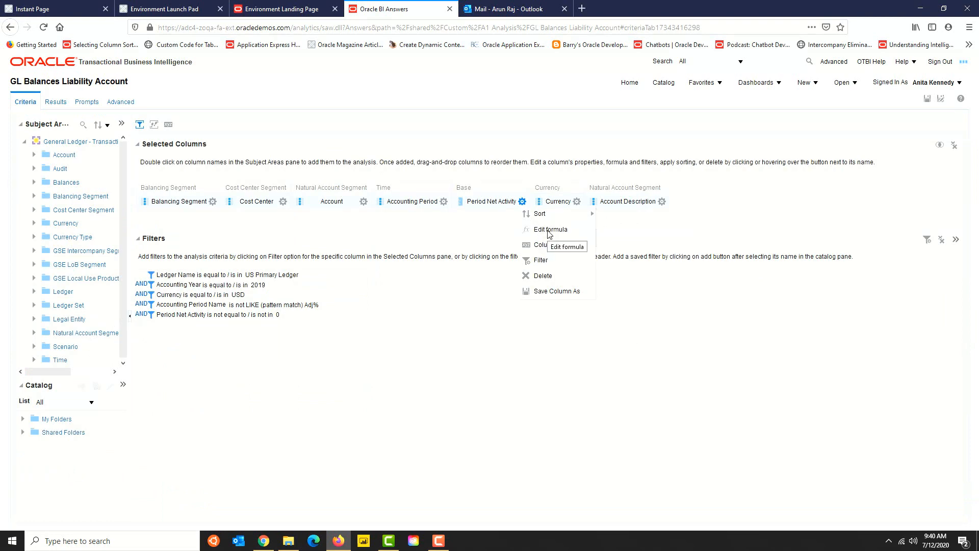
{"action": "left_click", "coordinate": [546, 245]}
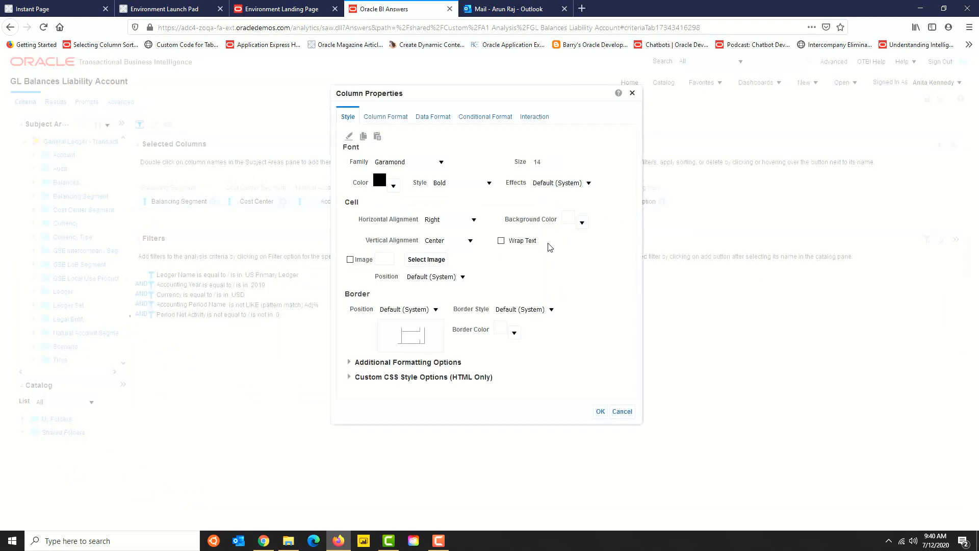
{"action": "mouse_move", "coordinate": [486, 116]}
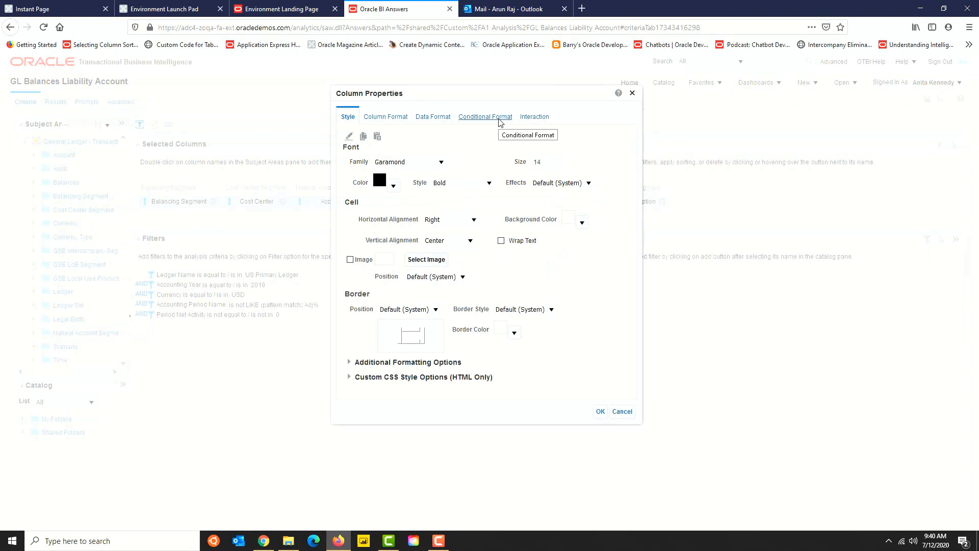
{"action": "left_click", "coordinate": [483, 116]}
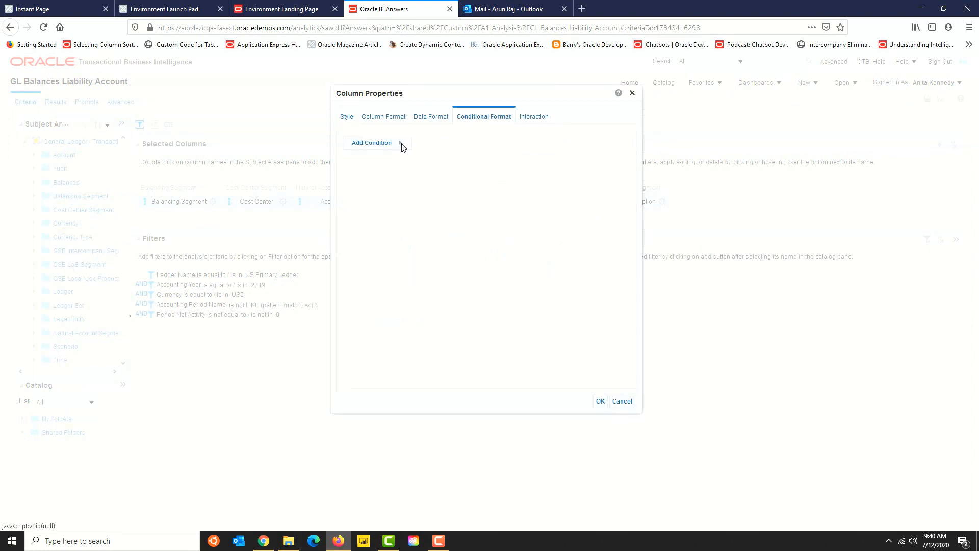
Add condition Period Net Activity is less than 0 with a black background colour.
{"action": "left_click", "coordinate": [371, 143]}
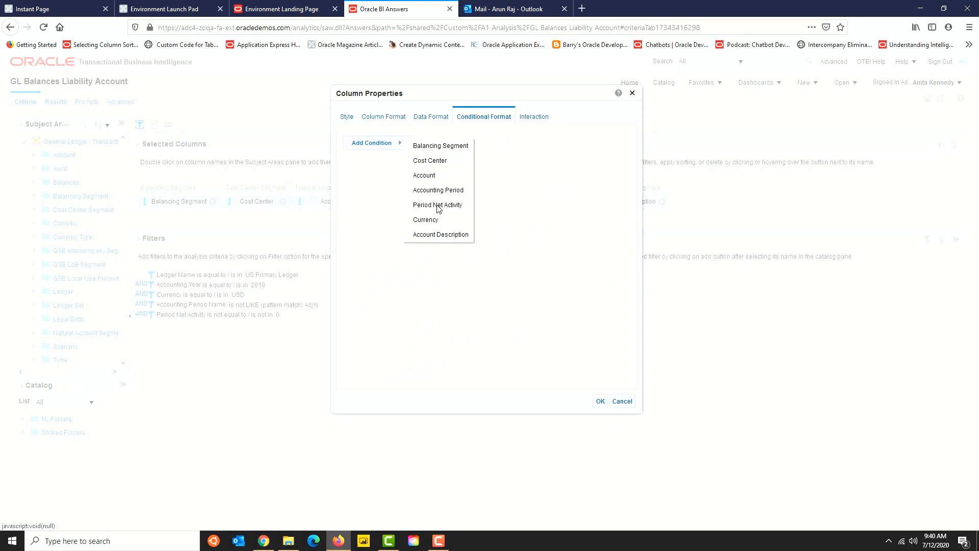
{"action": "left_click", "coordinate": [438, 205]}
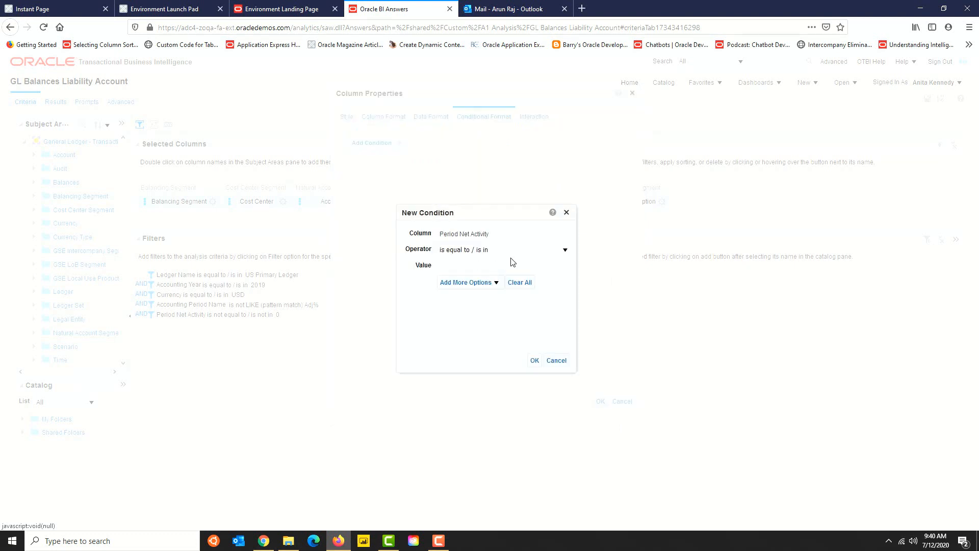
{"action": "left_click", "coordinate": [565, 249]}
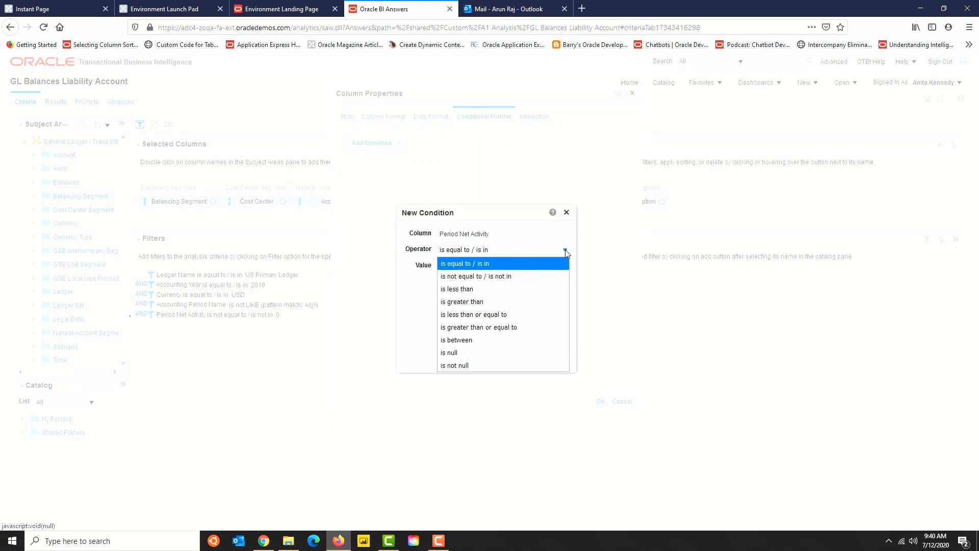
{"action": "left_click", "coordinate": [458, 289]}
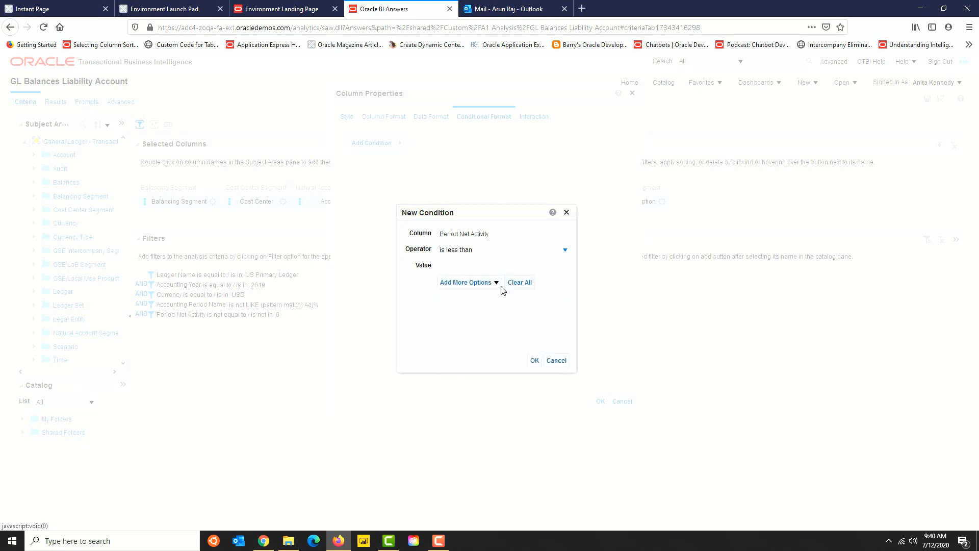
{"action": "left_click", "coordinate": [488, 265]}
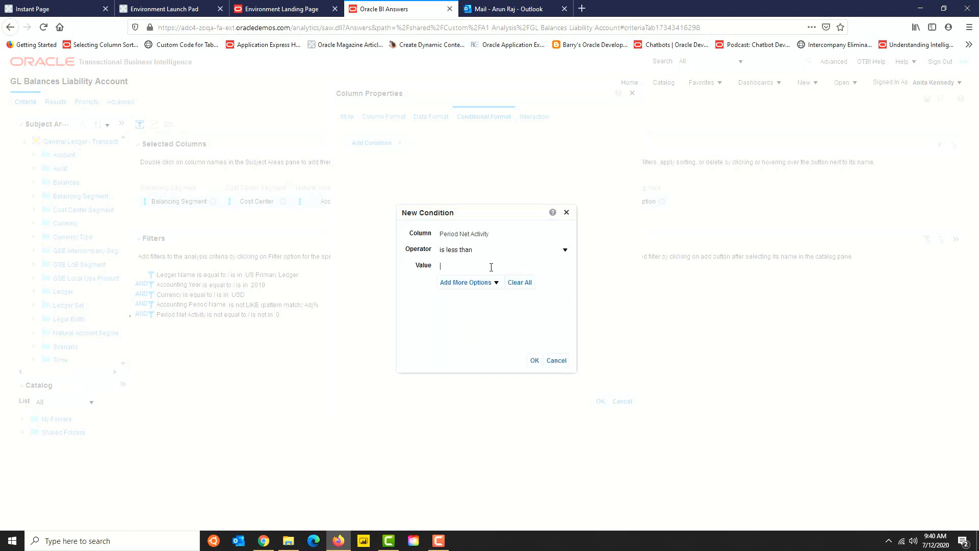
{"action": "type", "text": "0"}
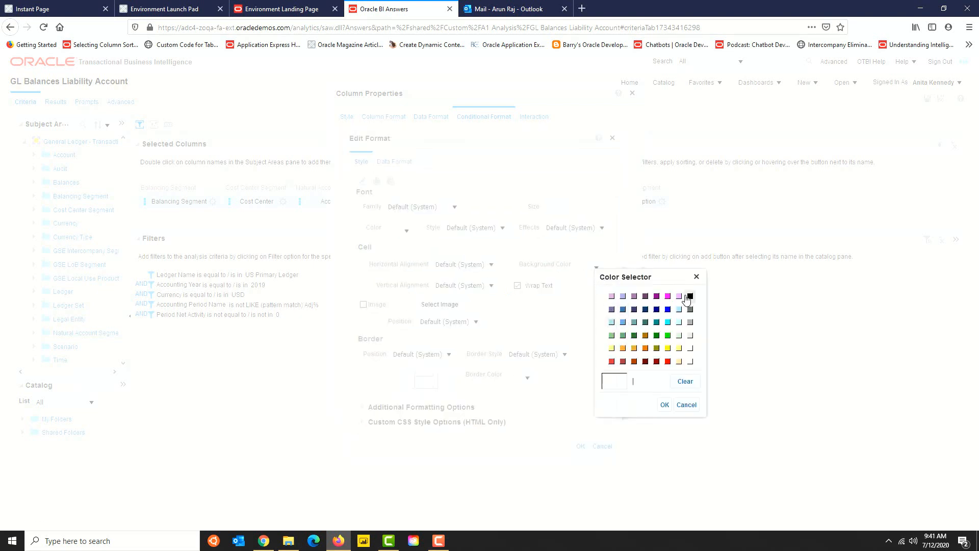
{"action": "left_click", "coordinate": [690, 296]}
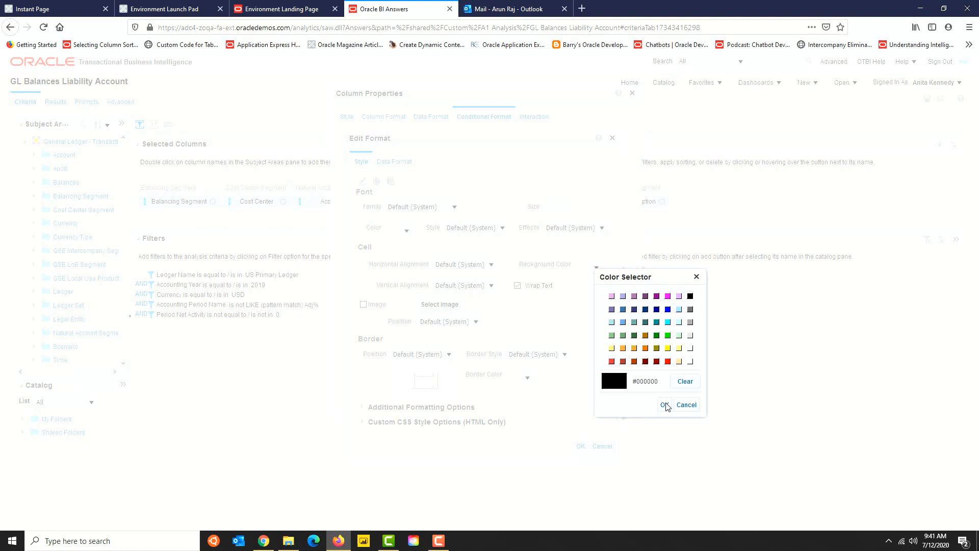
{"action": "left_click", "coordinate": [664, 405]}
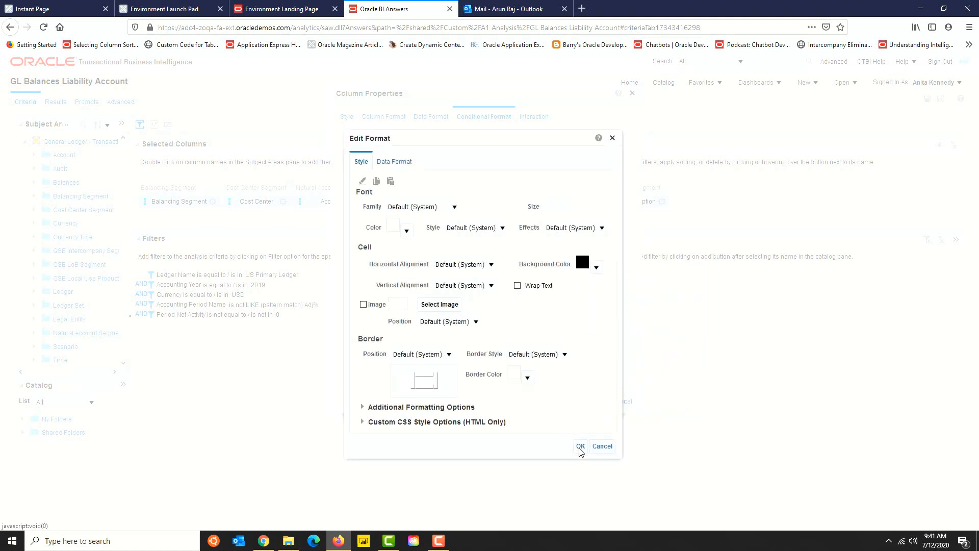
{"action": "left_click", "coordinate": [580, 446]}
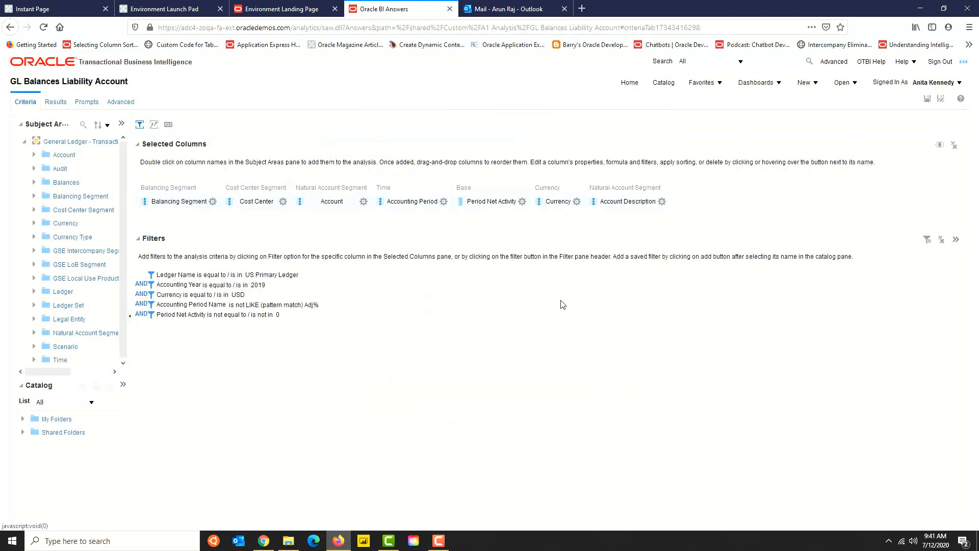
View the results with negative Period Net Activity amounts on black backgrounds.
{"action": "left_click", "coordinate": [54, 102]}
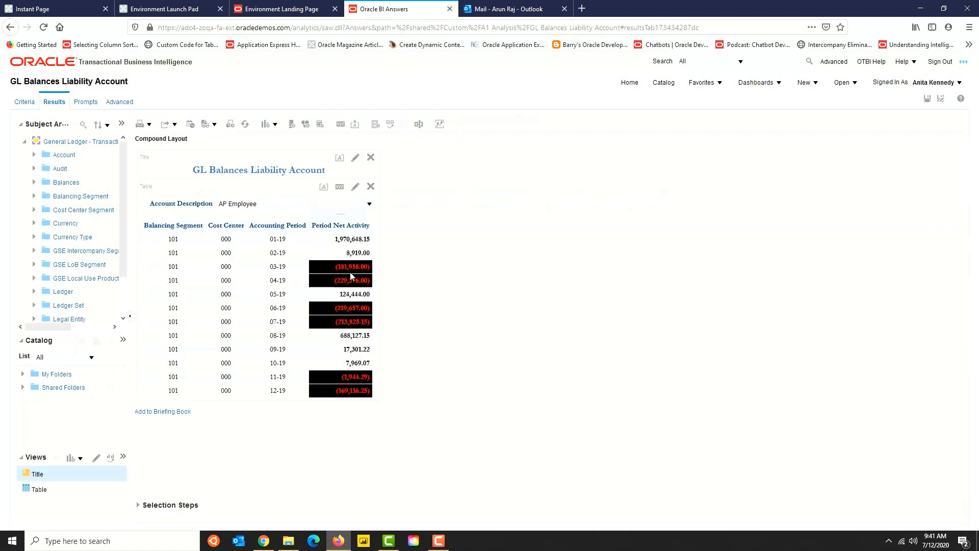
{"action": "mouse_move", "coordinate": [521, 416]}
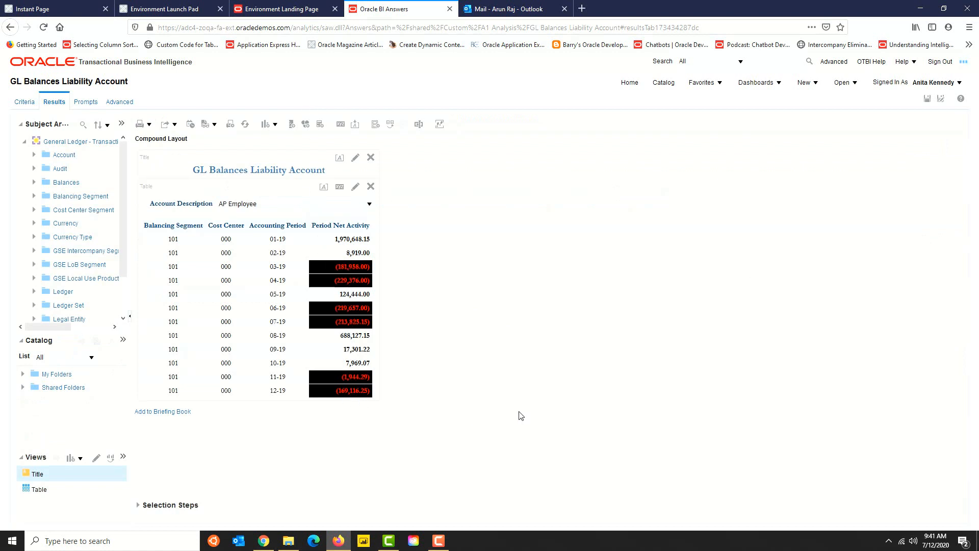
{"action": "mouse_move", "coordinate": [520, 408]}
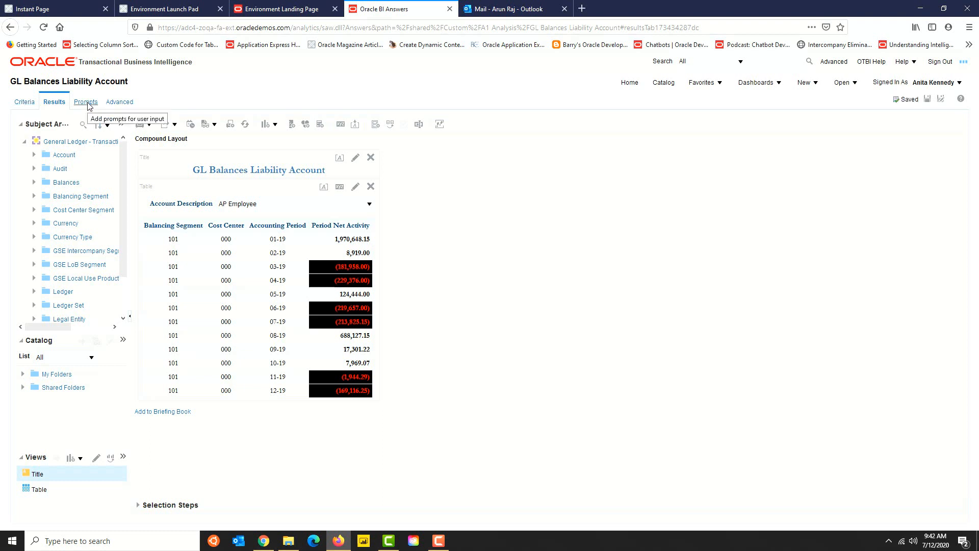
Start a new column prompt on Account Description from the Prompts view.
{"action": "left_click", "coordinate": [86, 102]}
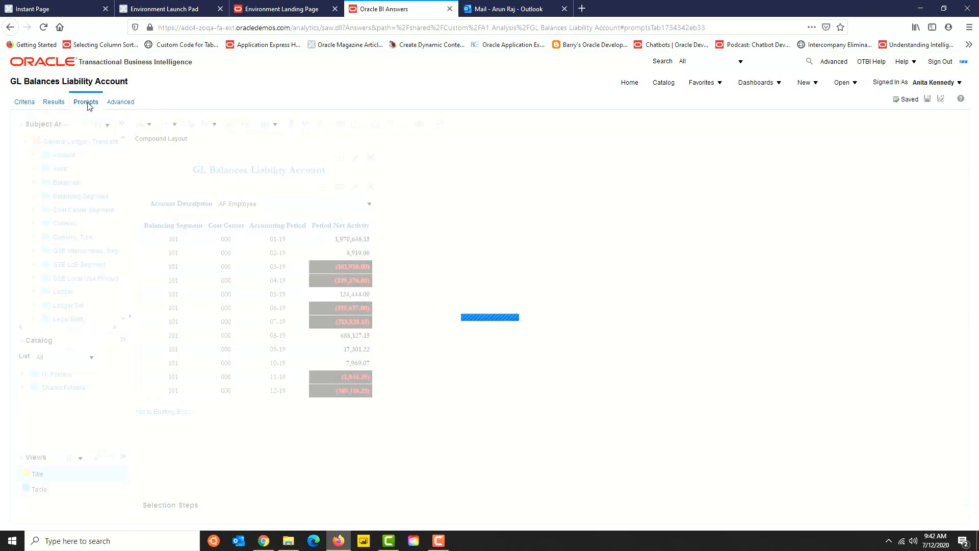
{"action": "left_click", "coordinate": [86, 102]}
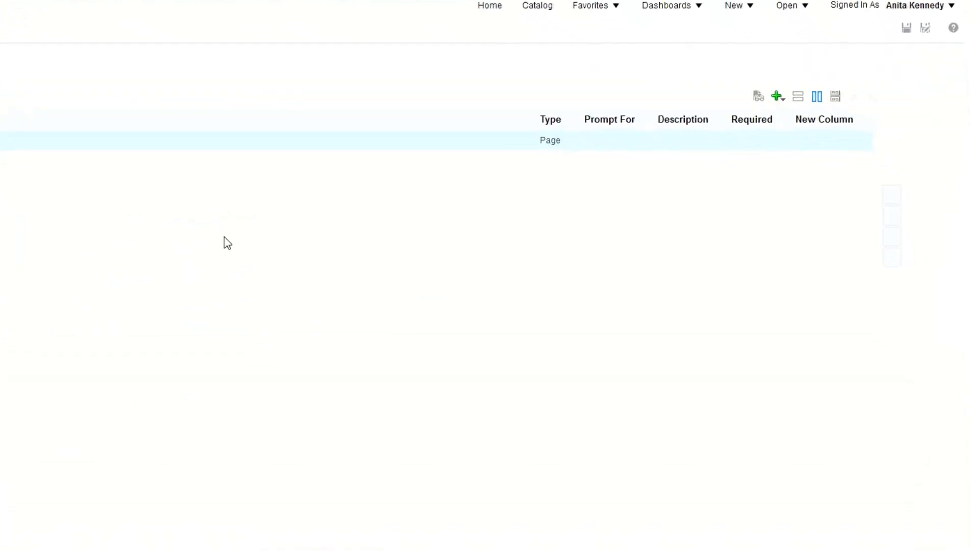
{"action": "mouse_move", "coordinate": [778, 97]}
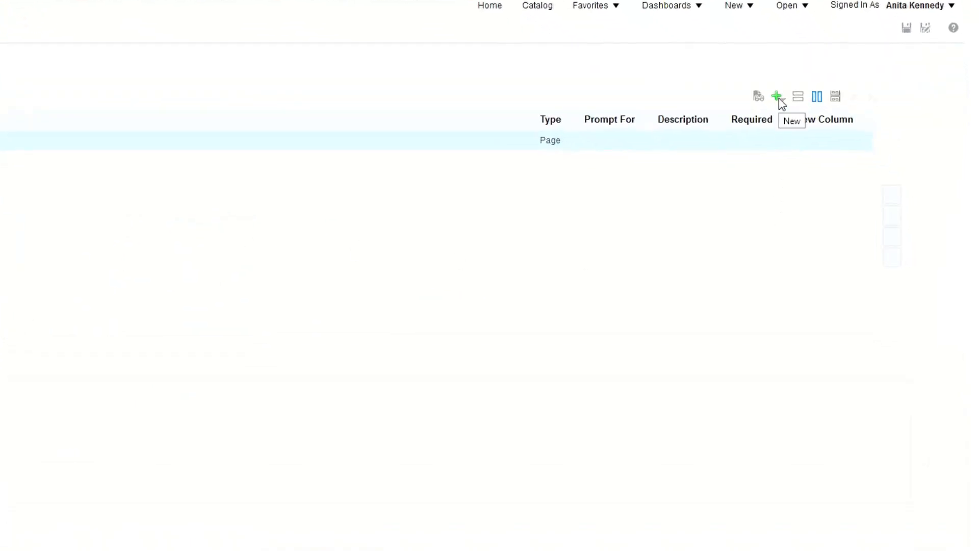
{"action": "left_click", "coordinate": [778, 96]}
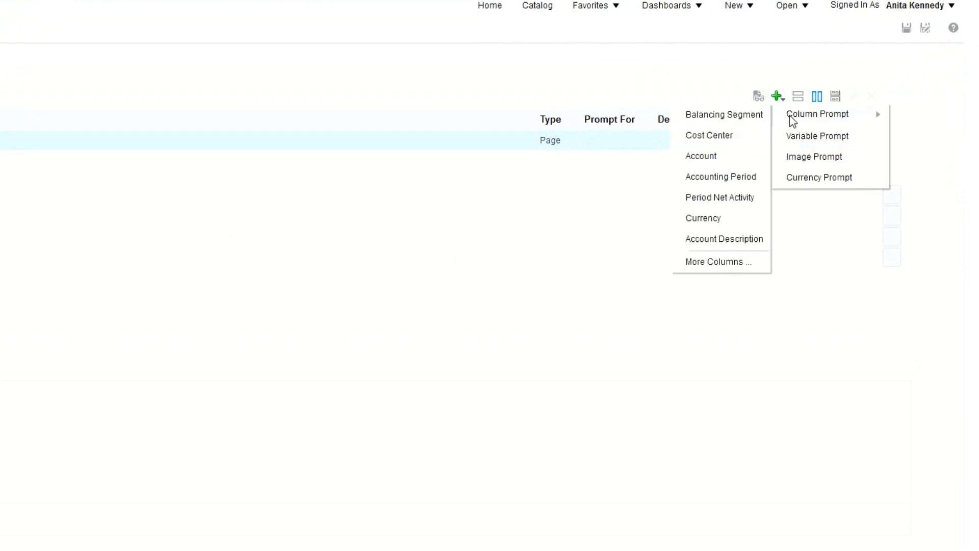
{"action": "mouse_move", "coordinate": [723, 188]}
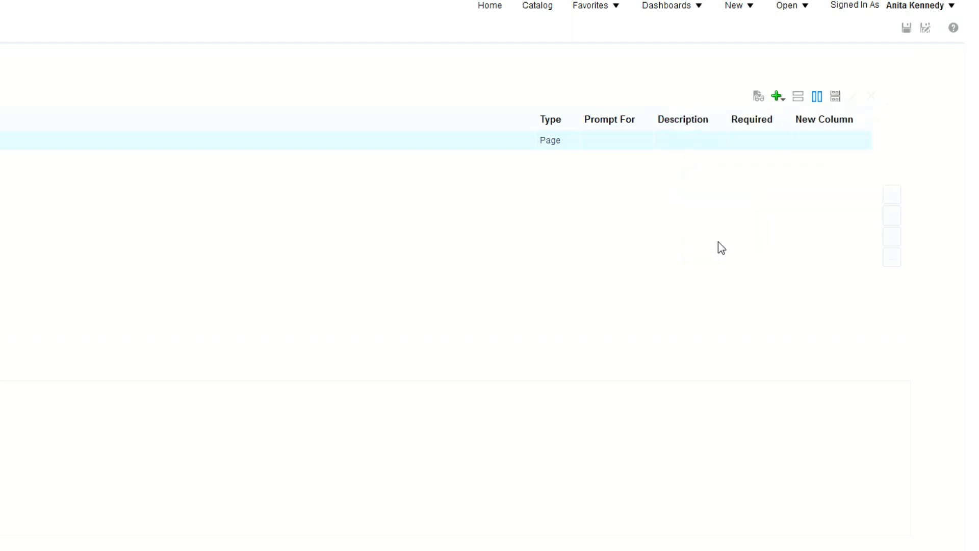
{"action": "left_click", "coordinate": [778, 96]}
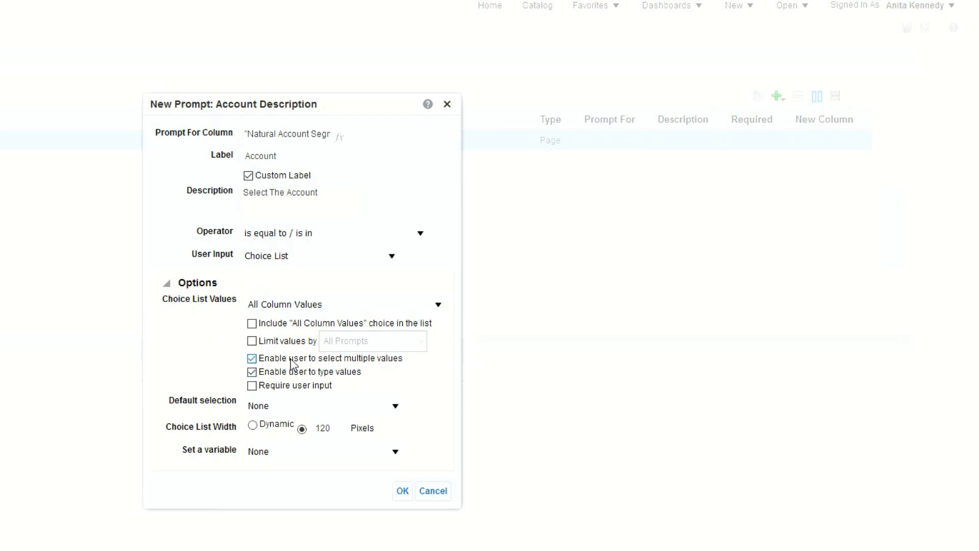
Make the Account choice-list prompt single-select and require user input.
{"action": "left_click", "coordinate": [252, 358]}
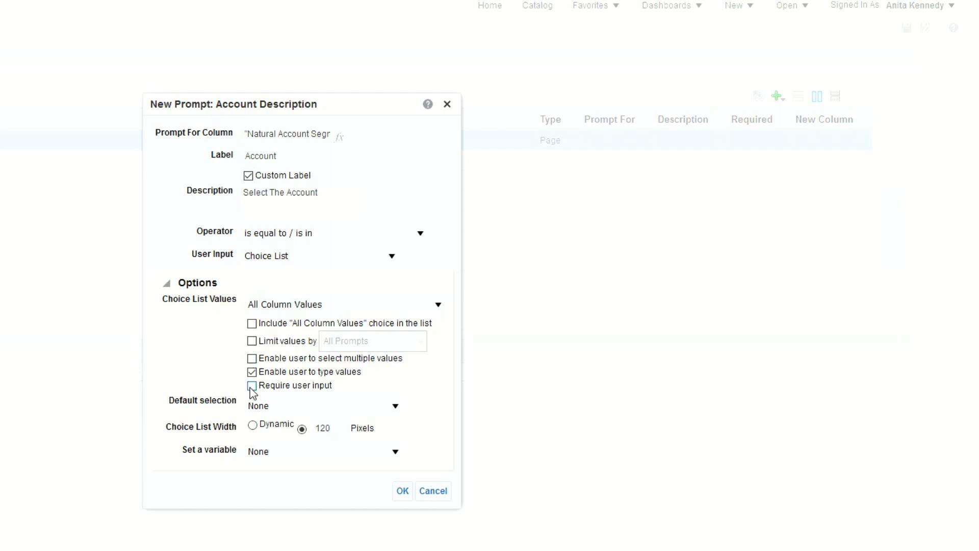
{"action": "left_click", "coordinate": [252, 385]}
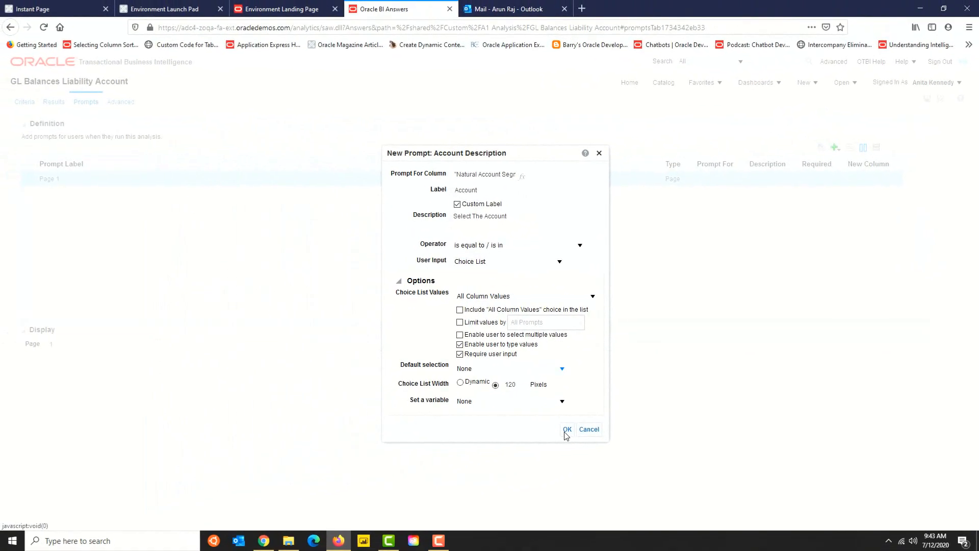
Save the Account prompt and reopen the GL Balances Liability Account analysis from the Catalog.
{"action": "left_click", "coordinate": [566, 429]}
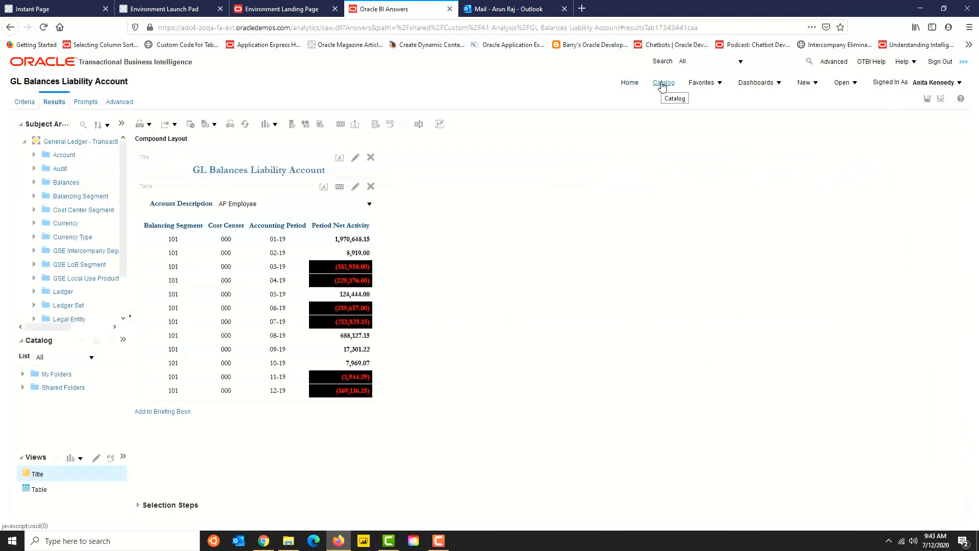
{"action": "left_click", "coordinate": [663, 82]}
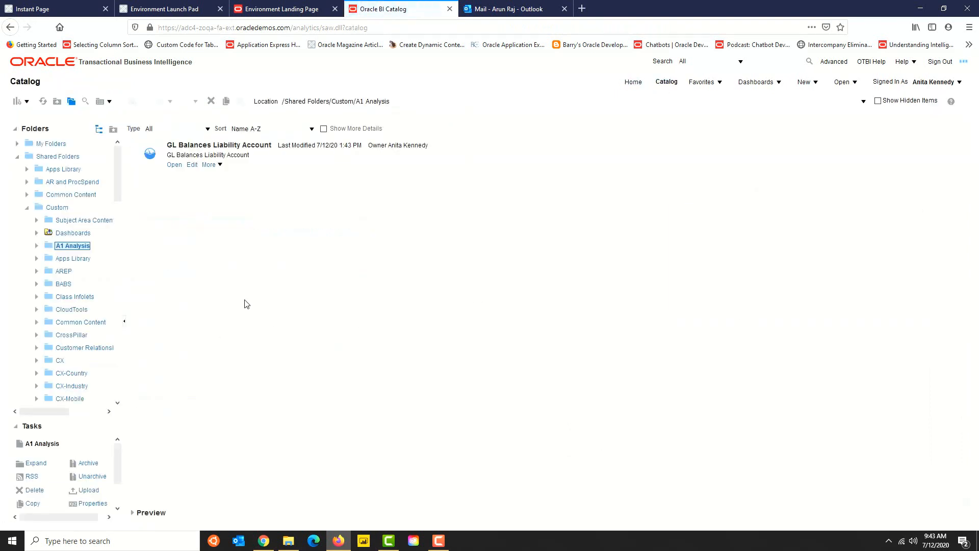
{"action": "left_click", "coordinate": [174, 165]}
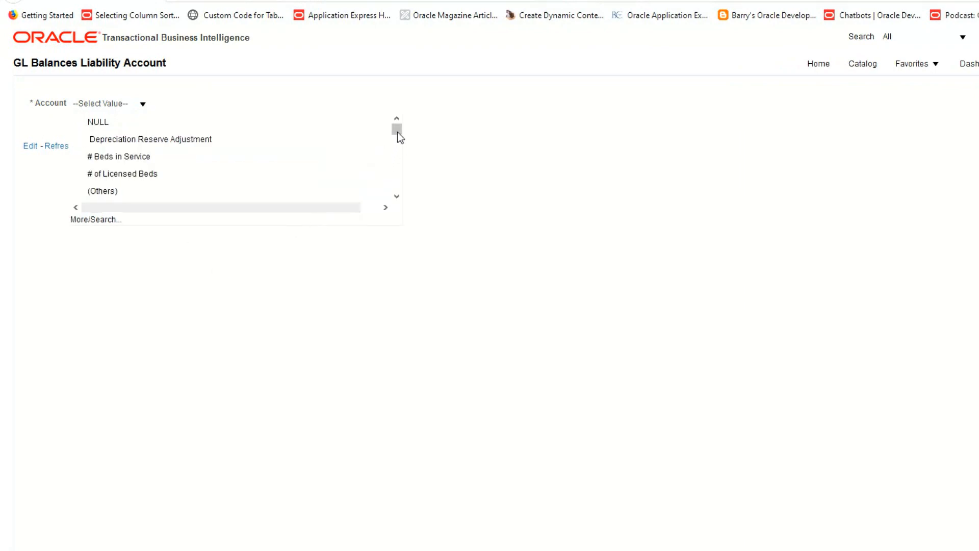
Run the analysis with AP Employee chosen for the Account prompt.
{"action": "left_click", "coordinate": [396, 118]}
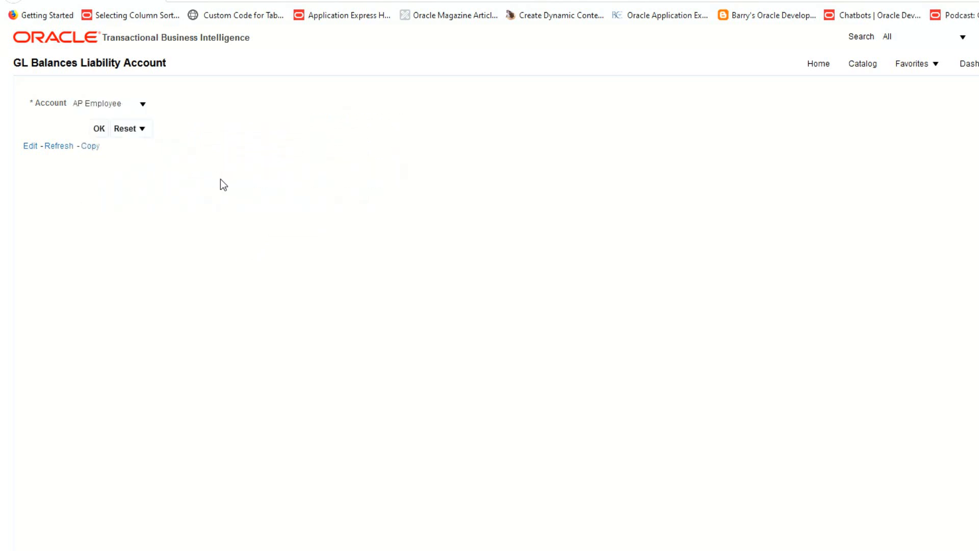
{"action": "mouse_move", "coordinate": [99, 129]}
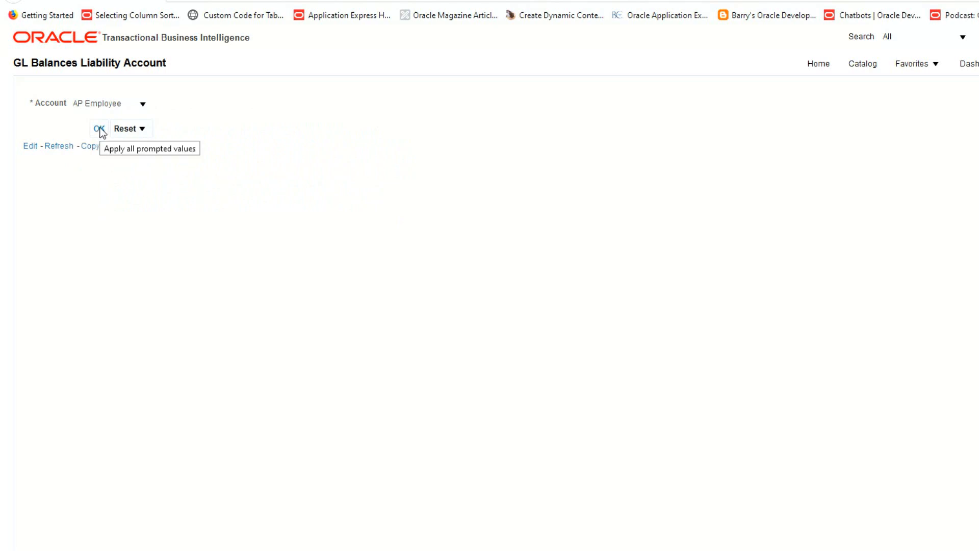
{"action": "left_click", "coordinate": [98, 129]}
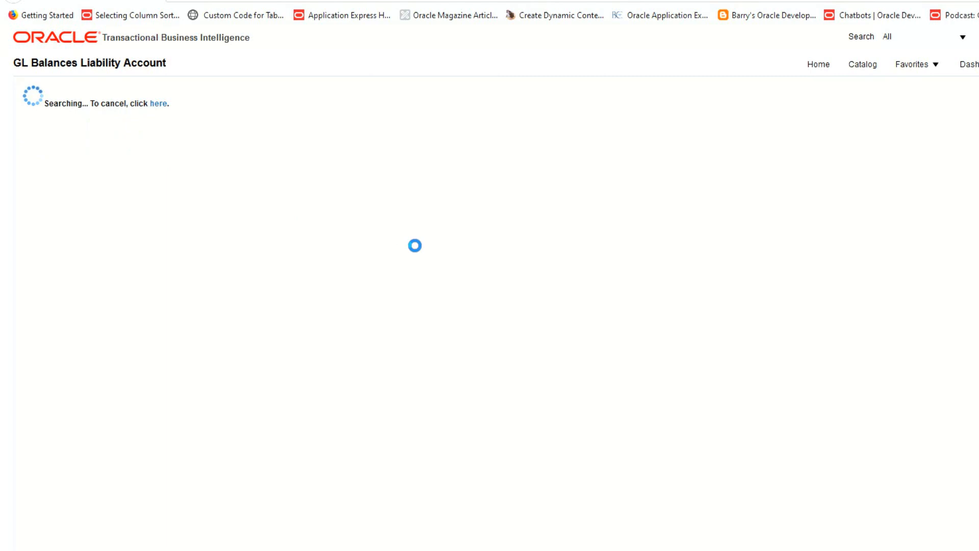
{"action": "mouse_move", "coordinate": [508, 315]}
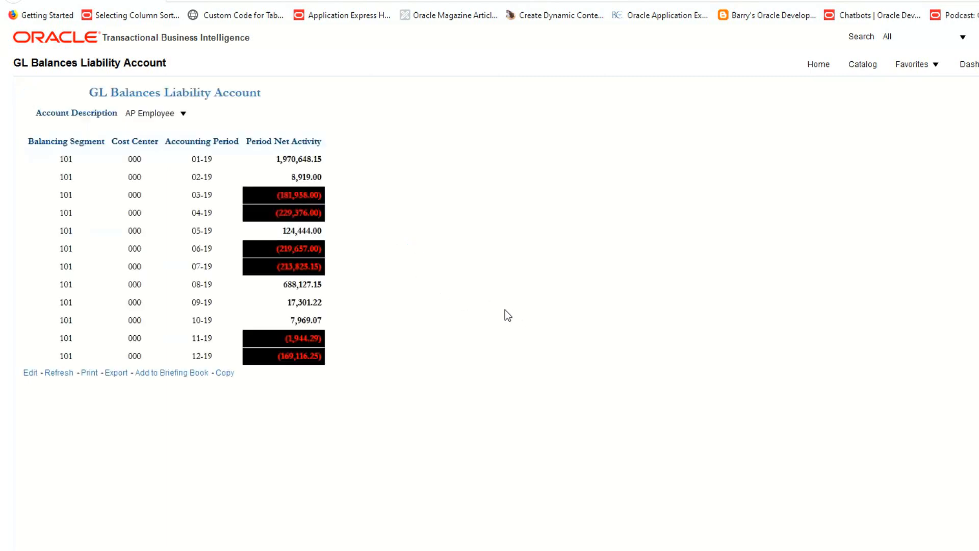
{"action": "mouse_move", "coordinate": [458, 285]}
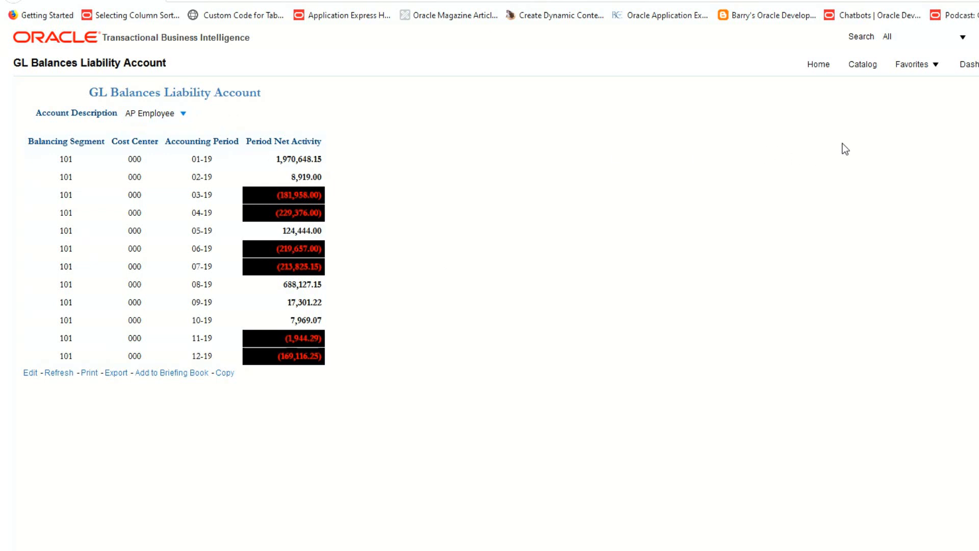
{"action": "mouse_move", "coordinate": [863, 65]}
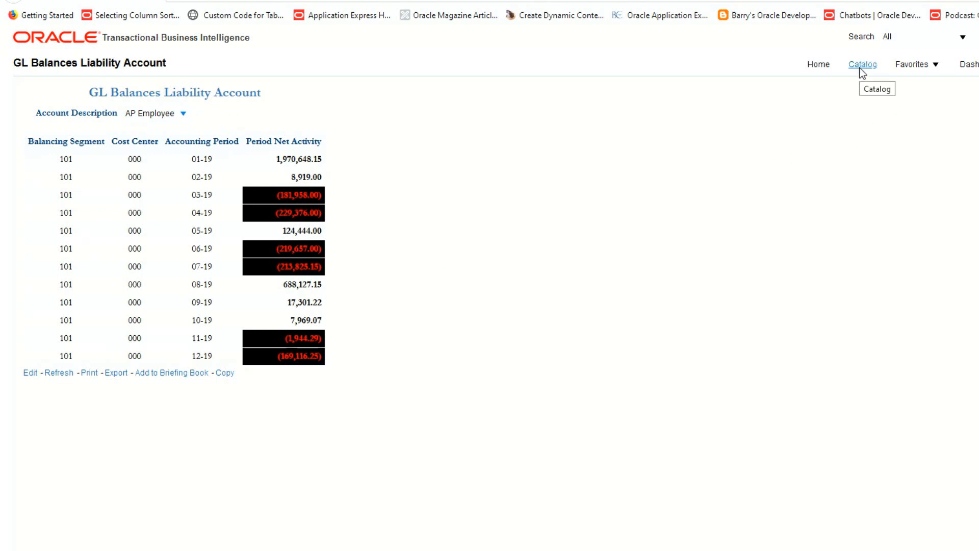
Edit the analysis to drop the Account Description table prompt and return to the compound layout.
{"action": "left_click", "coordinate": [864, 65]}
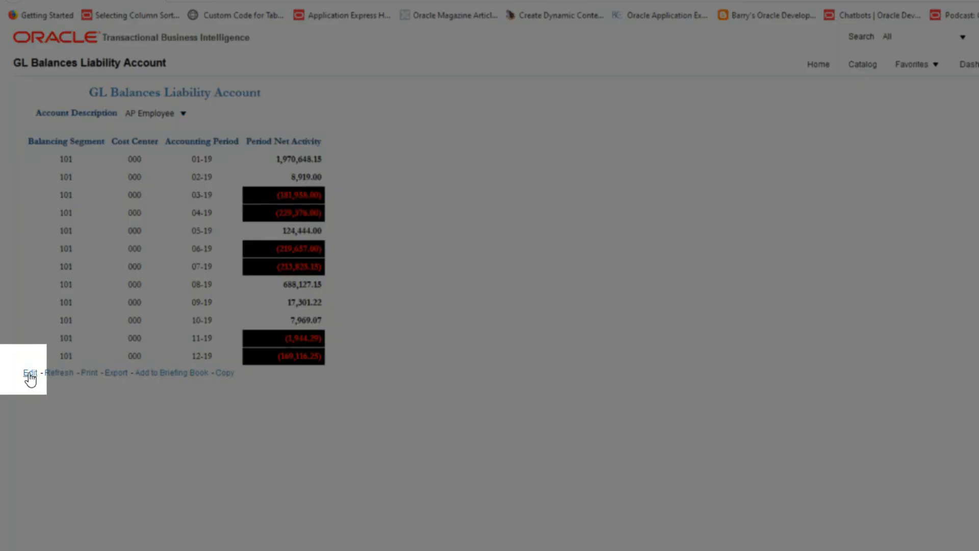
{"action": "left_click", "coordinate": [29, 373]}
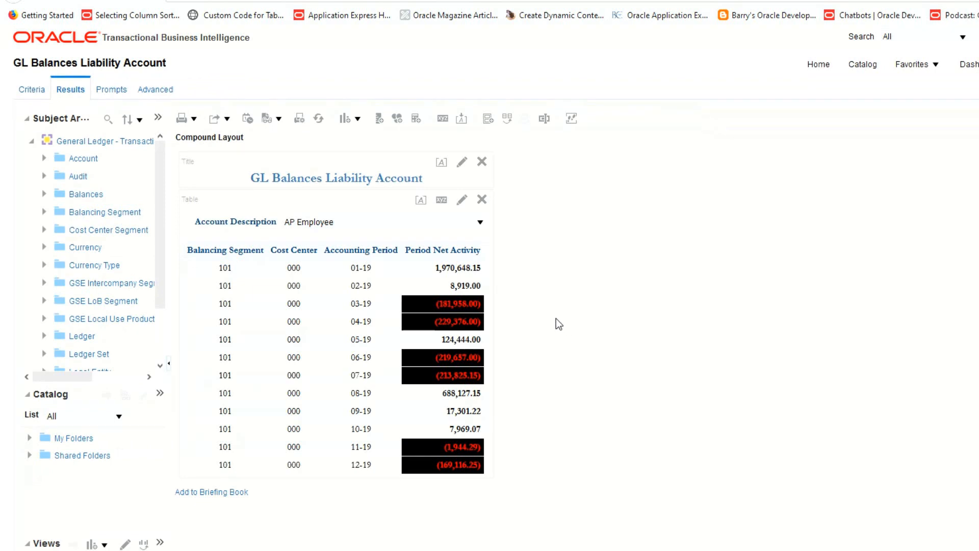
{"action": "mouse_move", "coordinate": [442, 199]}
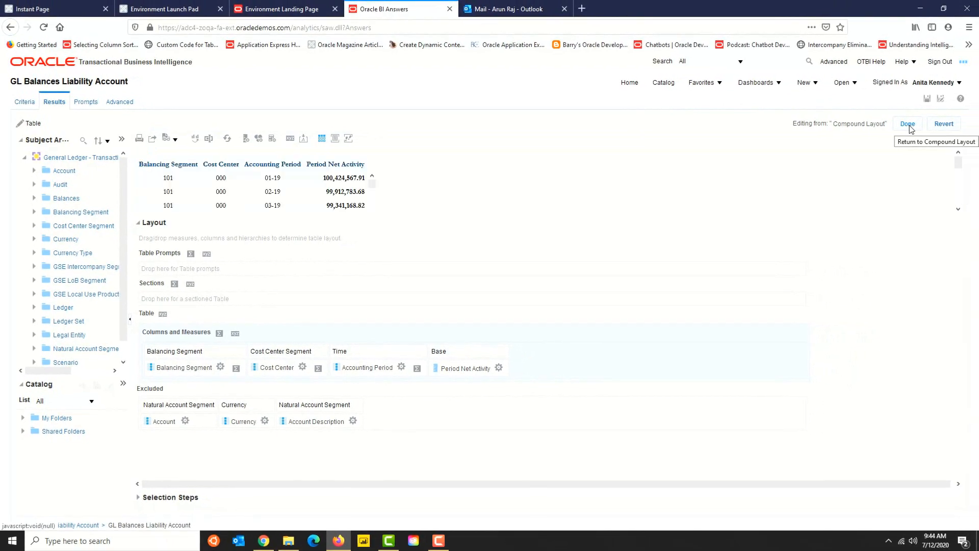
{"action": "left_click", "coordinate": [907, 124]}
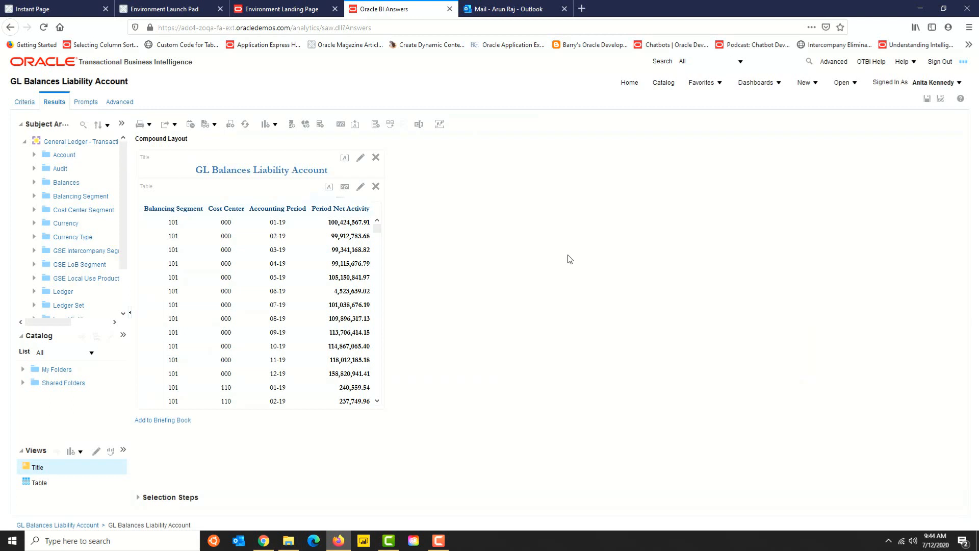
{"action": "mouse_move", "coordinate": [616, 83]}
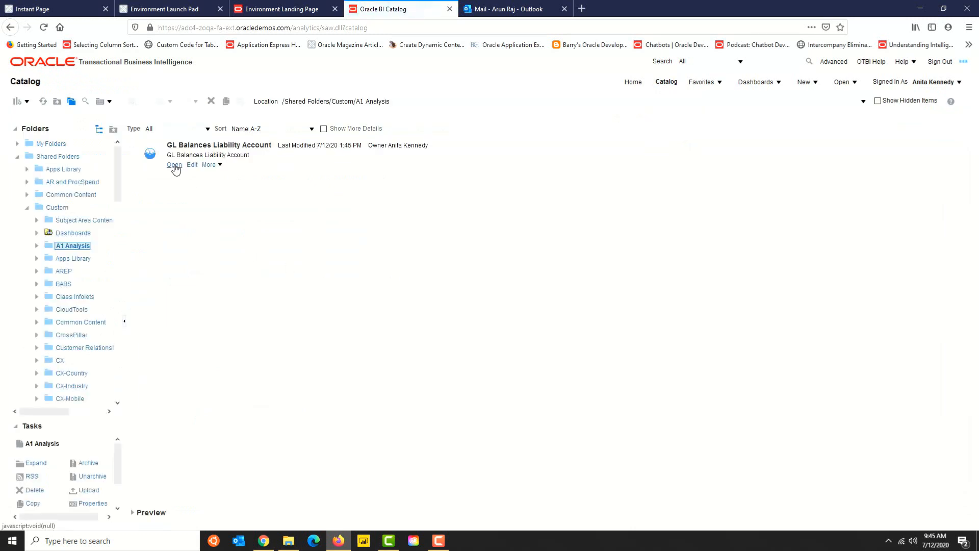
Reopen the analysis and search accounts starting with 'AP Empl' to select AP Employee.
{"action": "left_click", "coordinate": [175, 165]}
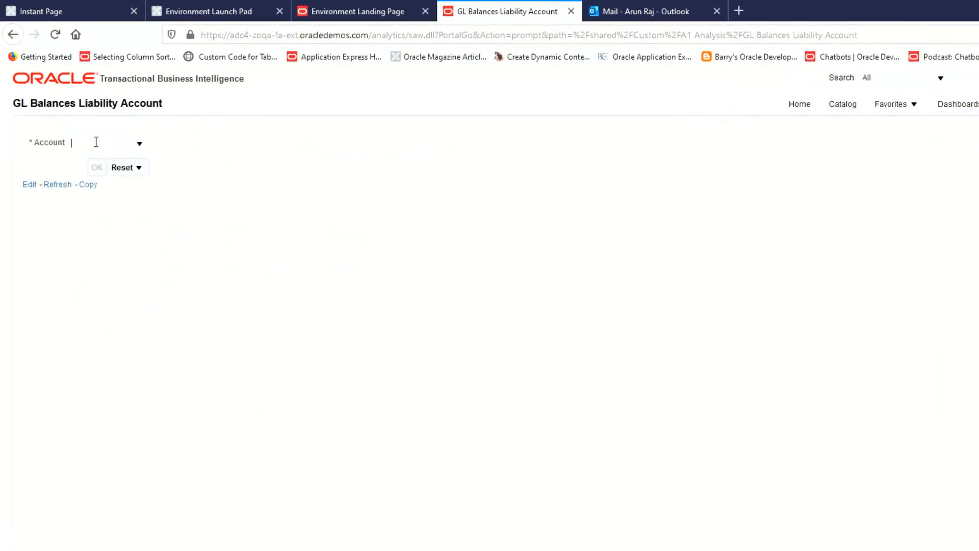
{"action": "left_click", "coordinate": [140, 143]}
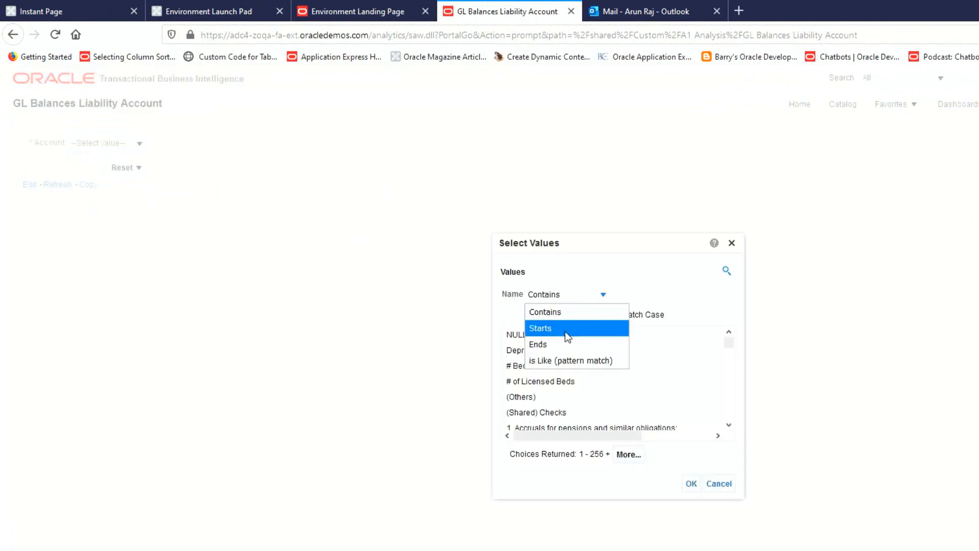
{"action": "left_click", "coordinate": [541, 327]}
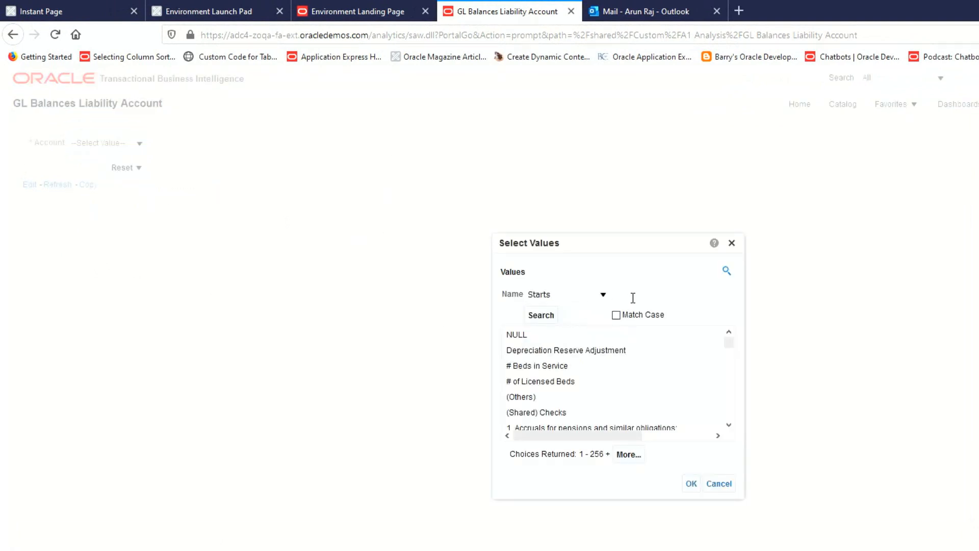
{"action": "type", "text": "AP Employee"}
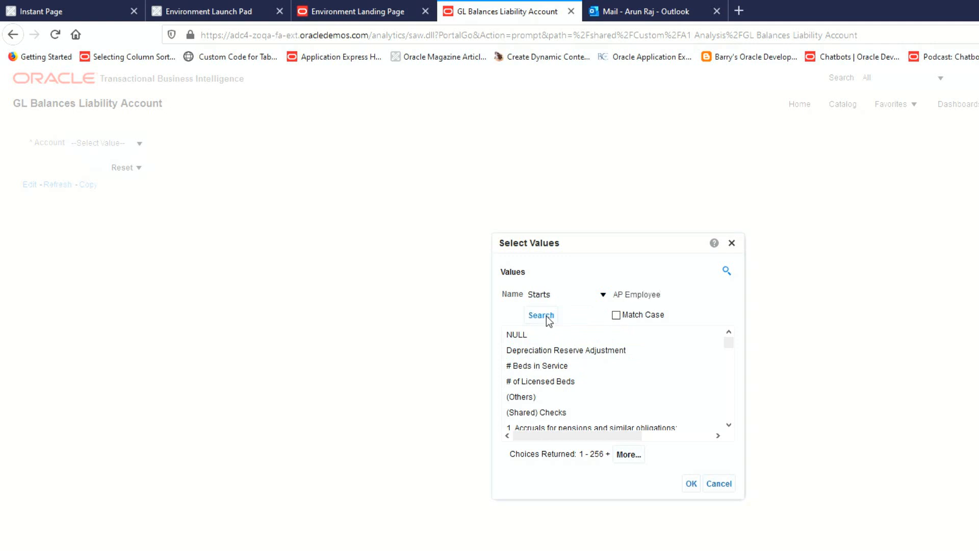
{"action": "left_click", "coordinate": [541, 315]}
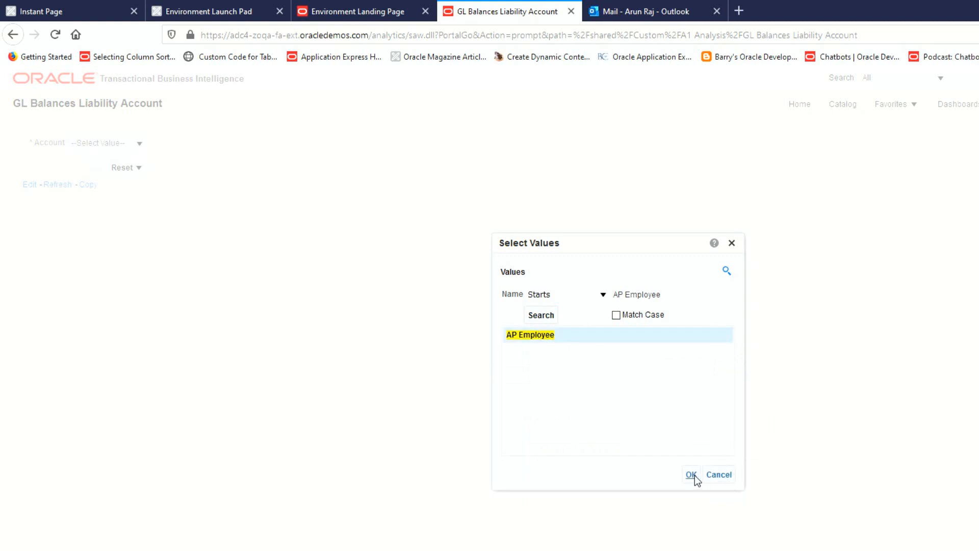
{"action": "left_click", "coordinate": [691, 474]}
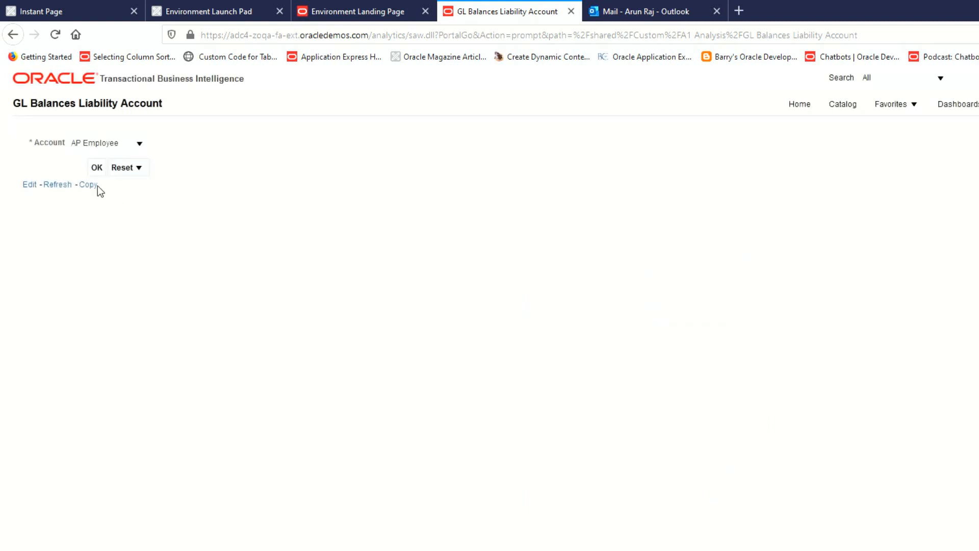
Run the analysis for AP Employee with no table prompt, then reopen it for editing.
{"action": "left_click", "coordinate": [96, 167]}
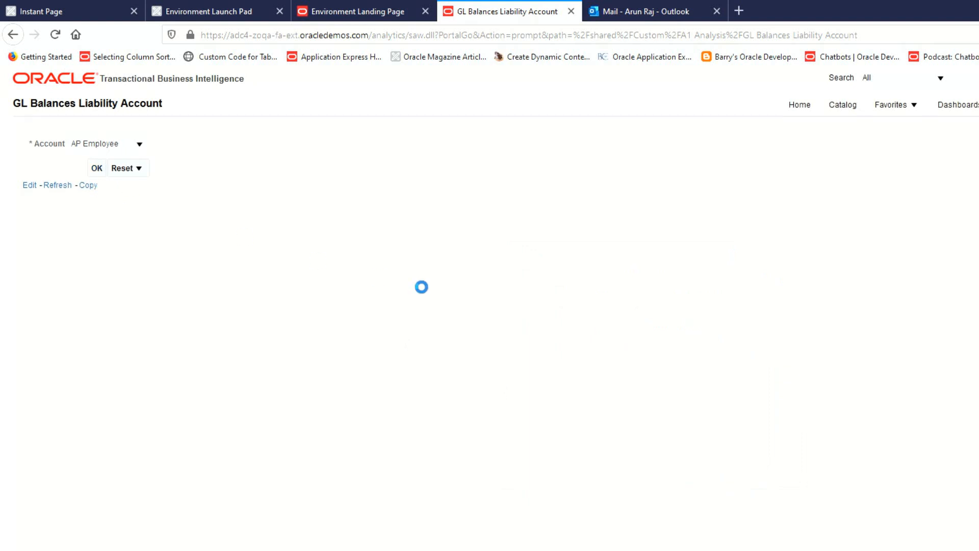
{"action": "left_click", "coordinate": [96, 168]}
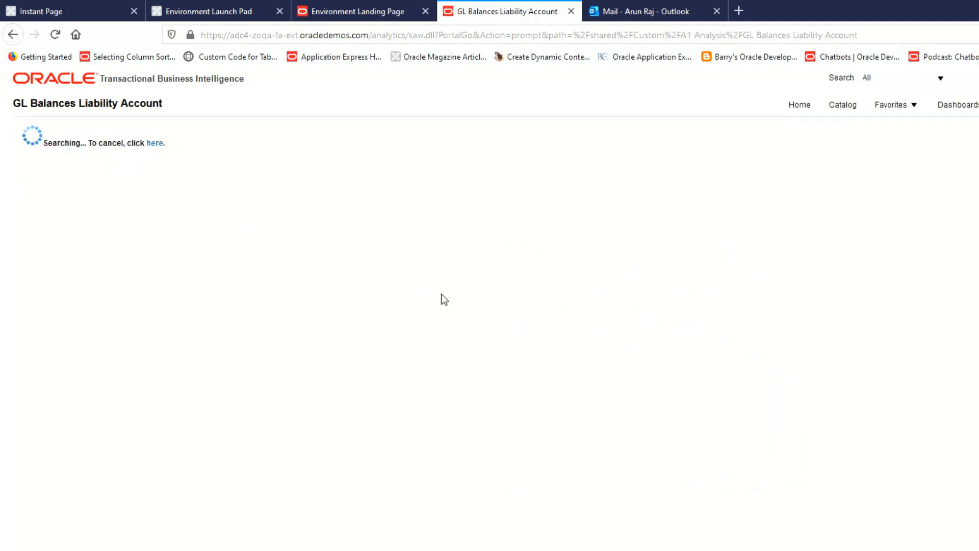
{"action": "mouse_move", "coordinate": [419, 284]}
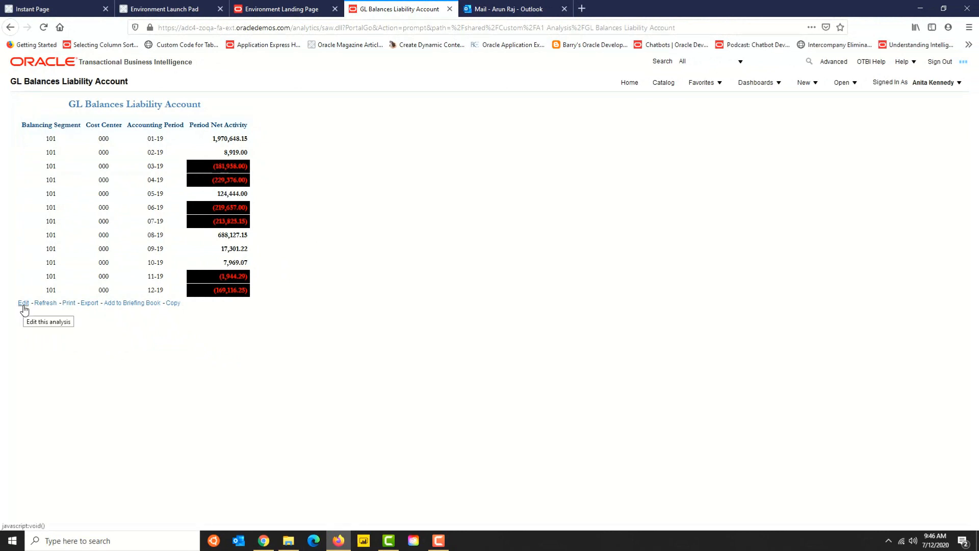
{"action": "left_click", "coordinate": [24, 303]}
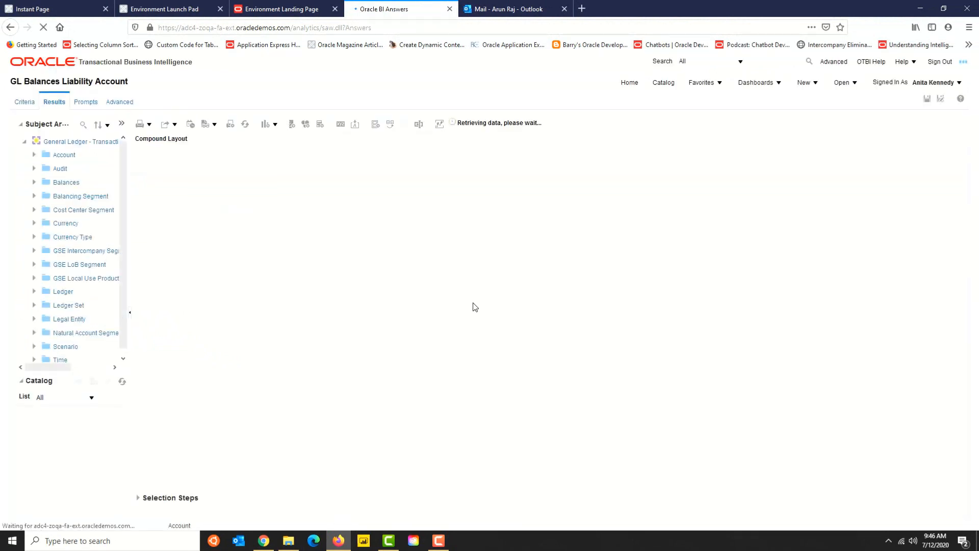